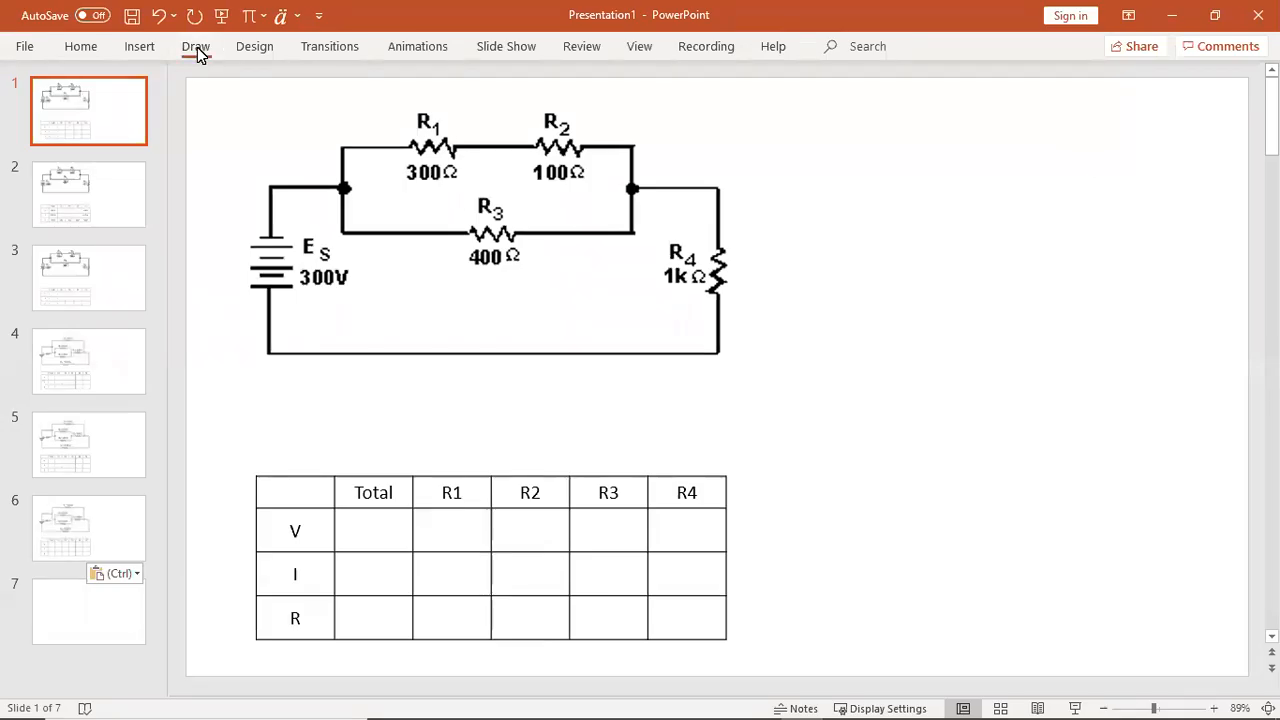
- Ink blue brackets around R1–R2, switch to green for the parallel block, and start the sketch
{"action": "left_click", "coordinate": [196, 46]}
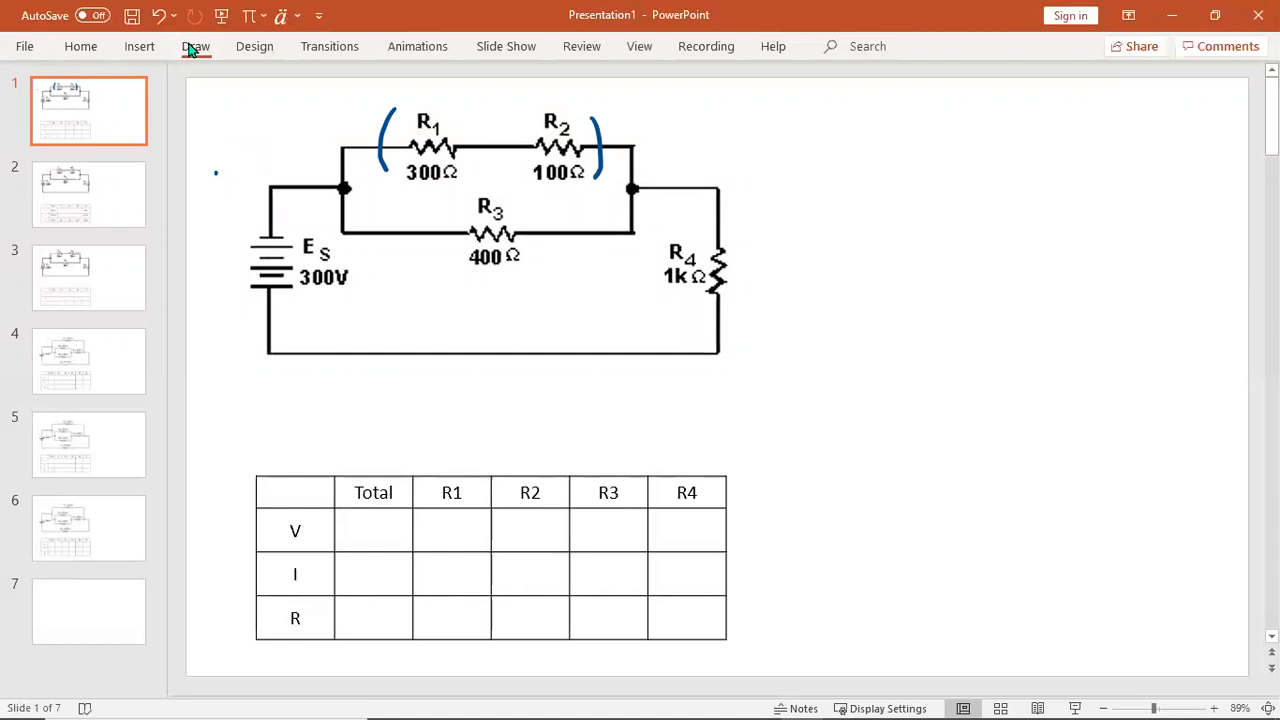
{"action": "left_click", "coordinate": [196, 46]}
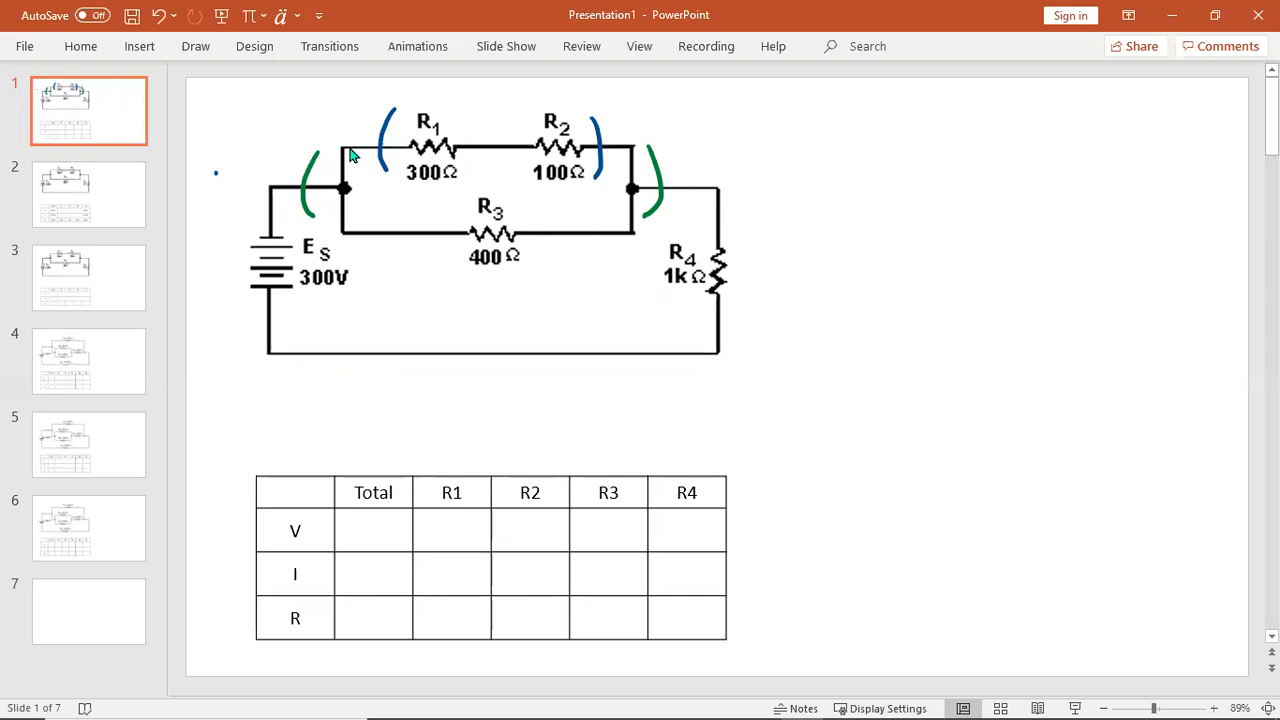
{"action": "mouse_move", "coordinate": [212, 52]}
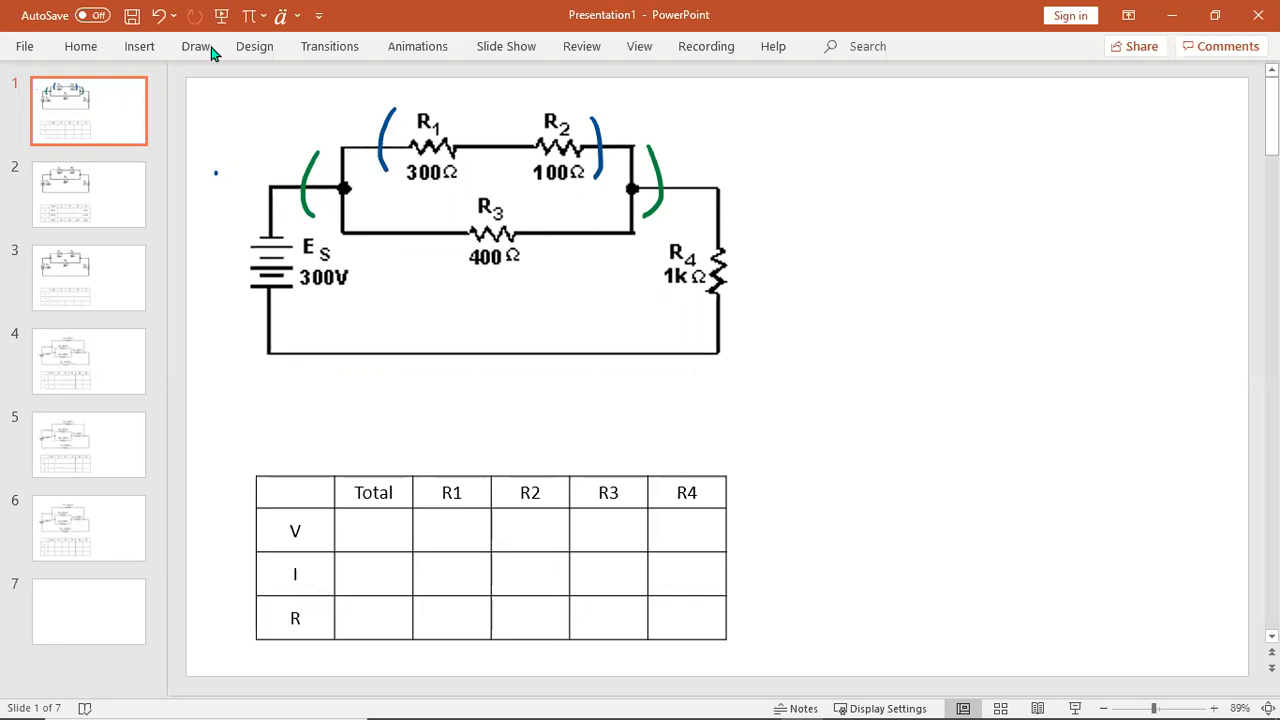
{"action": "left_click", "coordinate": [196, 46]}
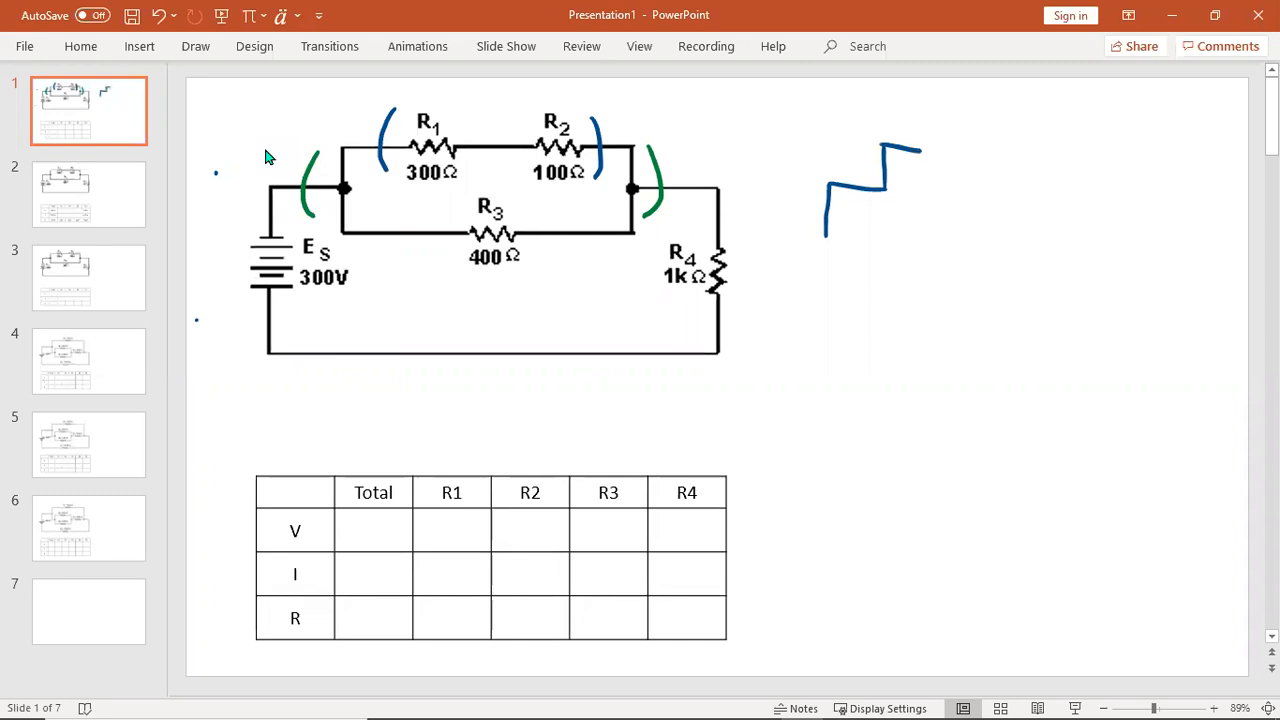
- Sketch the simplified circuit with R12 = 400 Ω, 1000 Ω and 300V, and ink 300V and 300 in the table
{"action": "left_click_drag", "start_coordinate": [920, 150], "coordinate": [1016, 150]}
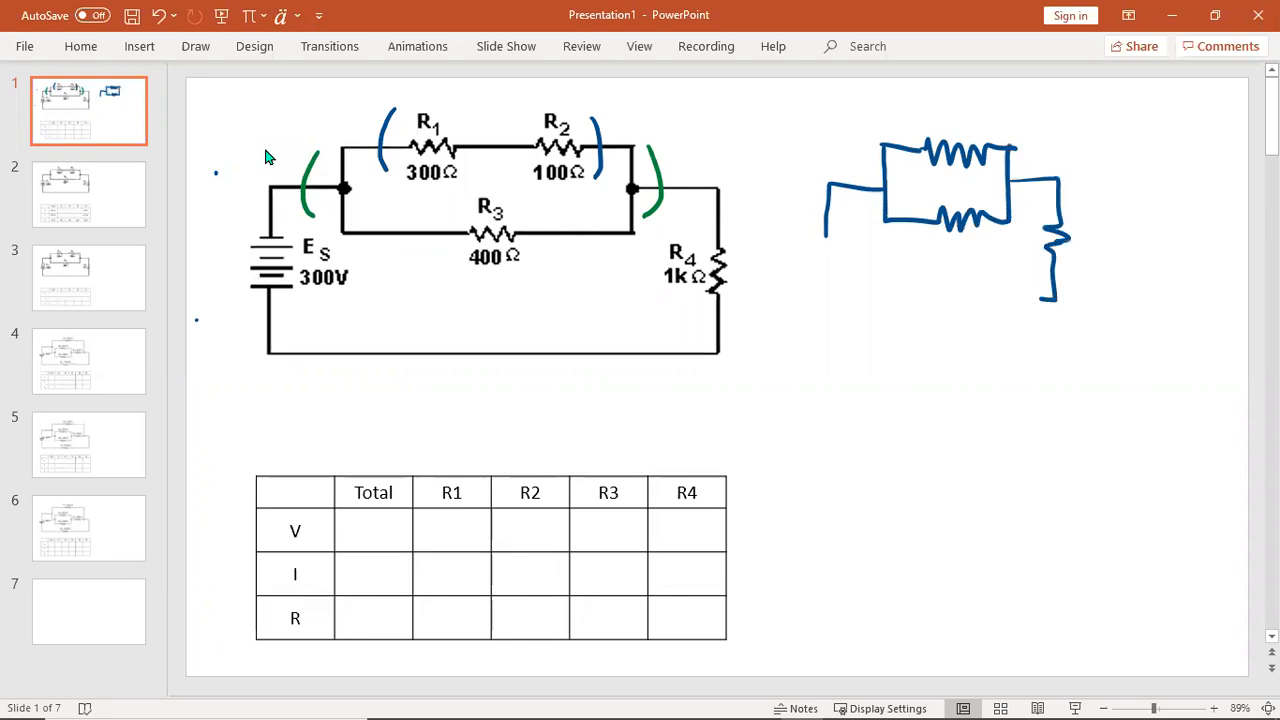
{"action": "left_click_drag", "start_coordinate": [830, 256], "coordinate": [1050, 300]}
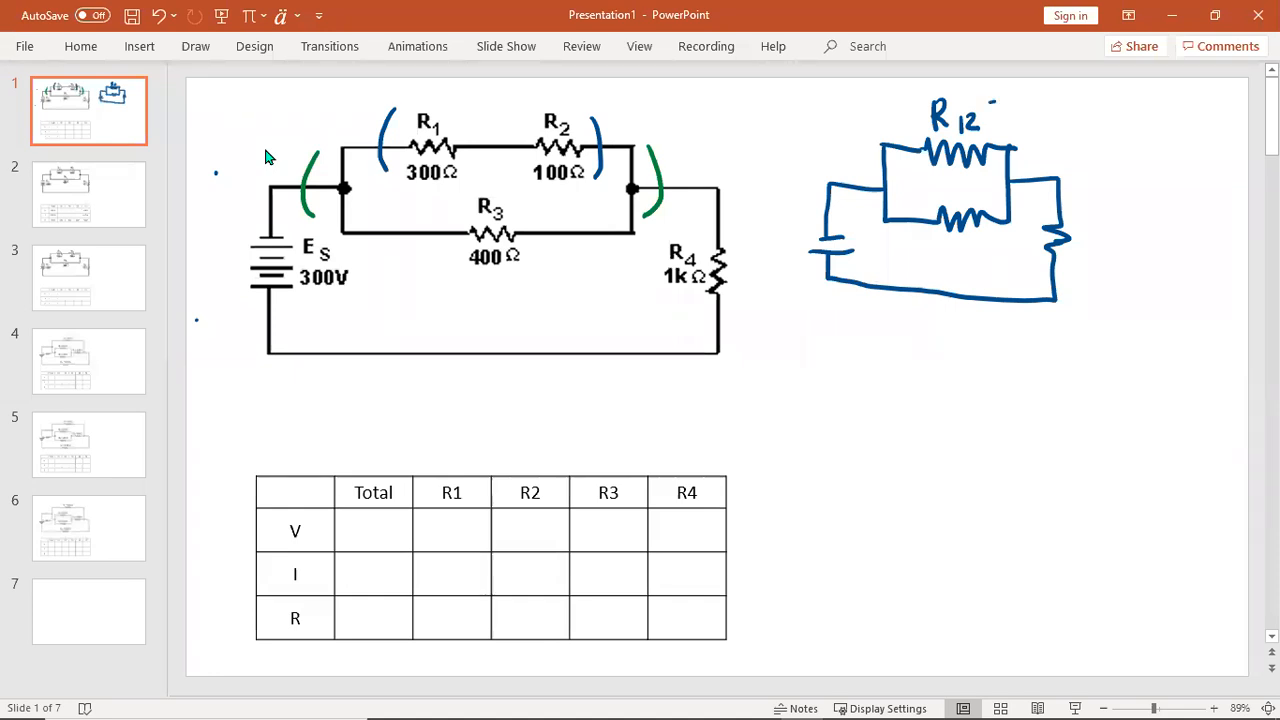
{"action": "type", "text": "= 4"}
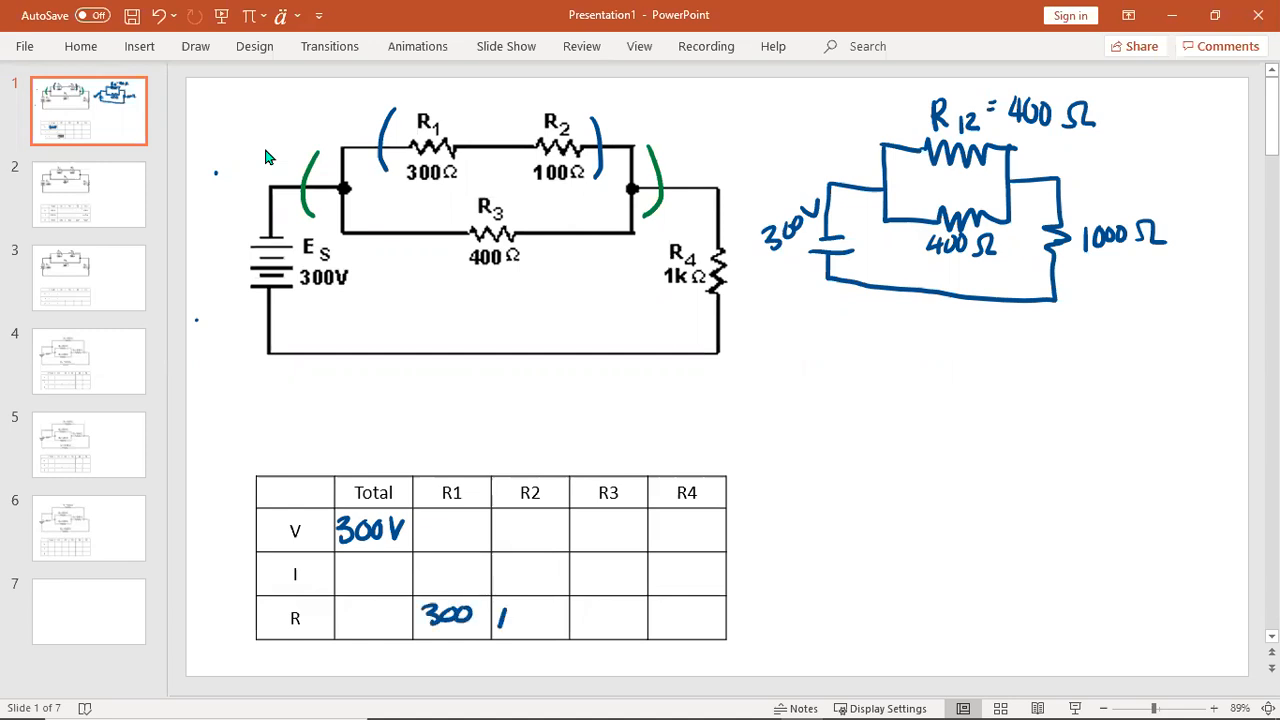
- Ink 100, 400, 1000 in the R row and mark the Total column and R row with arrows
{"action": "type", "text": "100"}
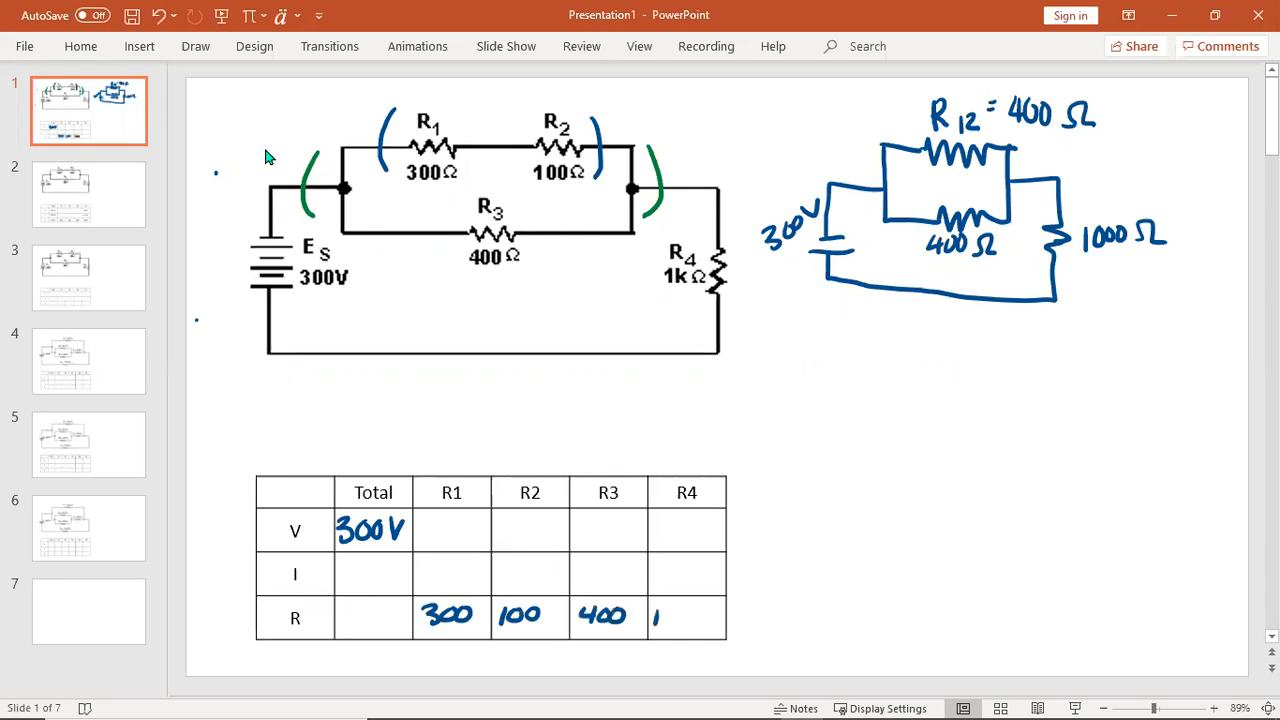
{"action": "type", "text": "000"}
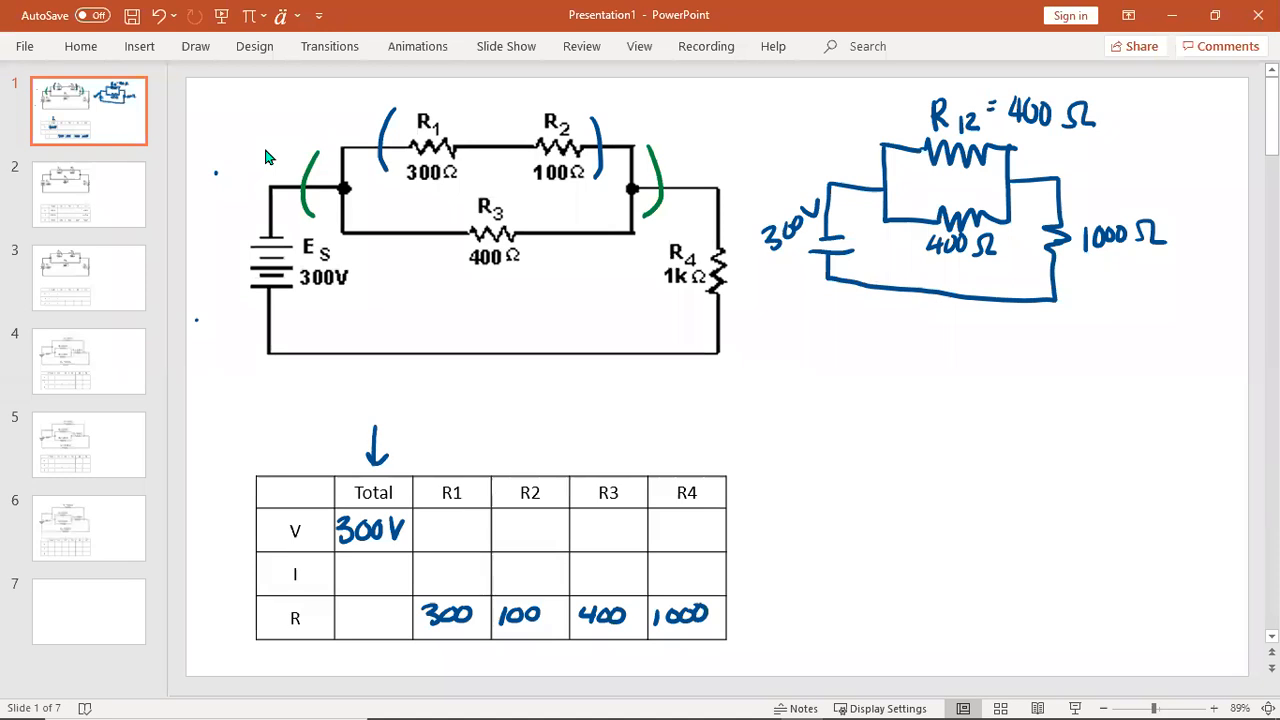
{"action": "left_click_drag", "start_coordinate": [196, 614], "coordinate": [250, 614]}
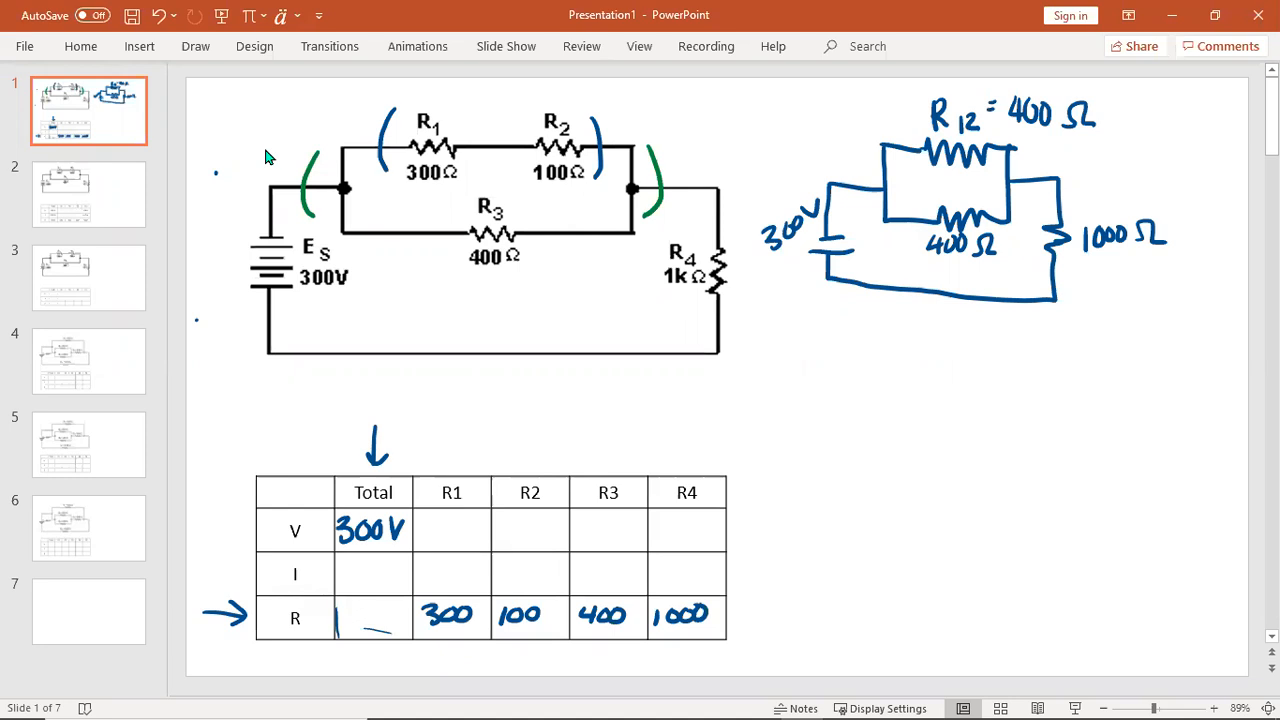
{"action": "mouse_move", "coordinate": [196, 48]}
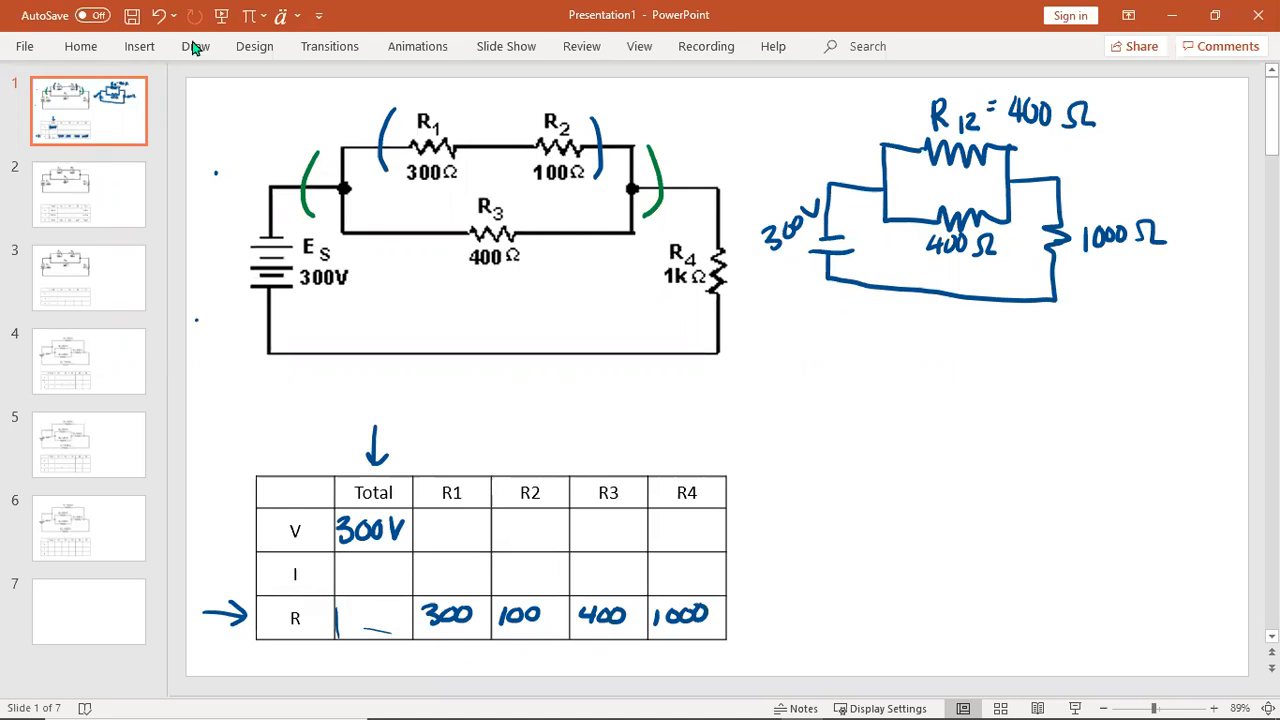
{"action": "left_click", "coordinate": [196, 46]}
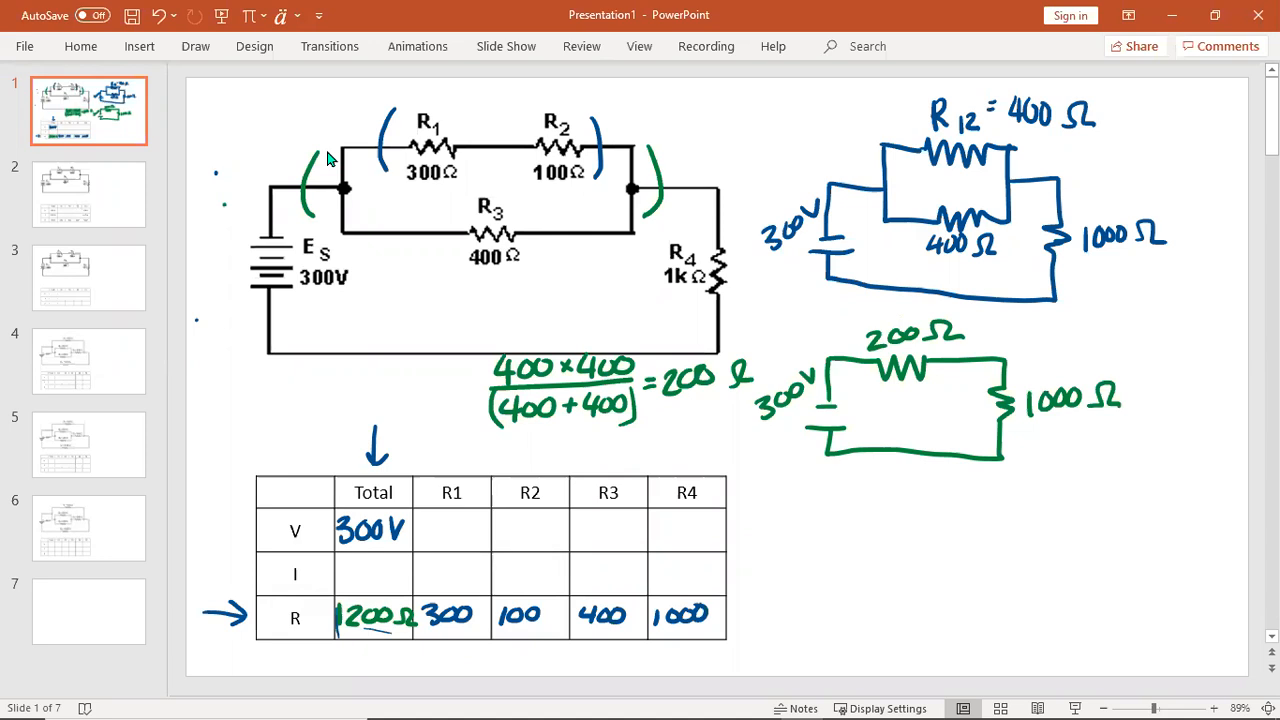
- Write I_T = V_T/R_T = 0.25A and enter 0.25A as the table's total current
{"action": "type", "text": "I_T = V_T/R_T ="}
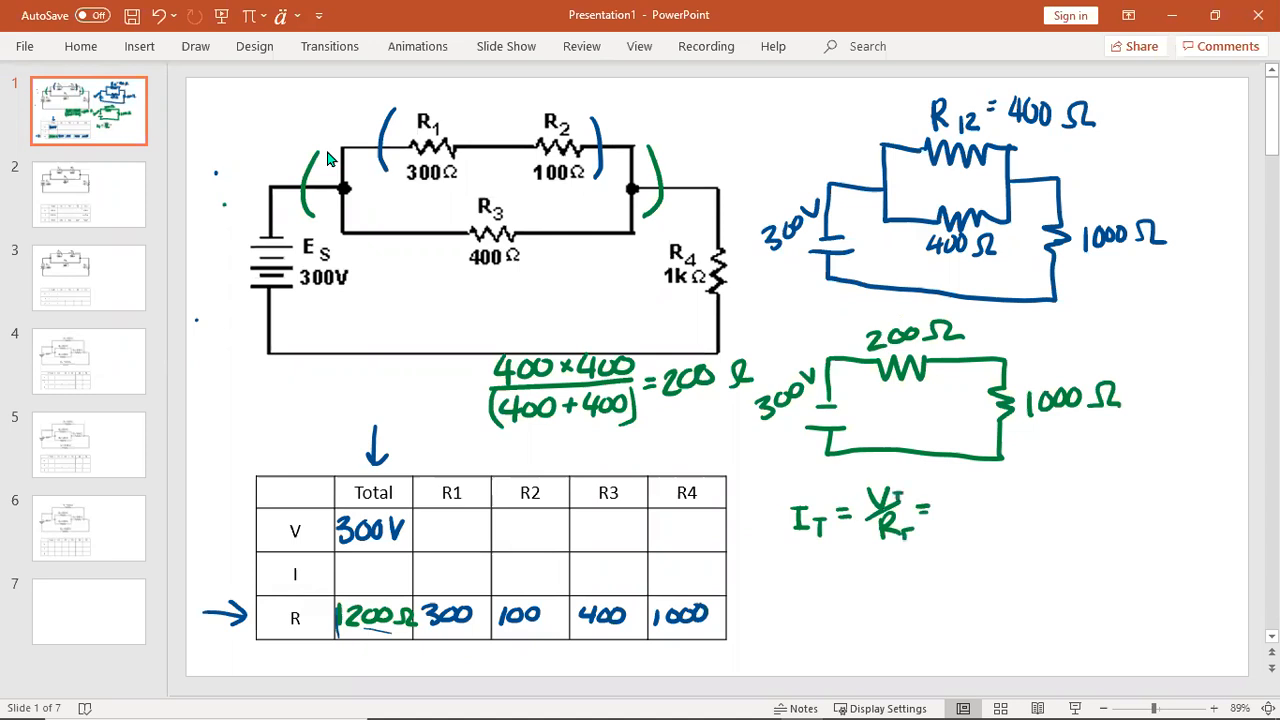
{"action": "type", "text": "0.25A"}
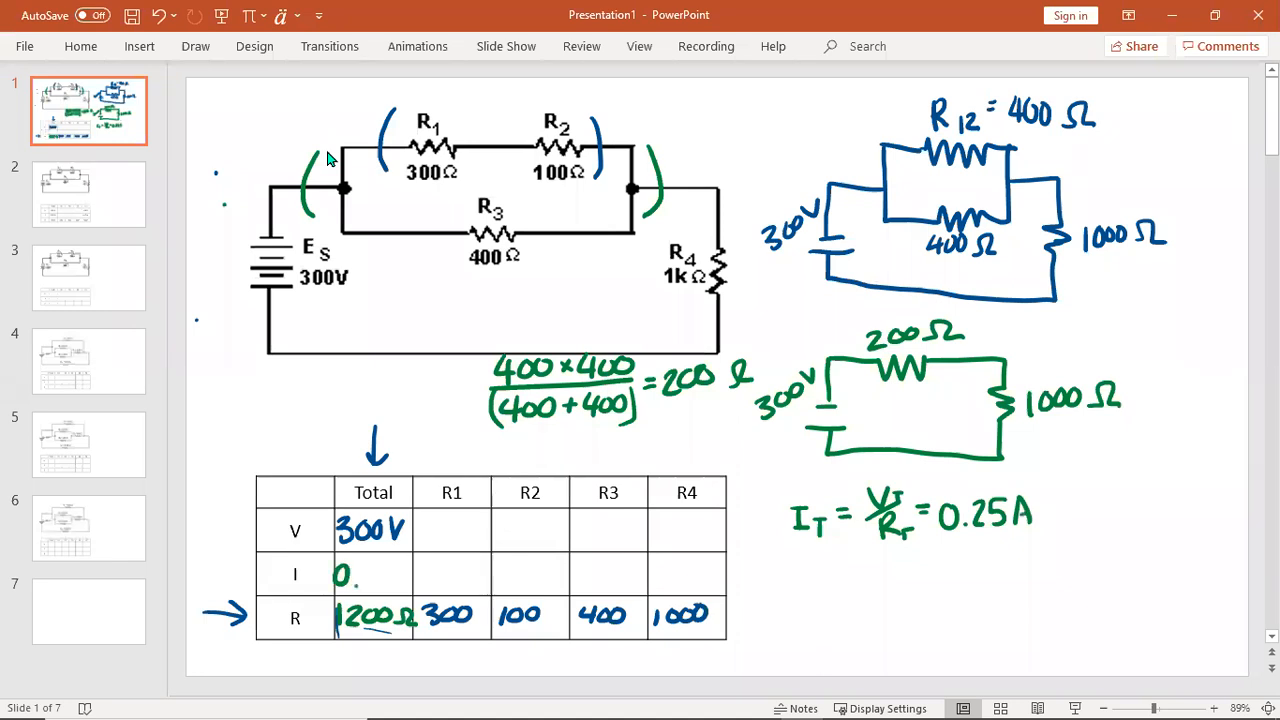
{"action": "type", "text": "0.25A"}
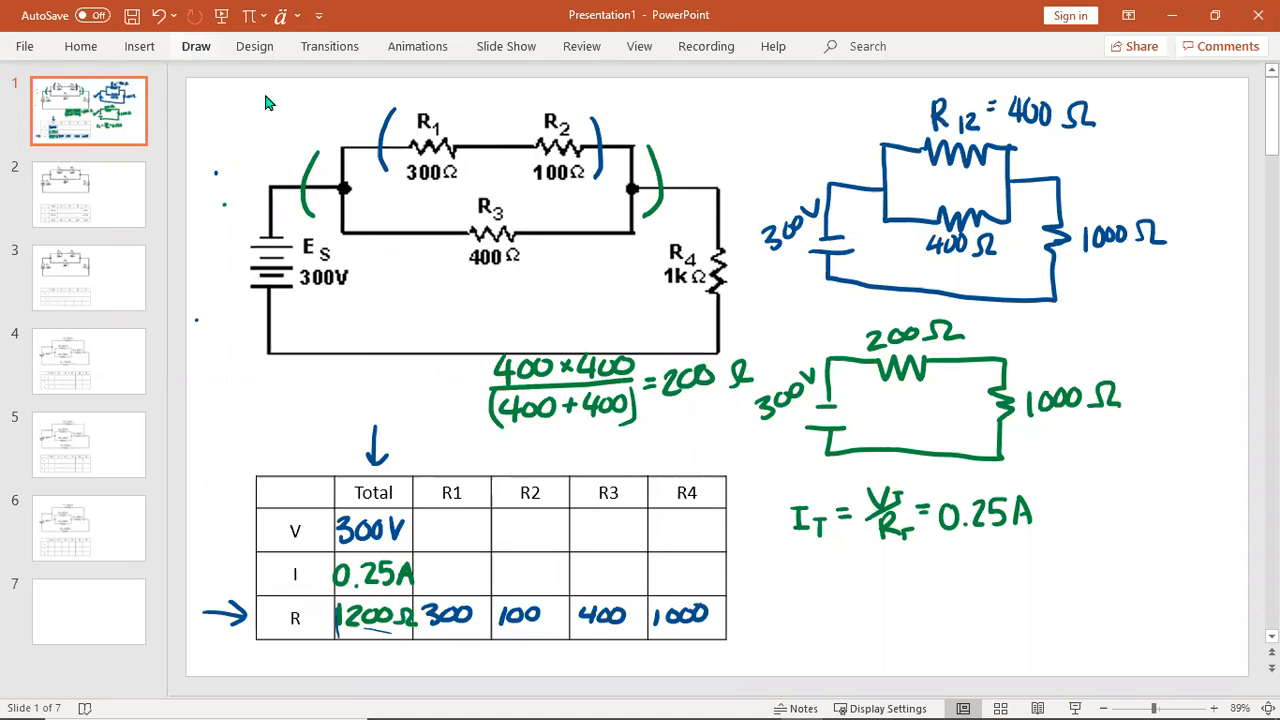
- In red, mark 0.25A current arrows on the reduced circuit and write V4 = I4R4
{"action": "left_click", "coordinate": [196, 46]}
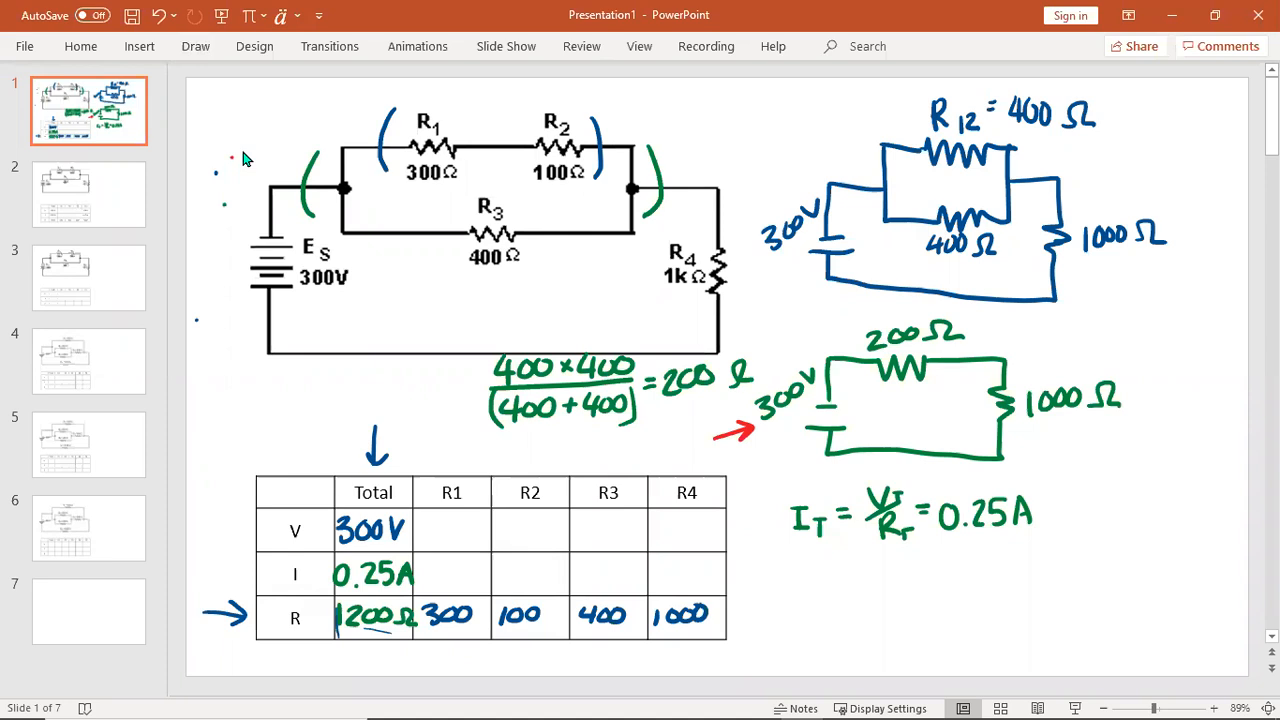
{"action": "left_click_drag", "start_coordinate": [844, 316], "coordinate": [884, 300]}
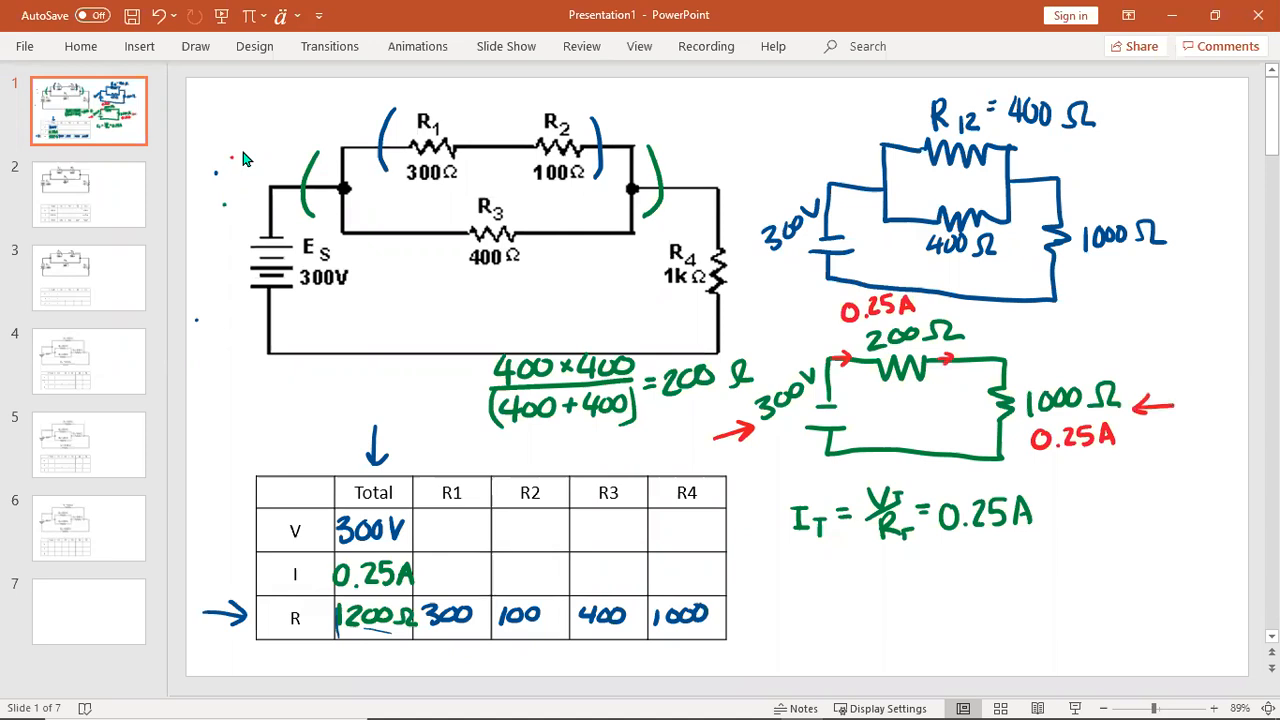
{"action": "type", "text": "0.25"}
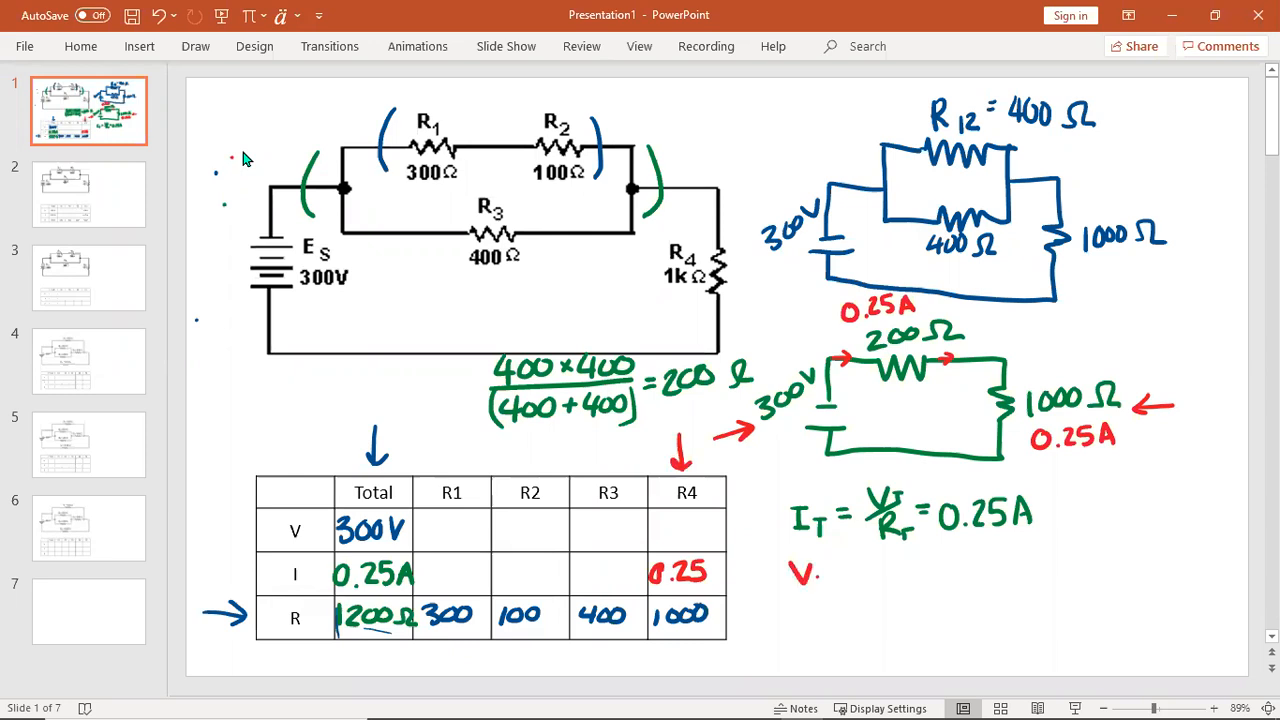
{"action": "type", "text": "V4 = T"}
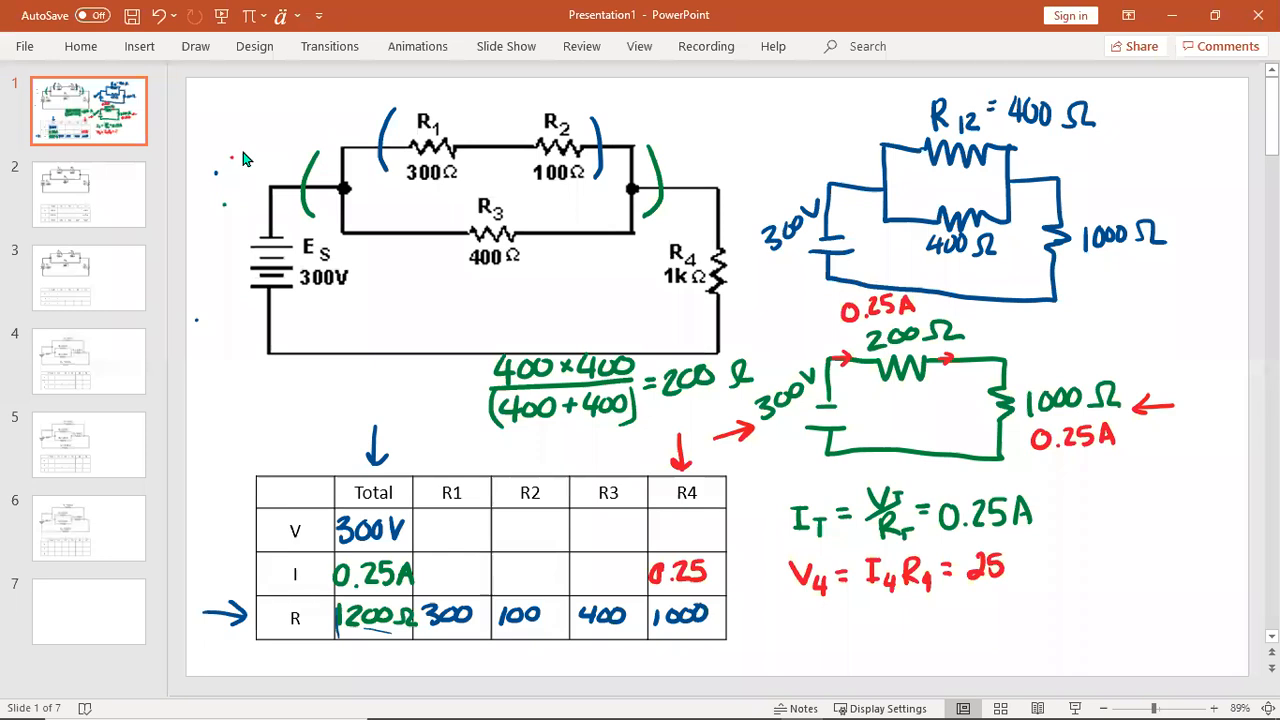
- Enter 250V in the R4 column and label 300V, 250V and a circled 50V on the original circuit
{"action": "type", "text": "50V"}
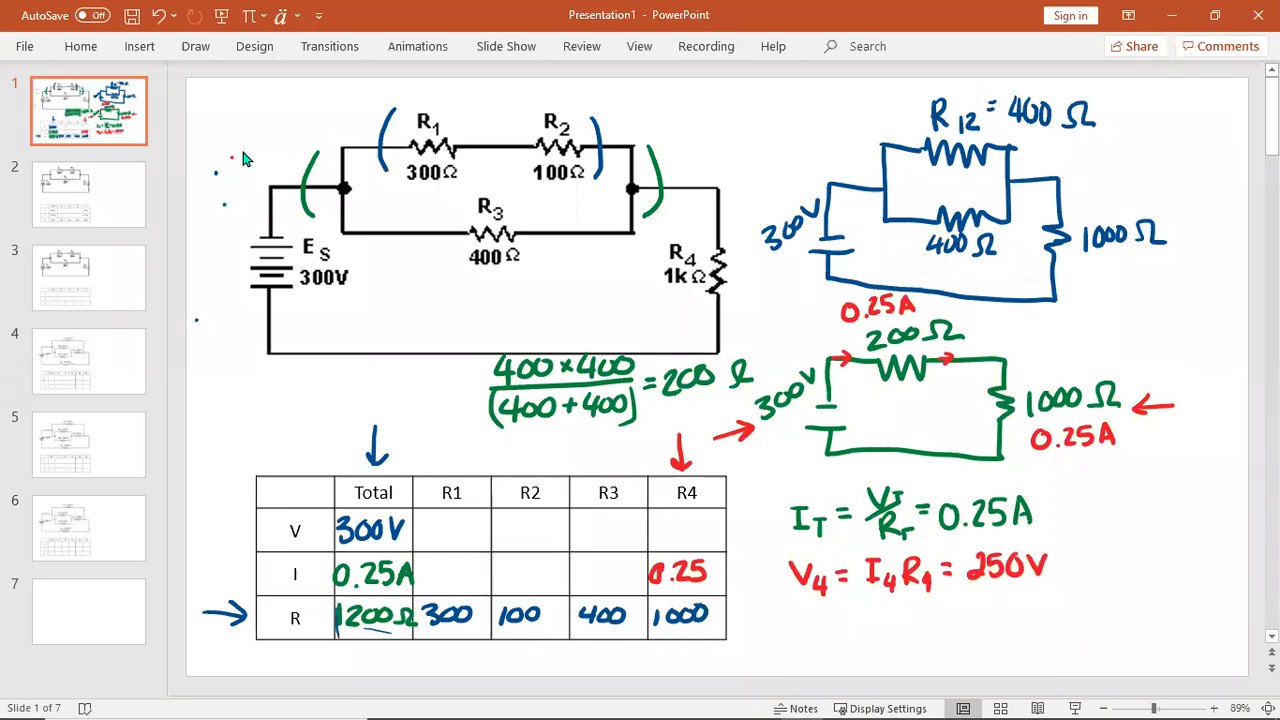
{"action": "type", "text": "250V."}
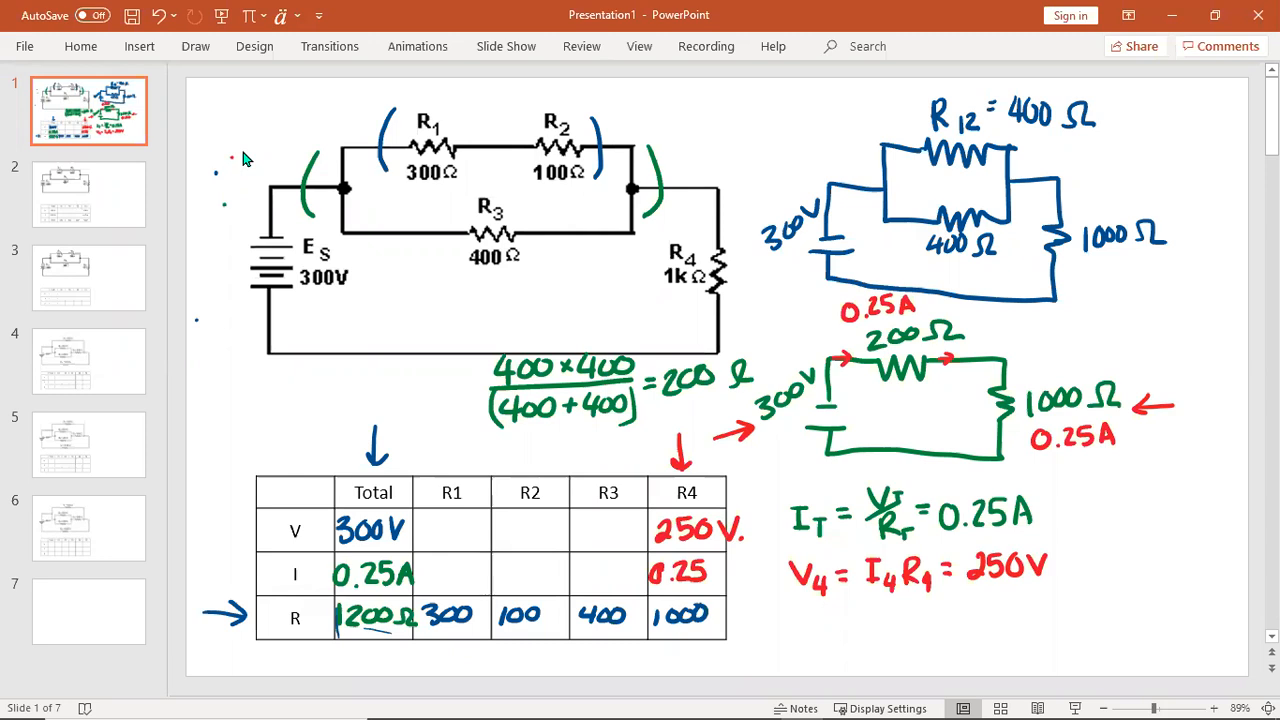
{"action": "left_click", "coordinate": [628, 290]}
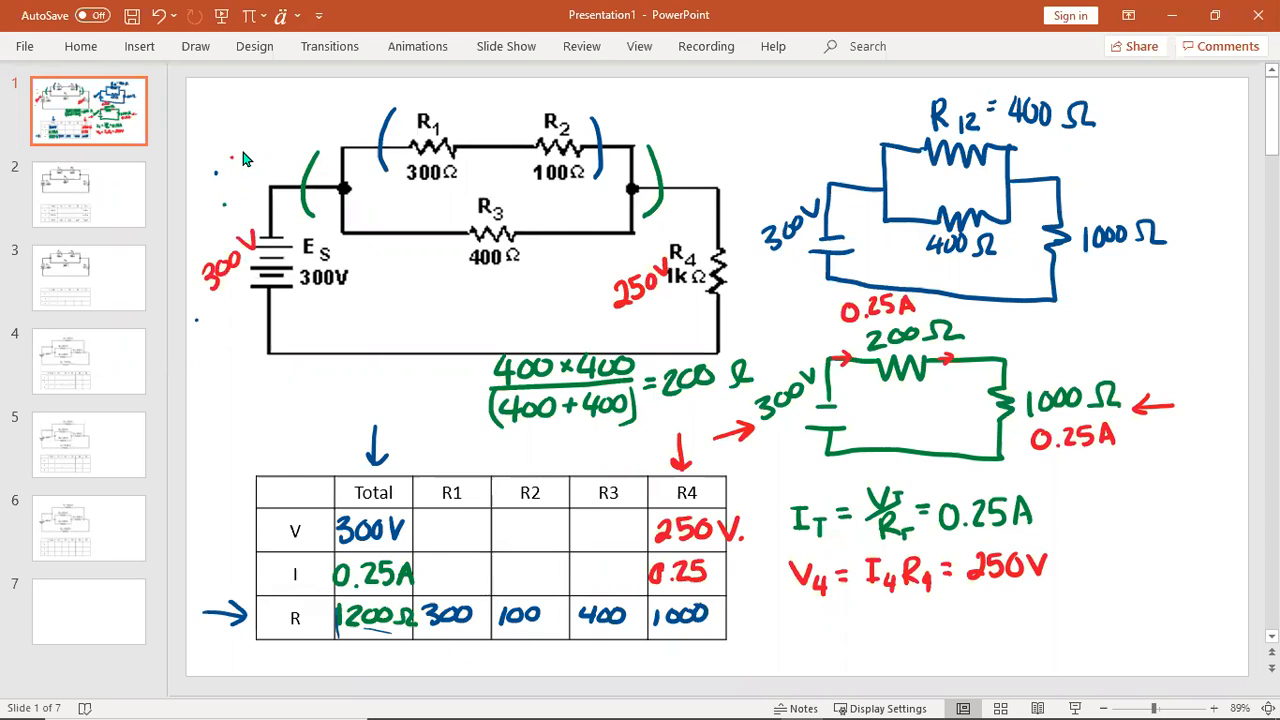
{"action": "type", "text": "50V"}
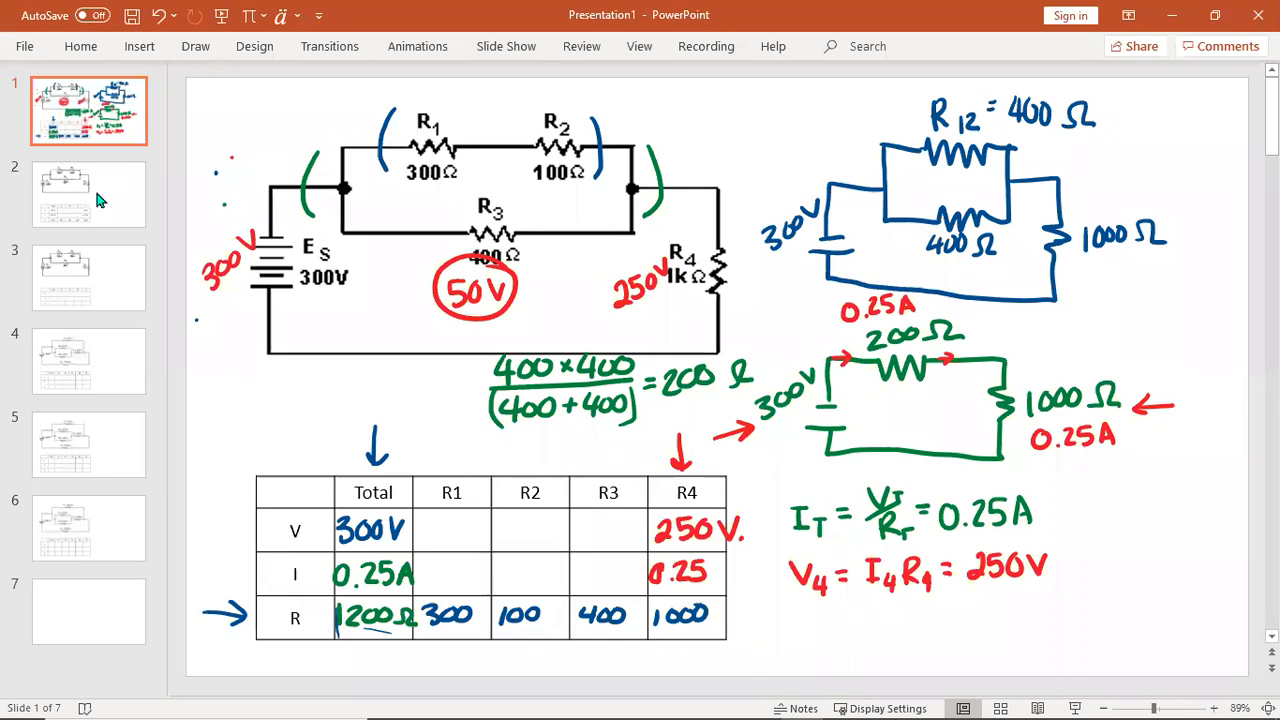
{"action": "left_click", "coordinate": [88, 194]}
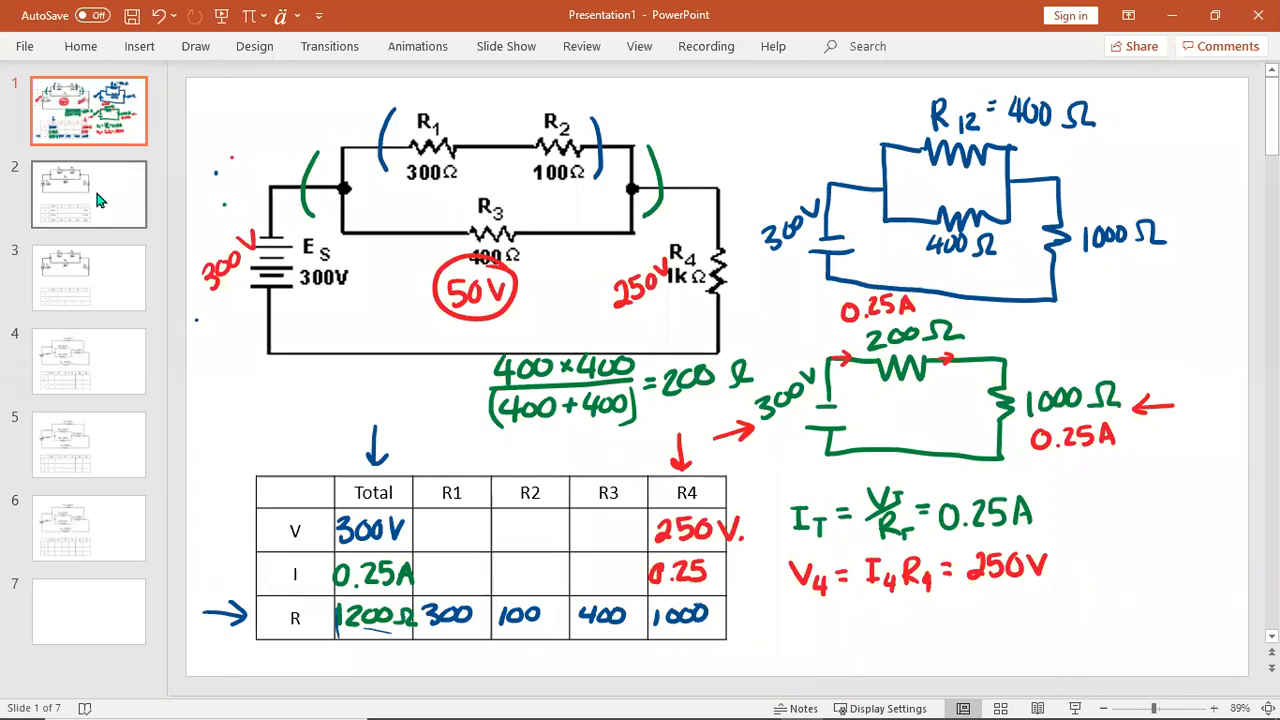
- Sketch the R1–R2 and R3 parallel branch with I=0.25A and 50V, and enter 50V for R3
{"action": "left_click", "coordinate": [88, 194]}
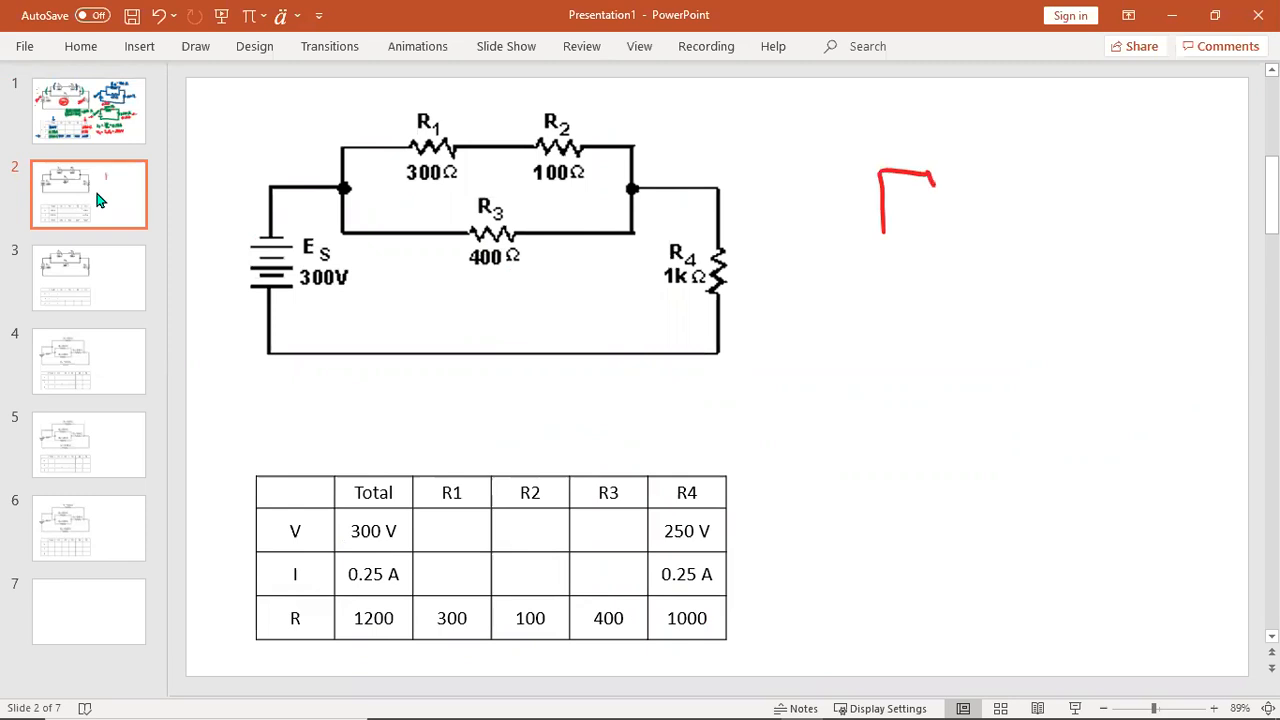
{"action": "left_click_drag", "start_coordinate": [930, 176], "coordinate": [1136, 164]}
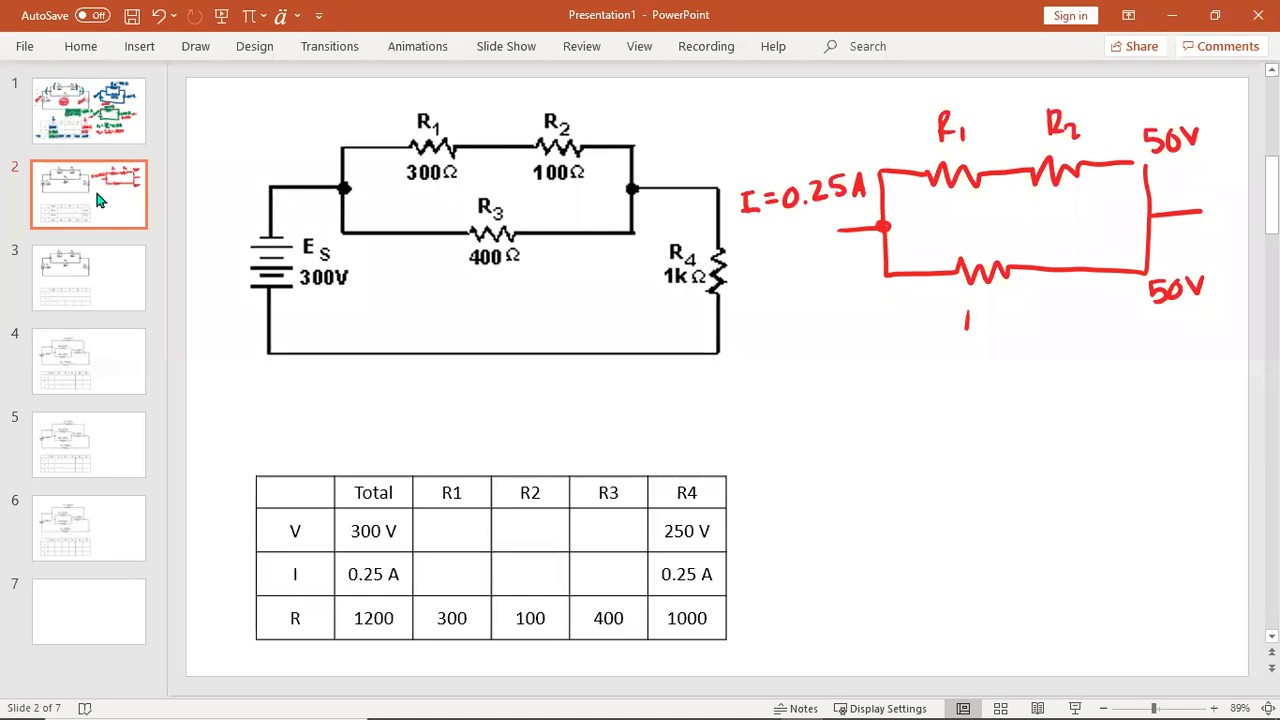
{"action": "type", "text": "R3"}
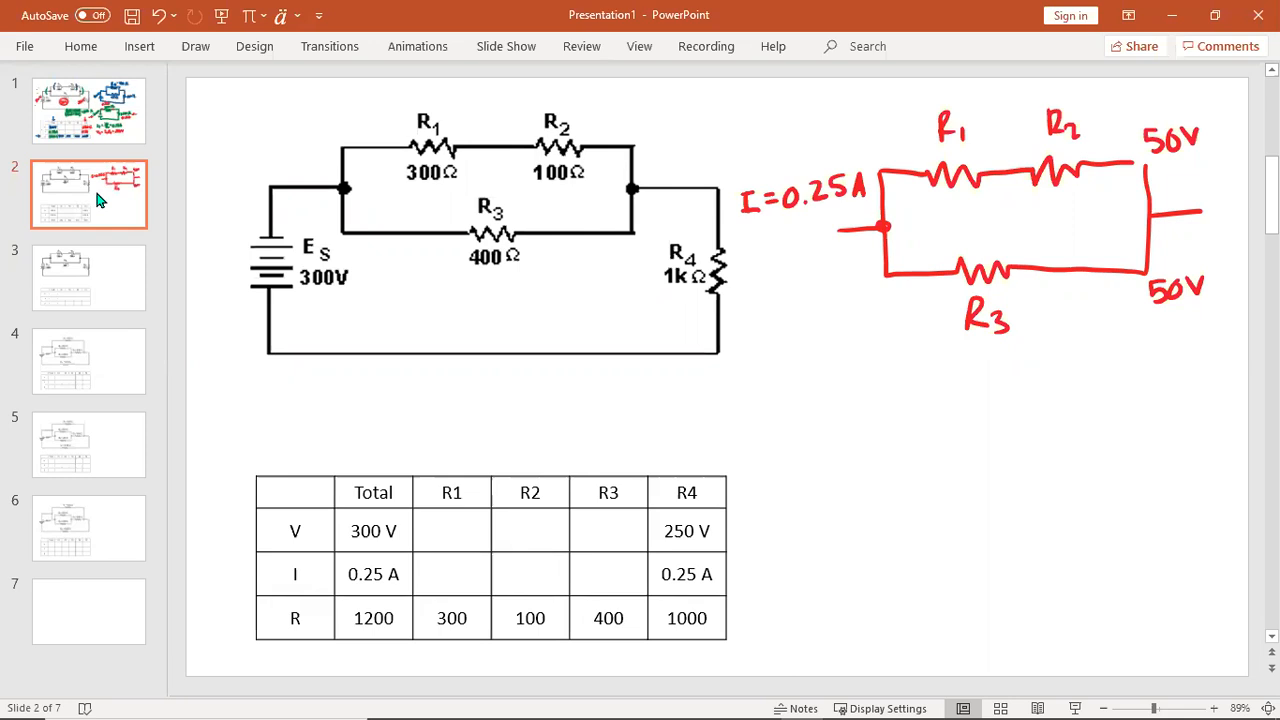
{"action": "type", "text": "50 V"}
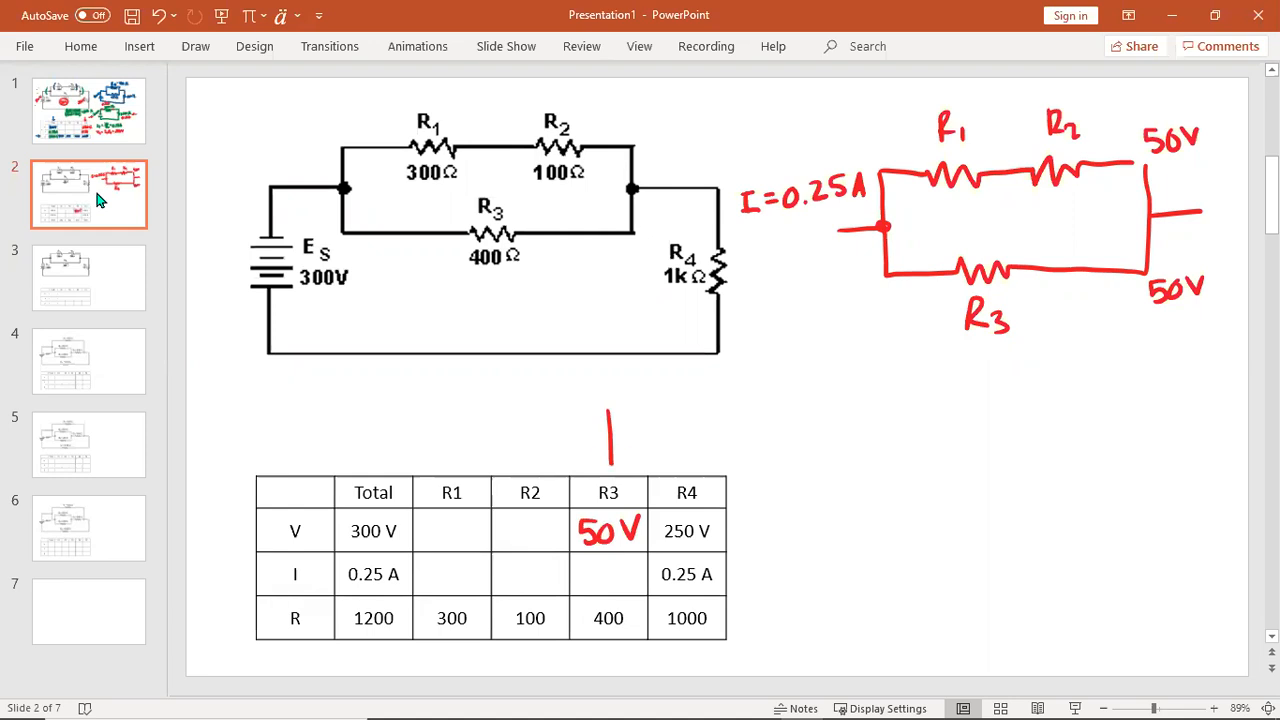
- Mark the R3 column, write I3 = V3/R3, and enter 0.125A as R3's current
{"action": "left_click_drag", "start_coordinate": [610, 410], "coordinate": [612, 464]}
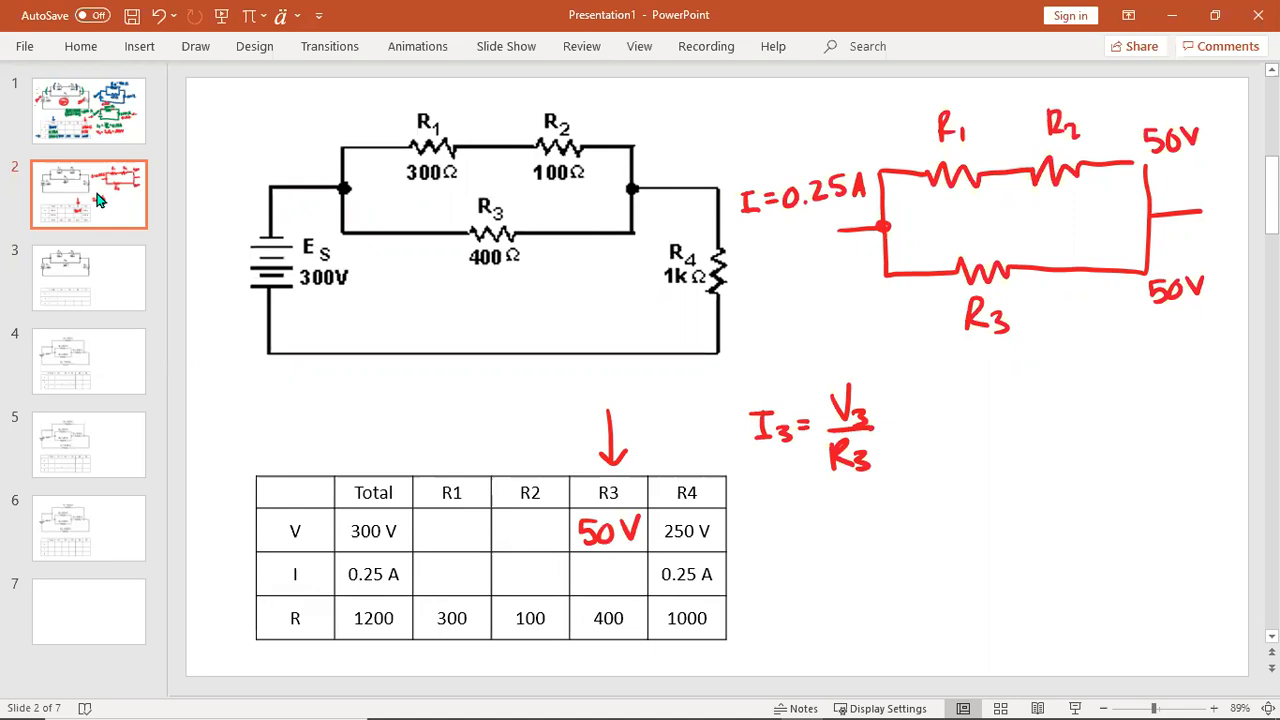
{"action": "type", "text": "0"}
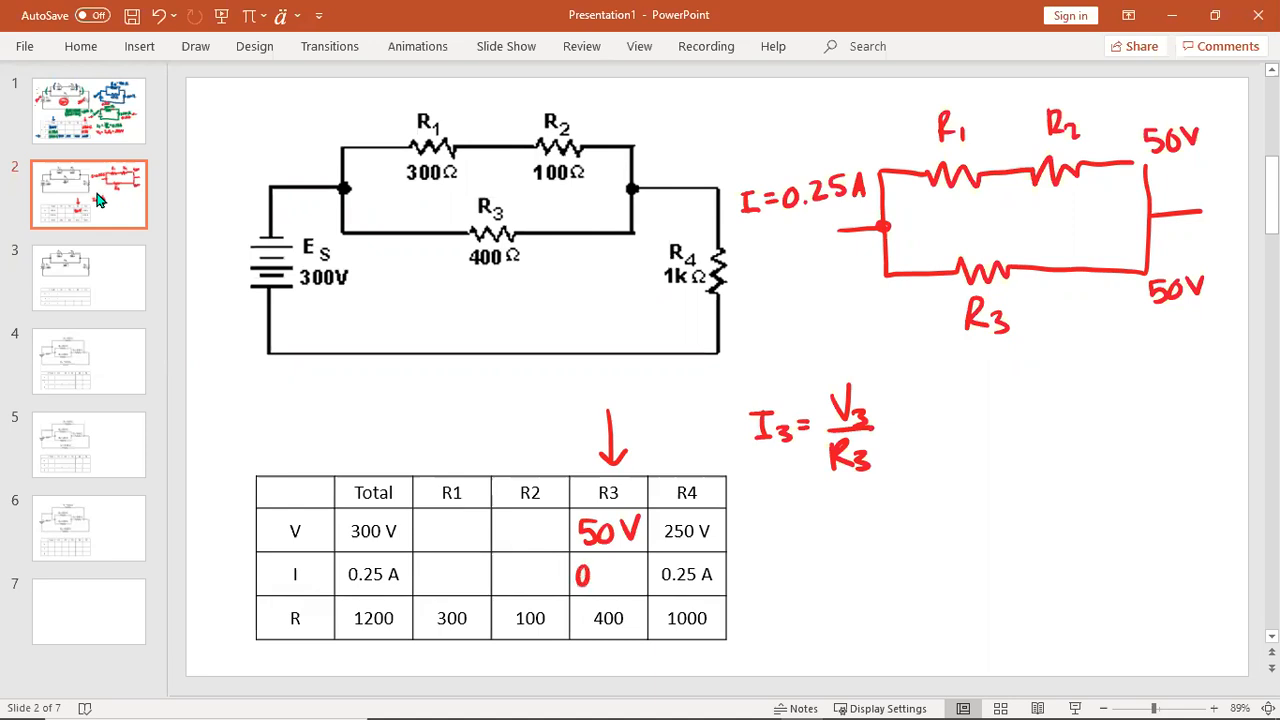
{"action": "type", "text": "0.125A"}
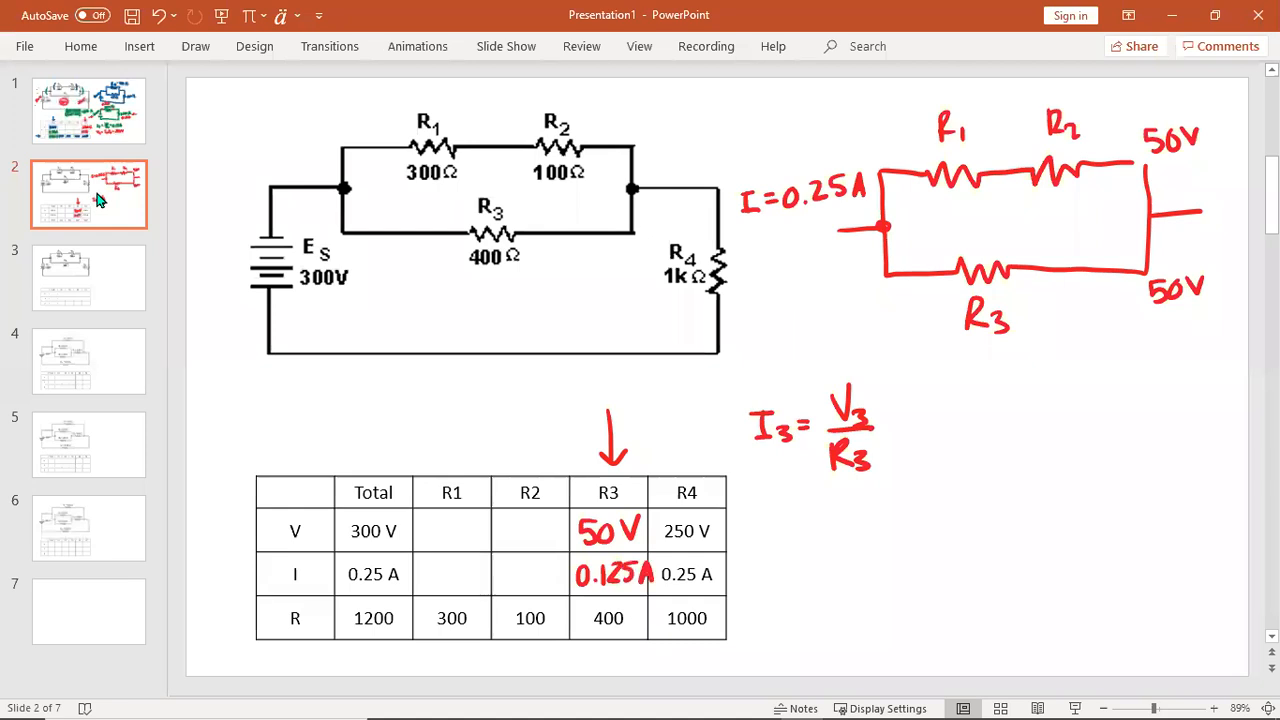
{"action": "mouse_move", "coordinate": [238, 52]}
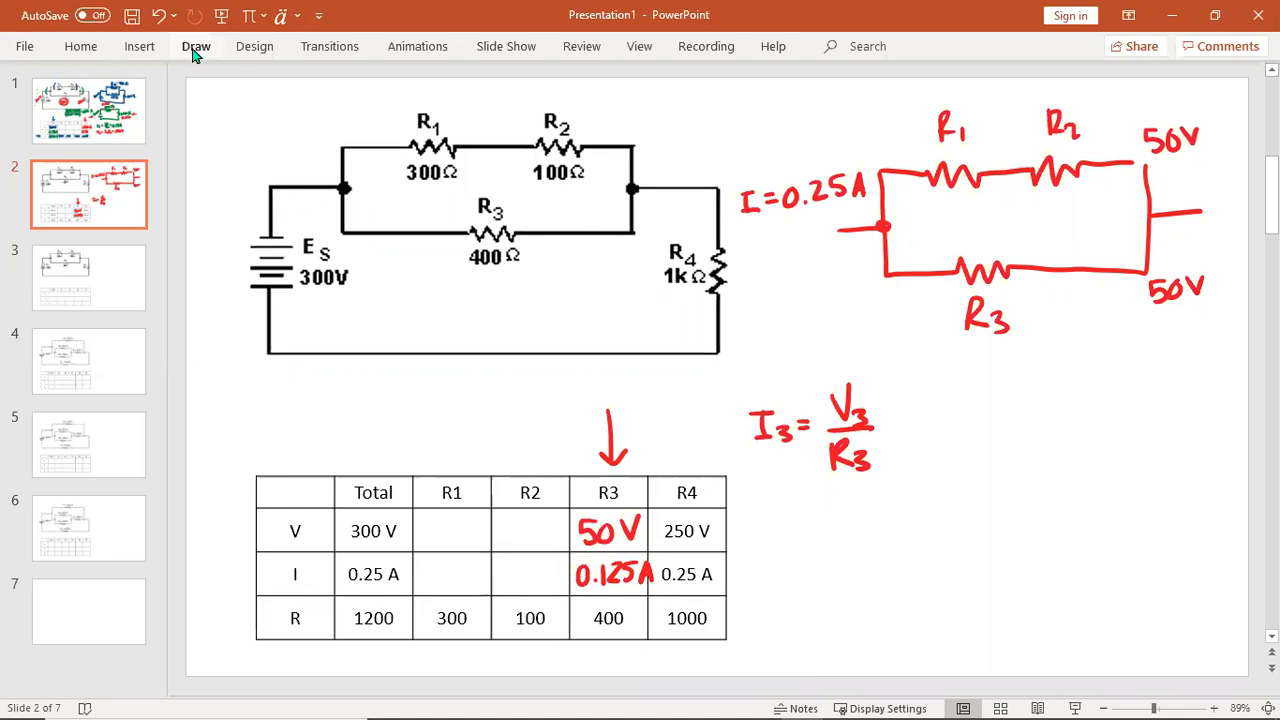
- In purple, show the current split 0.25−0.125 and enter 0.125A for the R1 and R2 currents
{"action": "left_click", "coordinate": [196, 46]}
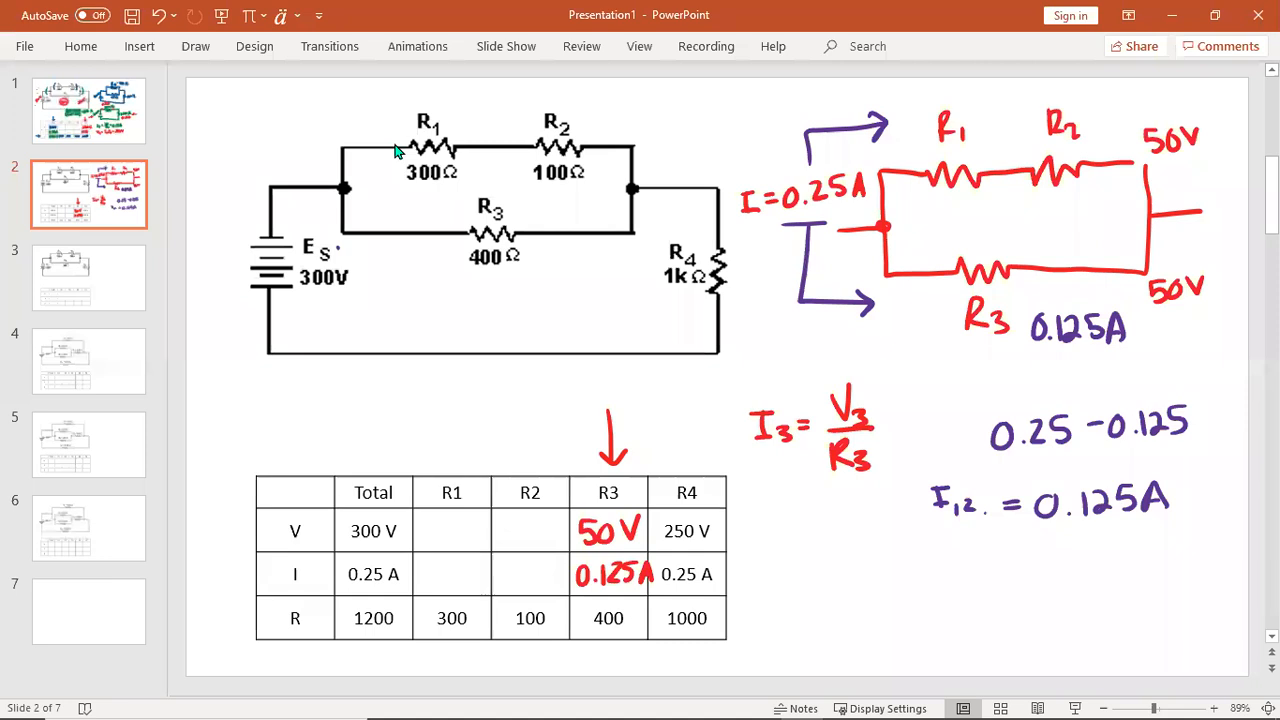
{"action": "type", "text": "0."}
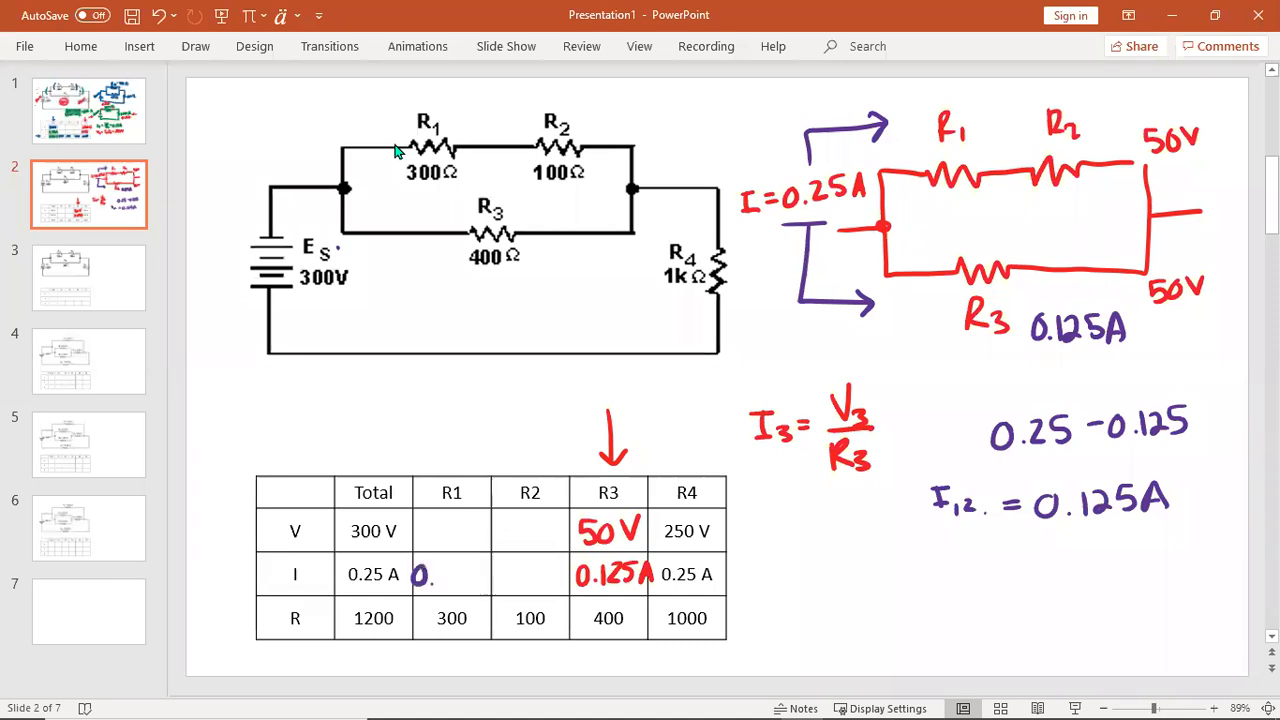
{"action": "type", "text": "0.125A"}
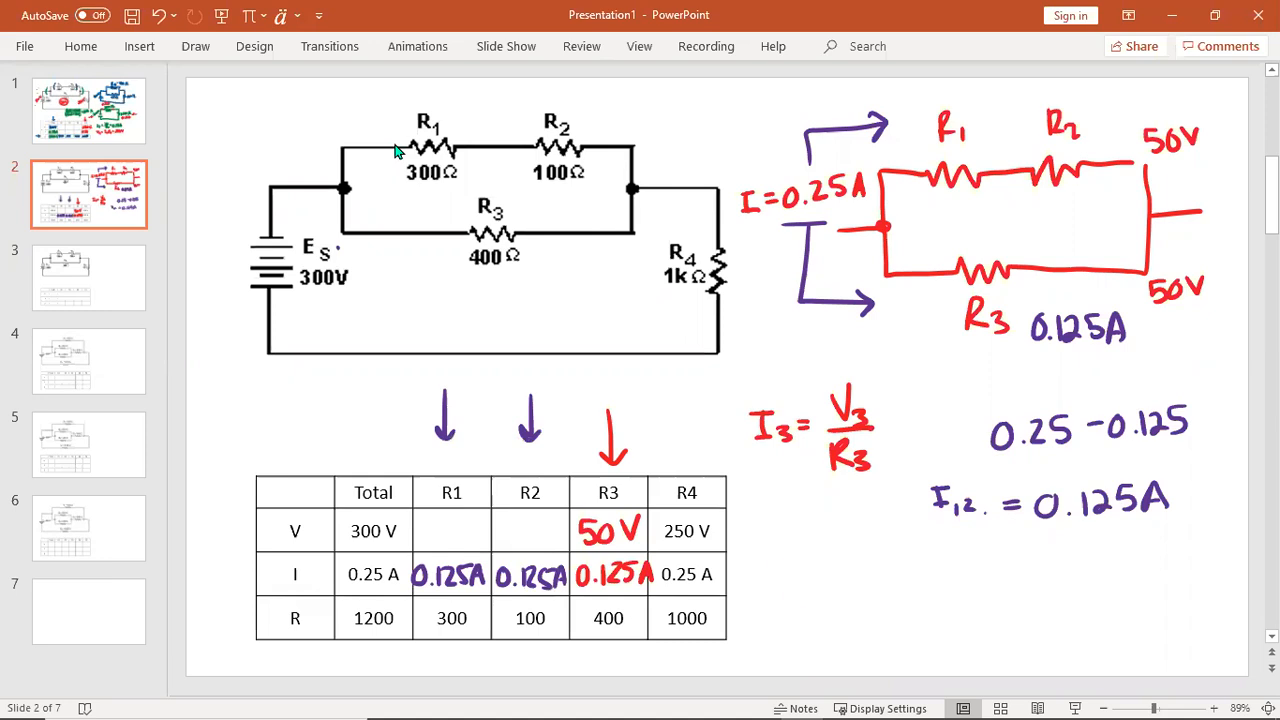
- Write V1 = I1R1 = 37.5V and V2 = I2R2 = 12.5V and enter them in the table
{"action": "type", "text": "V1 ="}
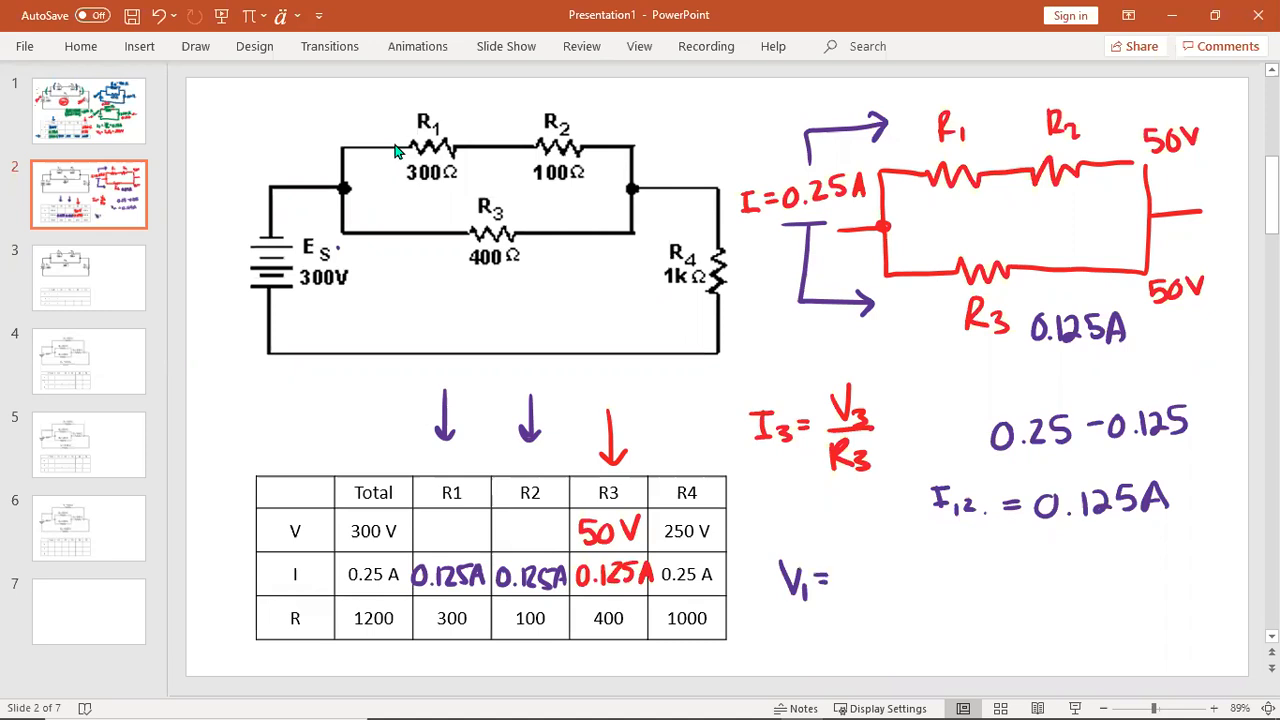
{"action": "type", "text": "I₁R₁"}
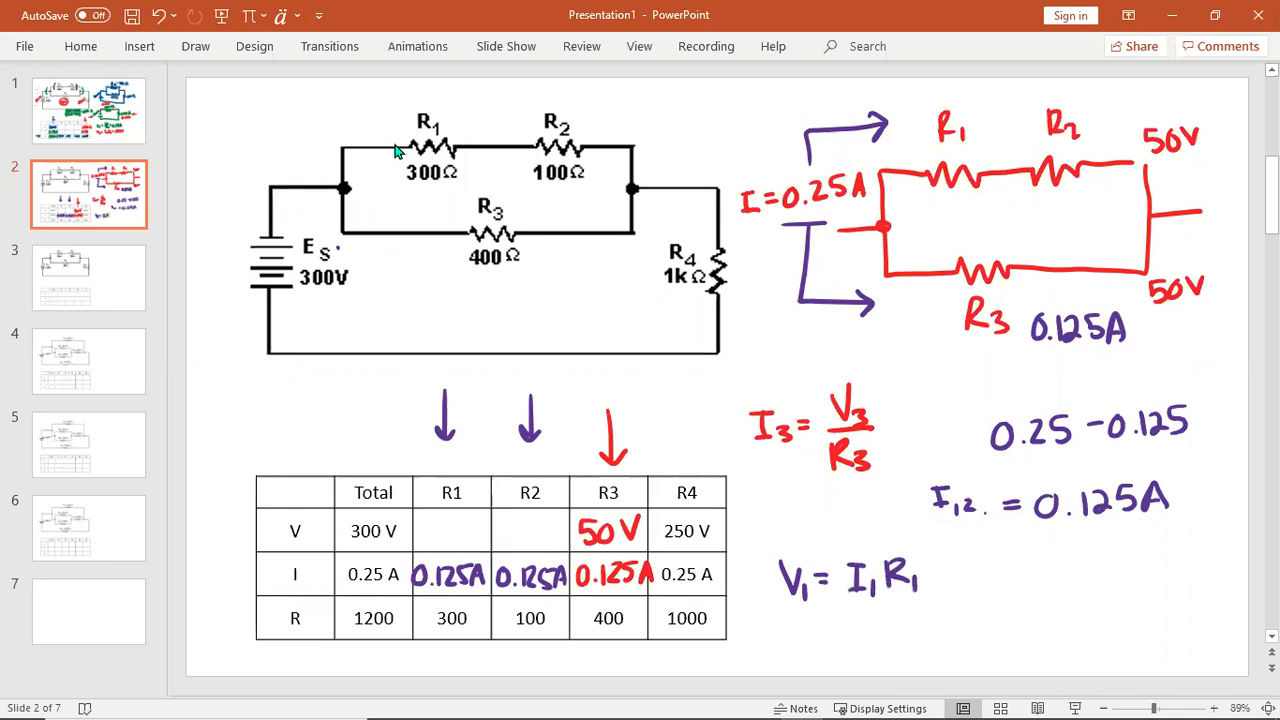
{"action": "type", "text": "0.125)(300"}
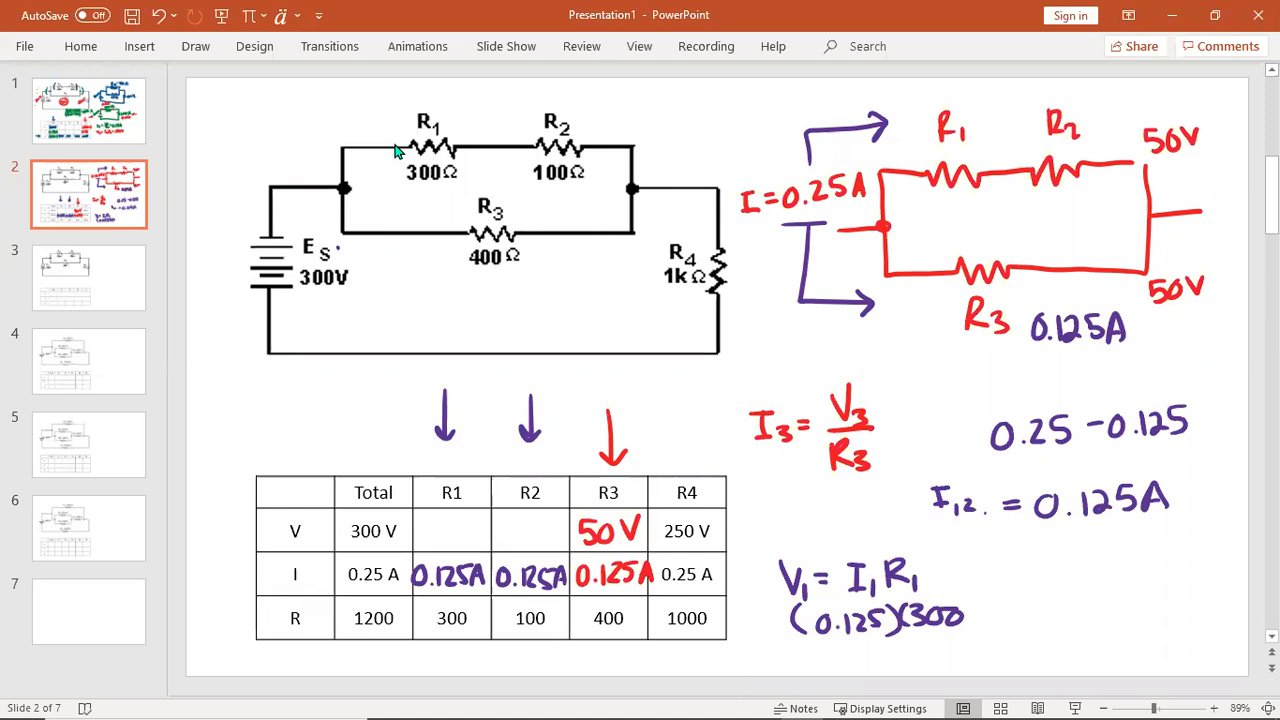
{"action": "type", "text": "37.5v"}
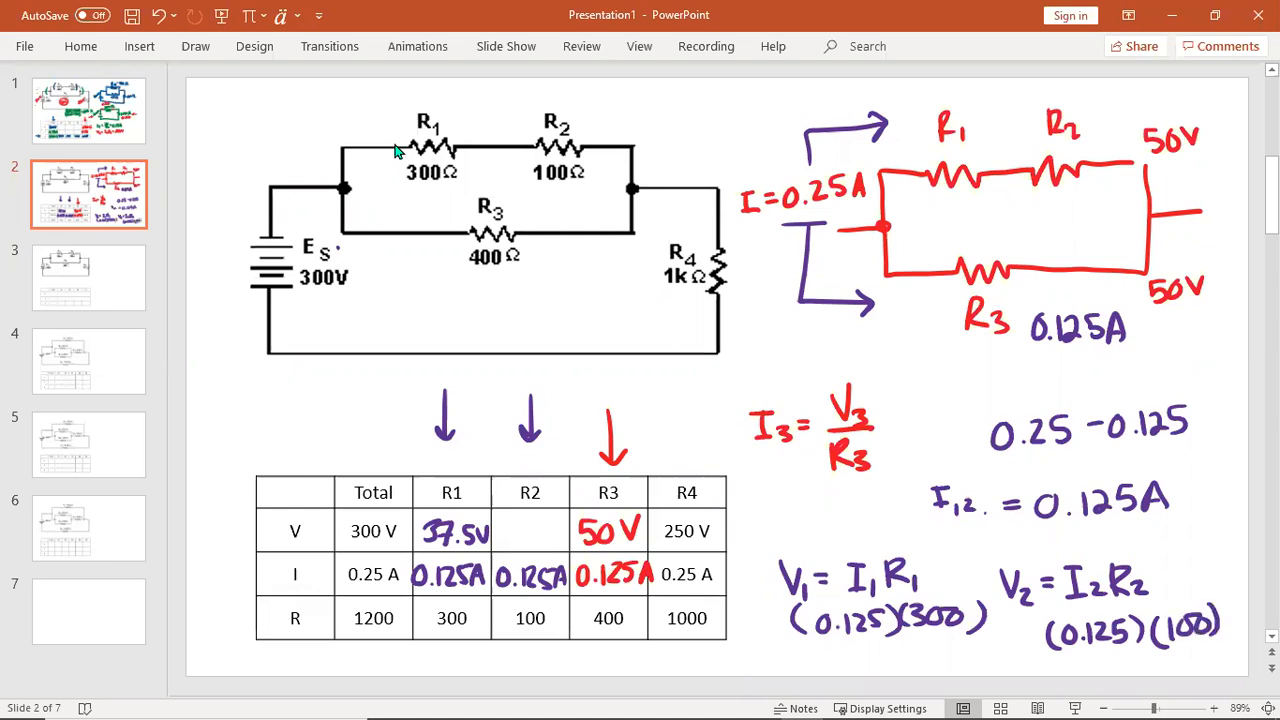
{"action": "type", "text": "125"}
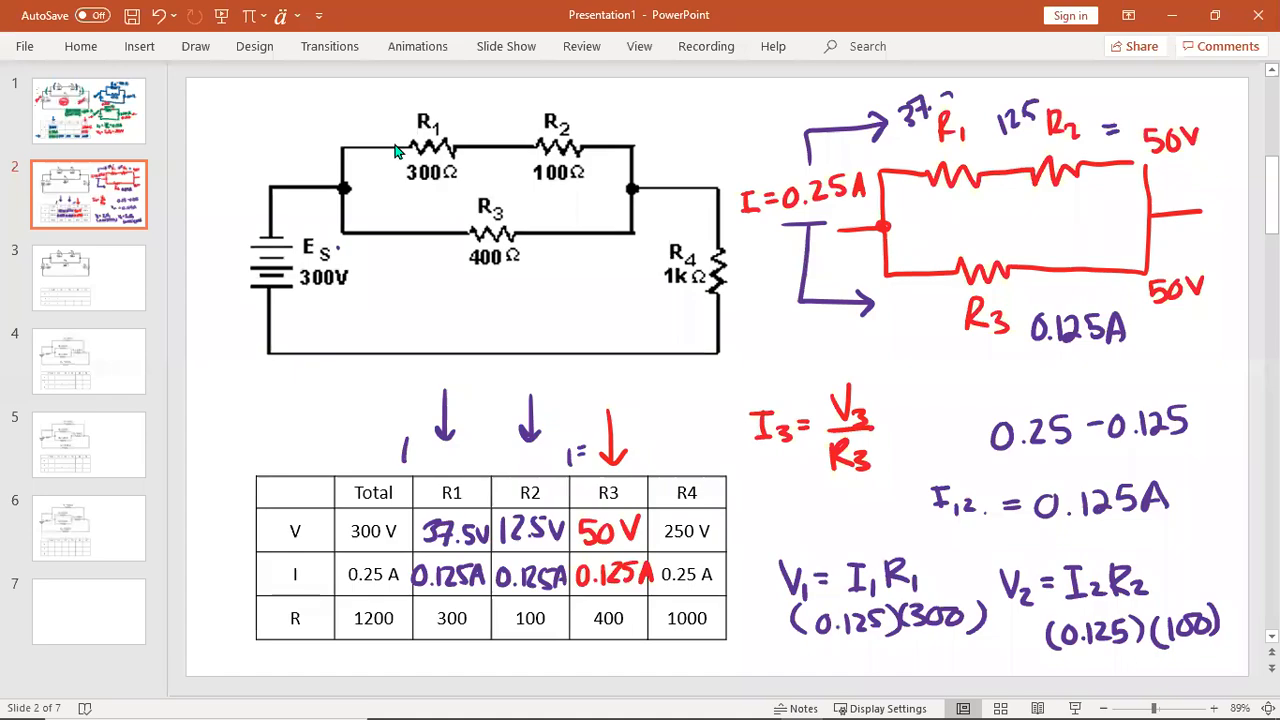
- On slide 4, enter 80V total voltage and resistances 5Ω, 20Ω, 5Ω, 6Ω, 10Ω in the R row
{"action": "left_click", "coordinate": [88, 360]}
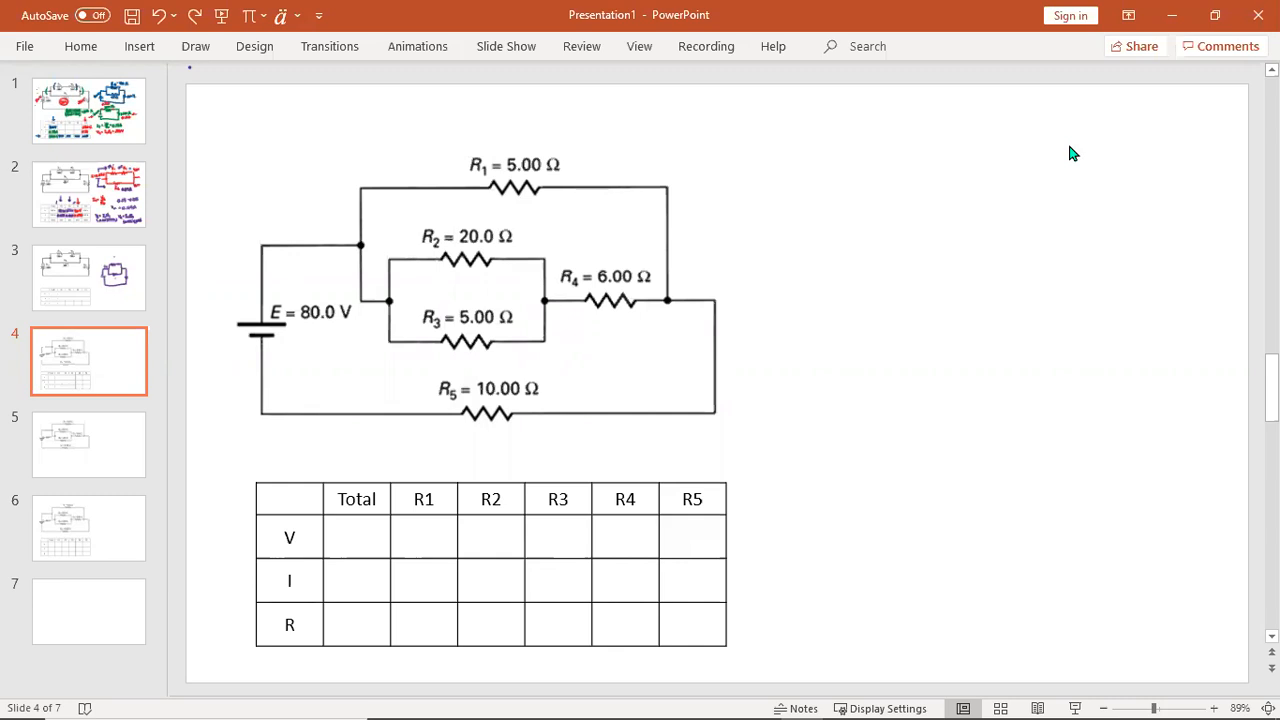
{"action": "type", "text": "8"}
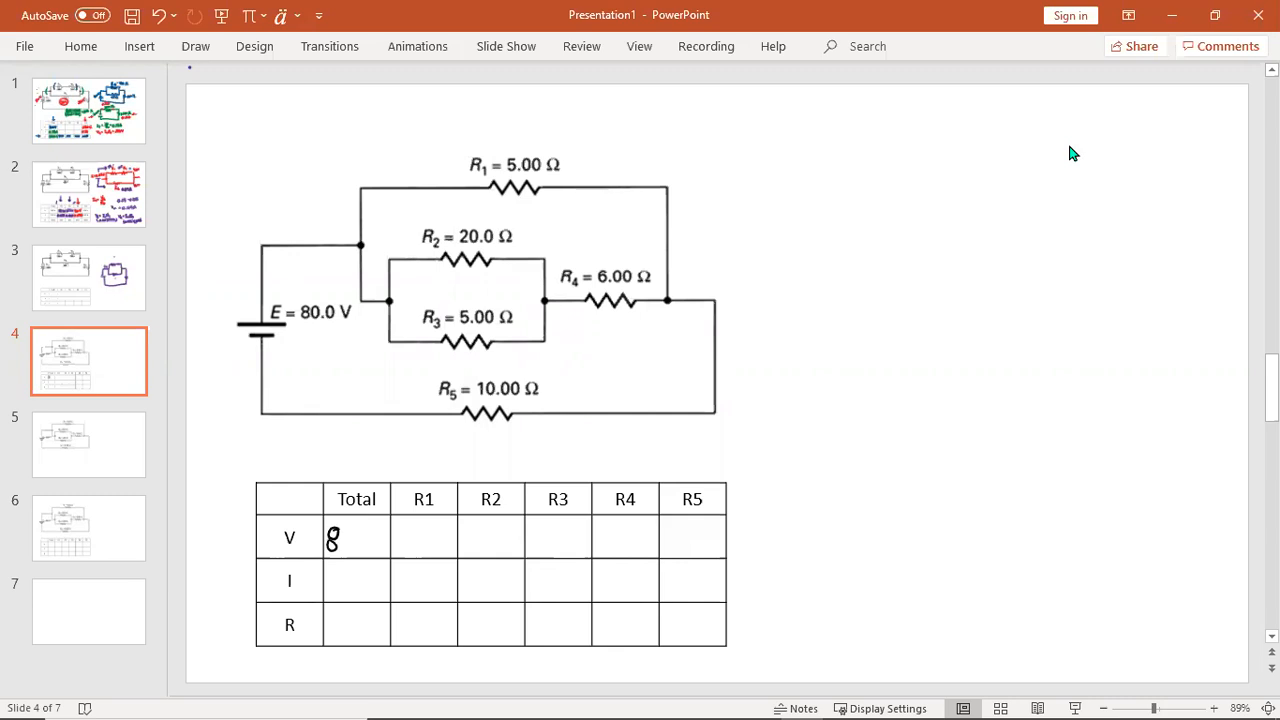
{"action": "type", "text": "80 V"}
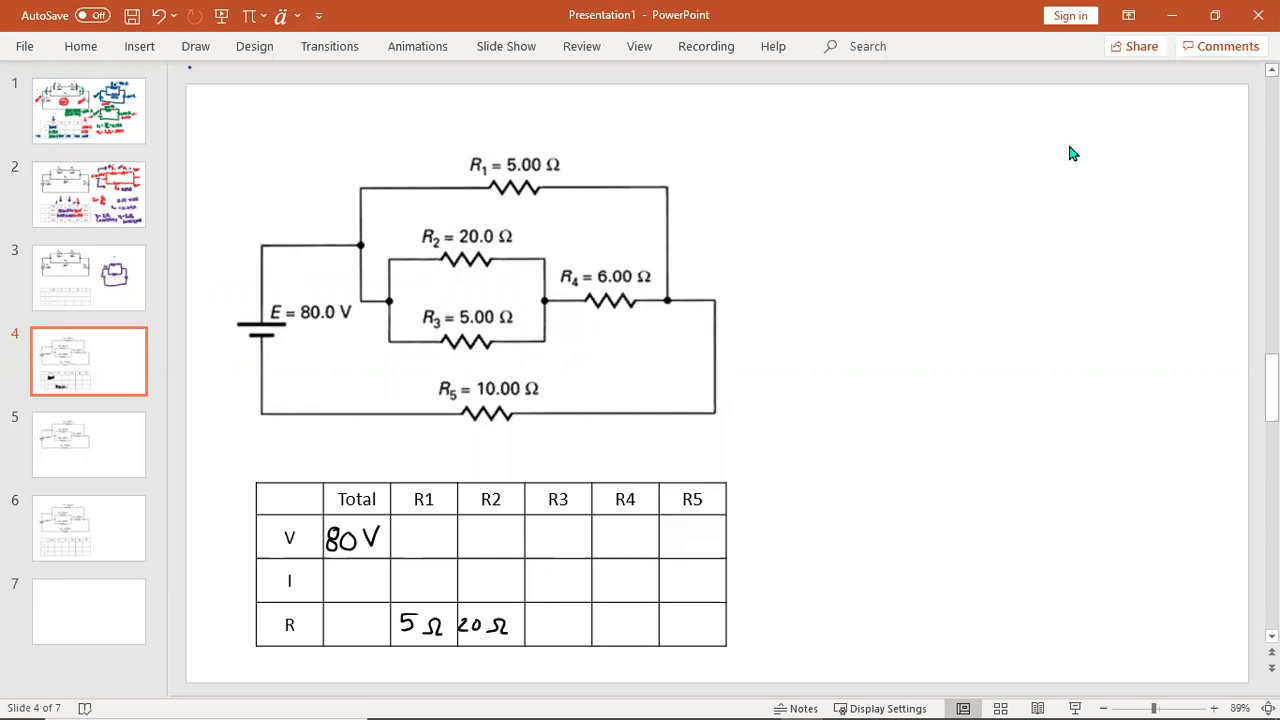
{"action": "type", "text": "5Ω"}
{"action": "type", "text": "6Ω"}
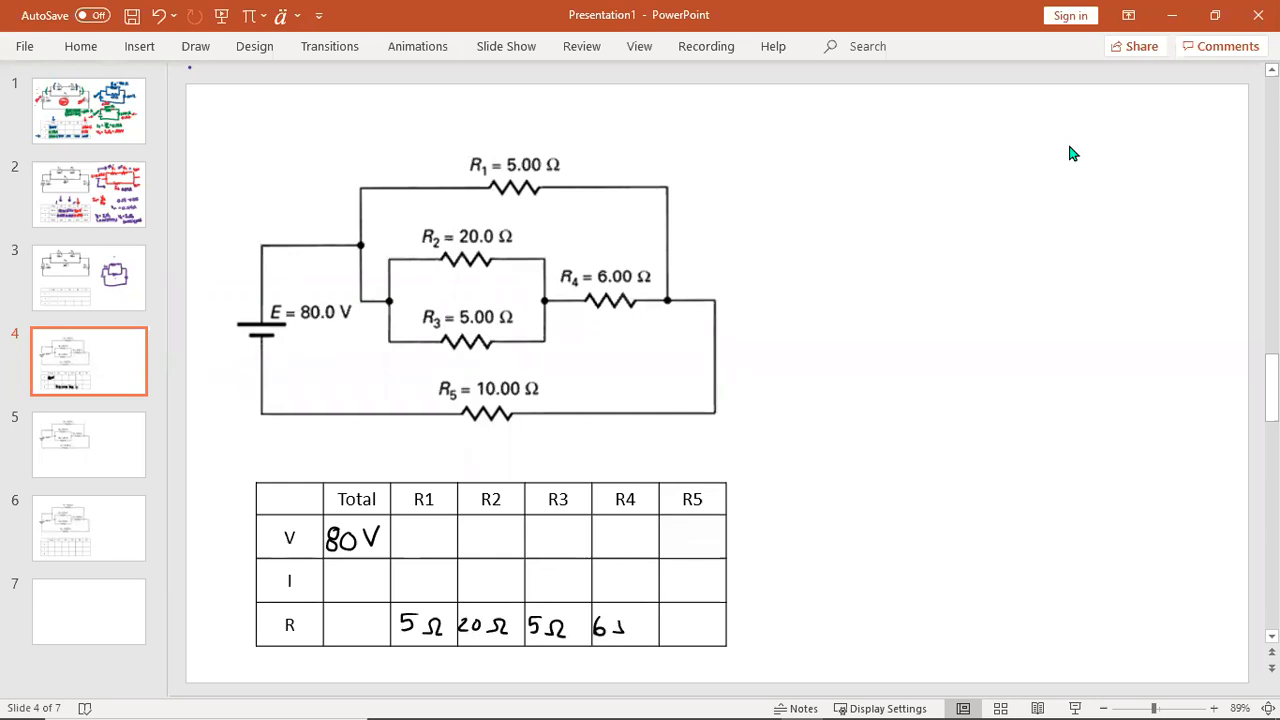
{"action": "type", "text": "10"}
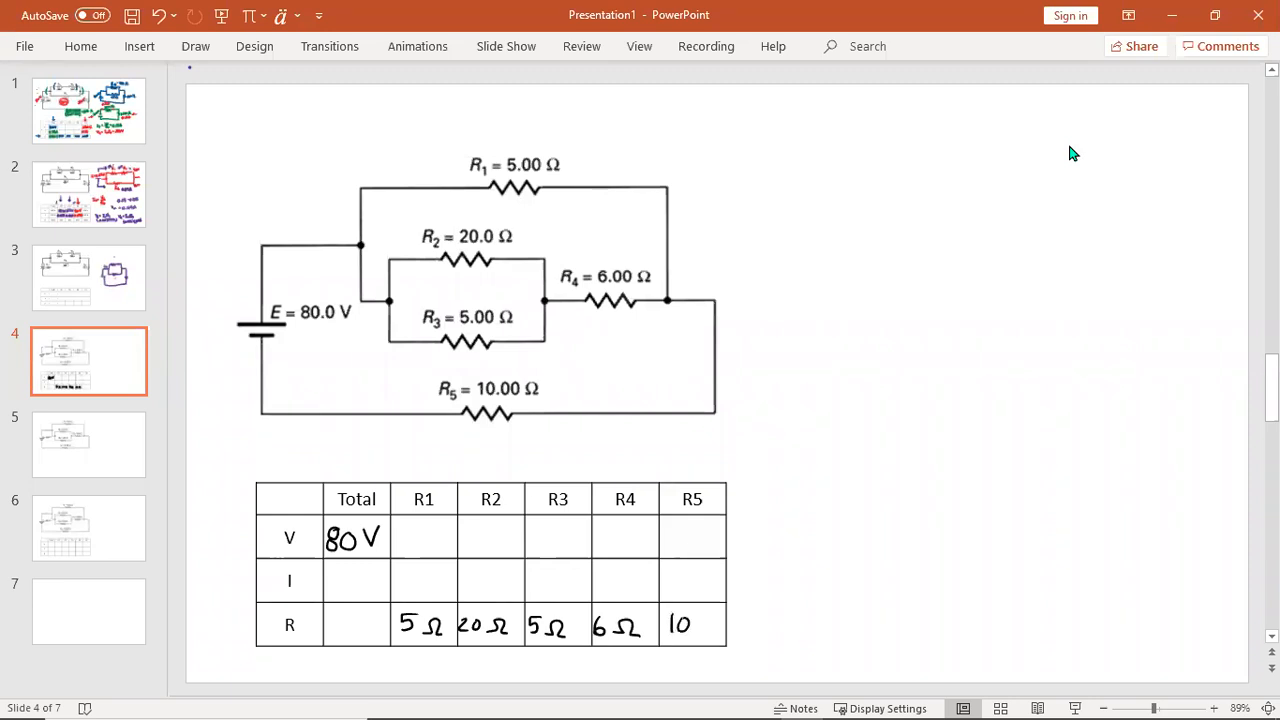
{"action": "type", "text": "Ω"}
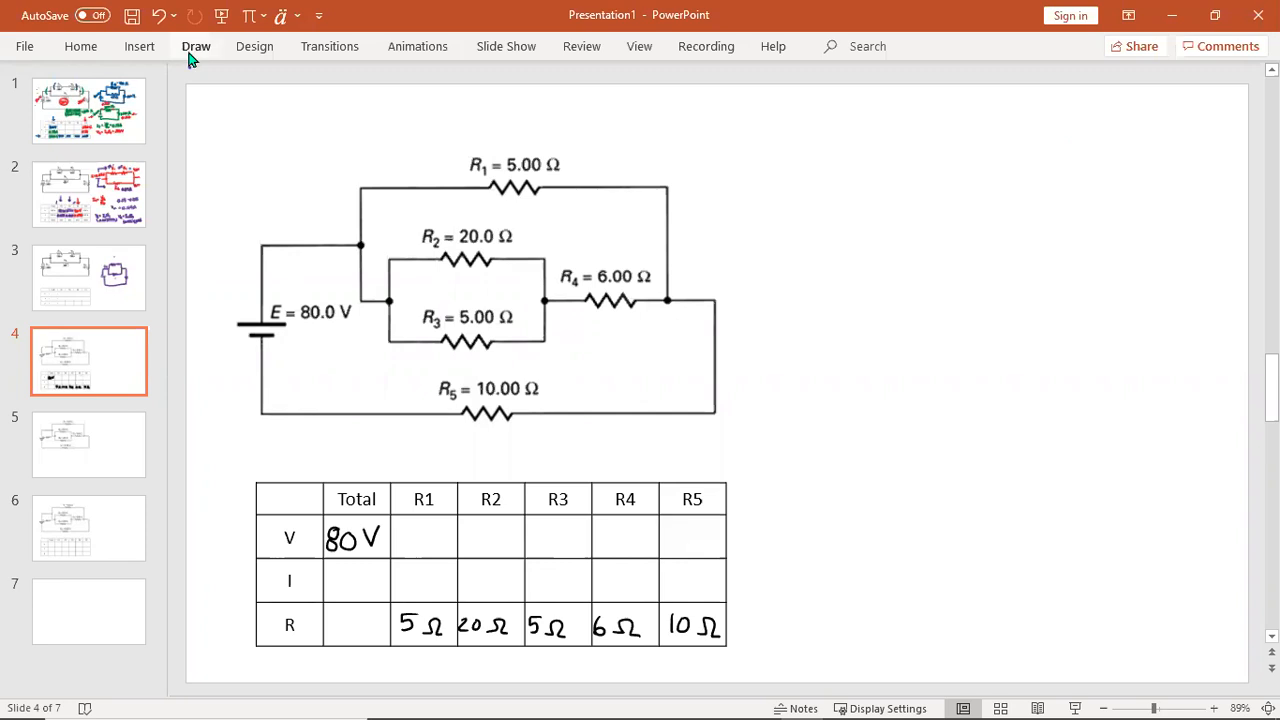
{"action": "mouse_move", "coordinate": [196, 68]}
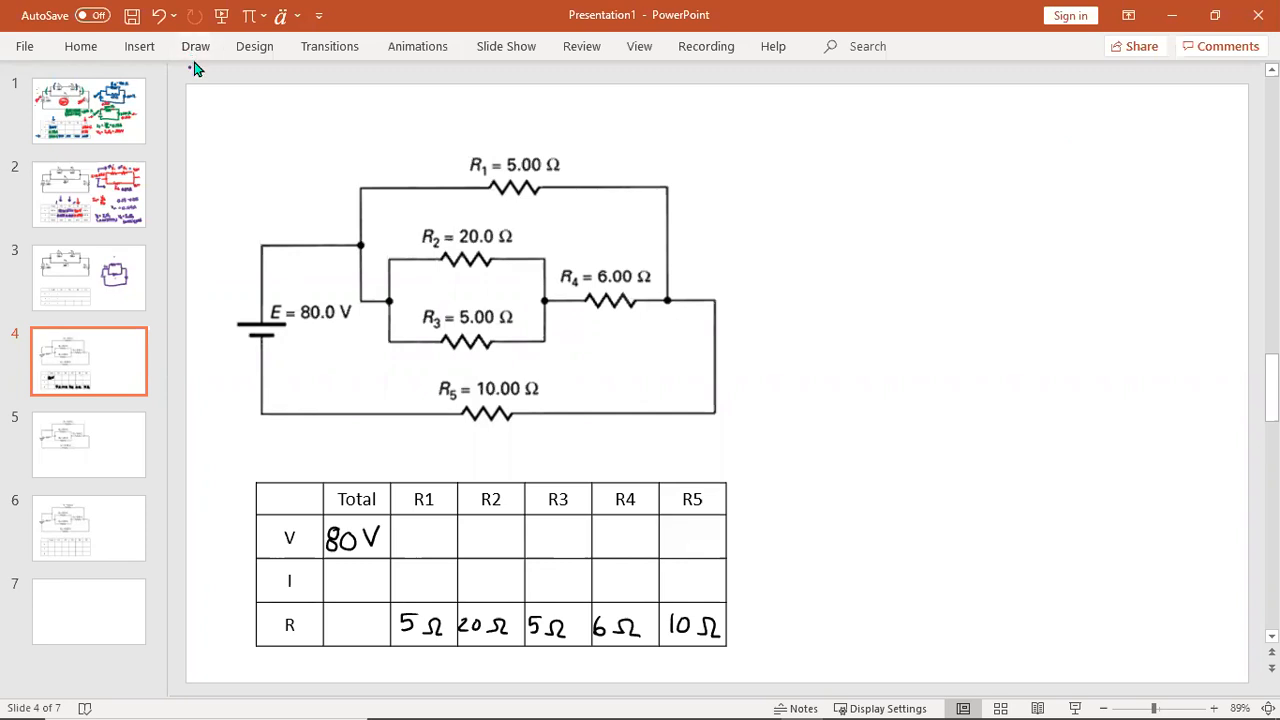
{"action": "mouse_move", "coordinate": [196, 58]}
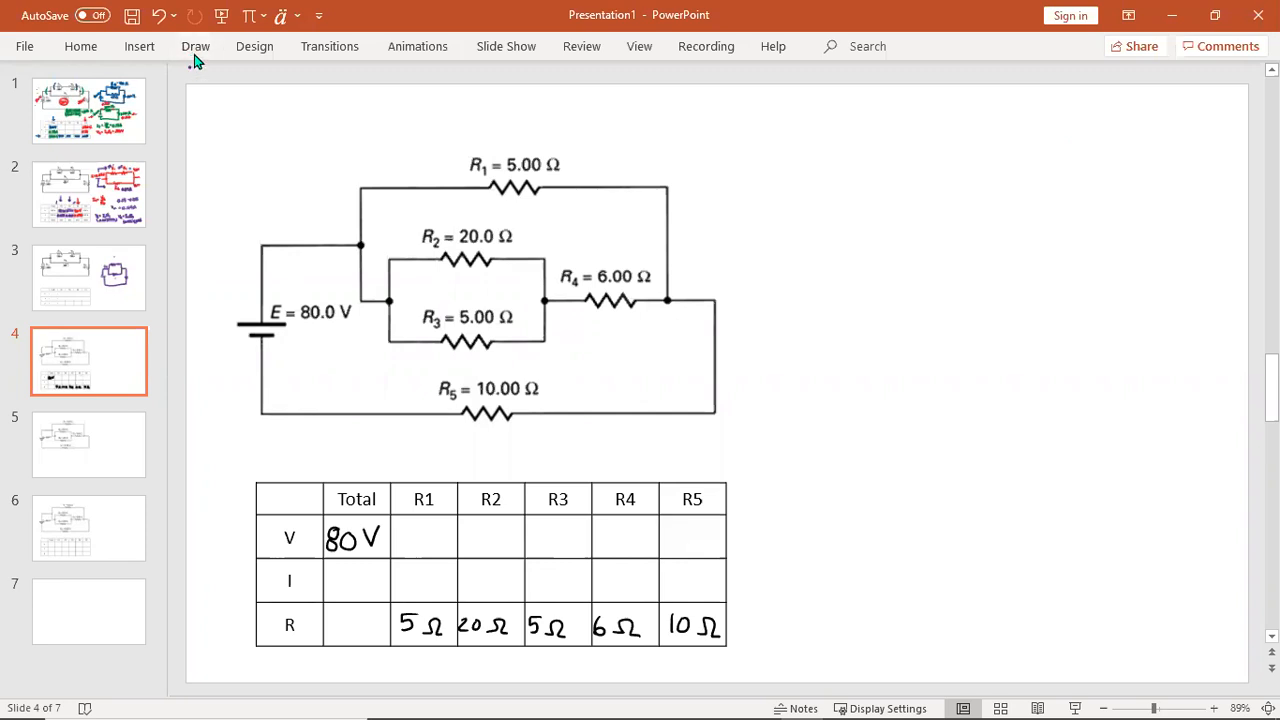
- Sketch the simplified green circuit with resistor labels and write R23 = 20×5/(20+5) = 4Ω
{"action": "left_click", "coordinate": [196, 46]}
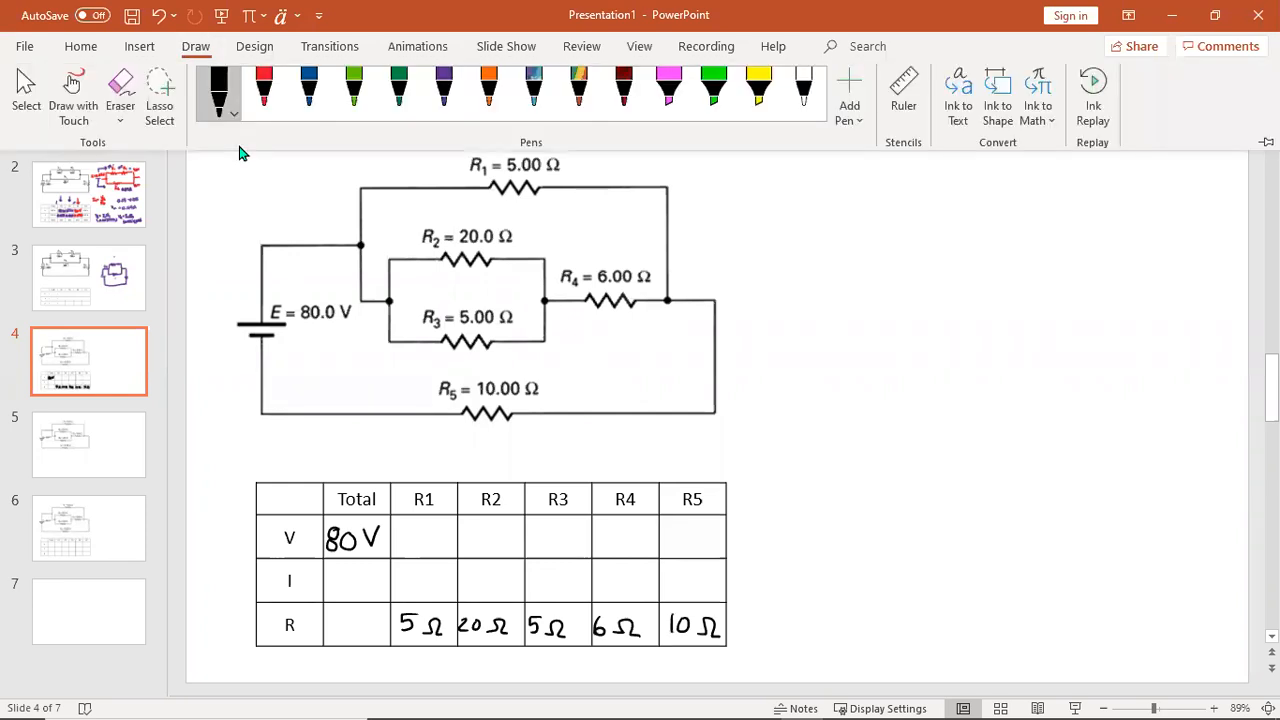
{"action": "left_click", "coordinate": [352, 90]}
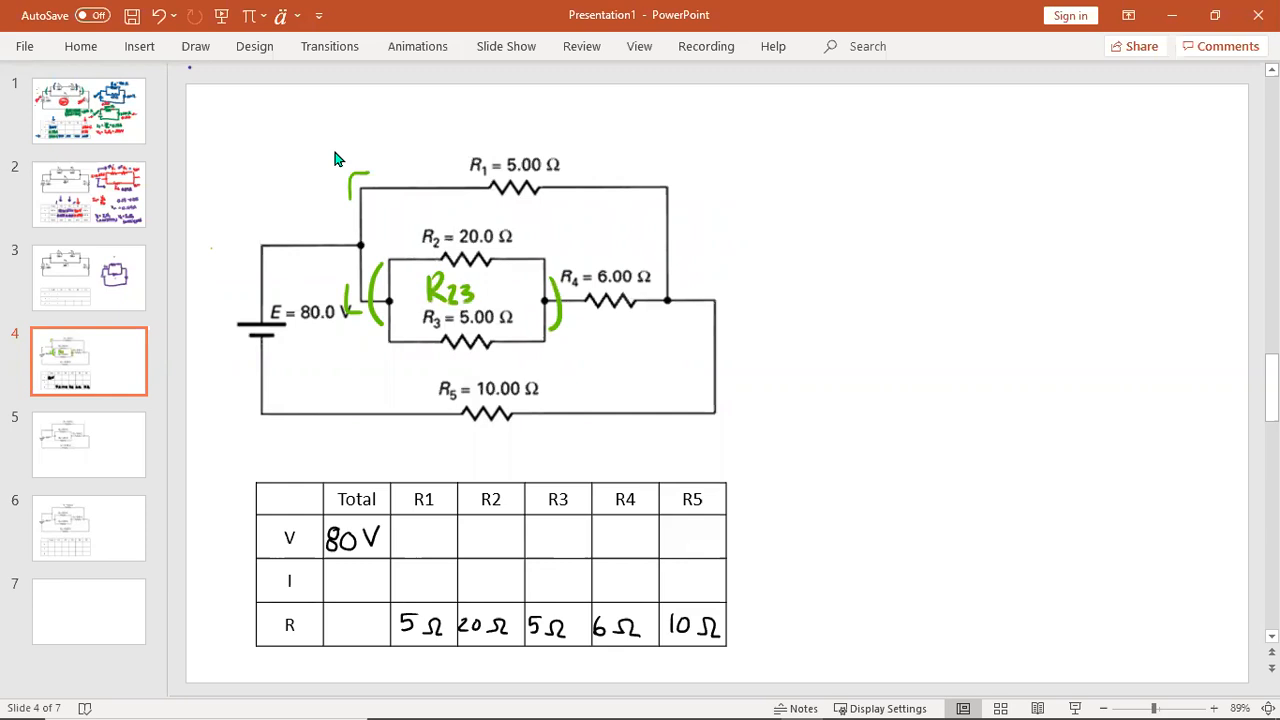
{"action": "left_click_drag", "start_coordinate": [836, 210], "coordinate": [920, 136]}
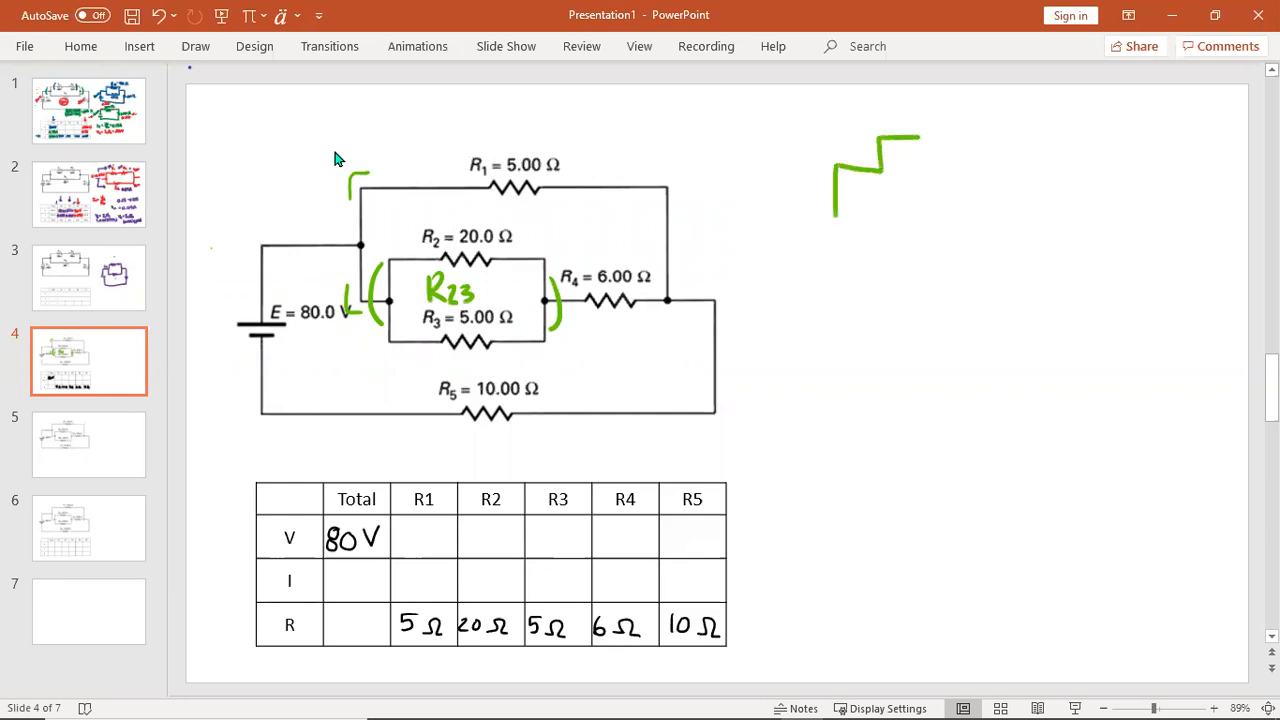
{"action": "left_click_drag", "start_coordinate": [920, 136], "coordinate": [996, 164]}
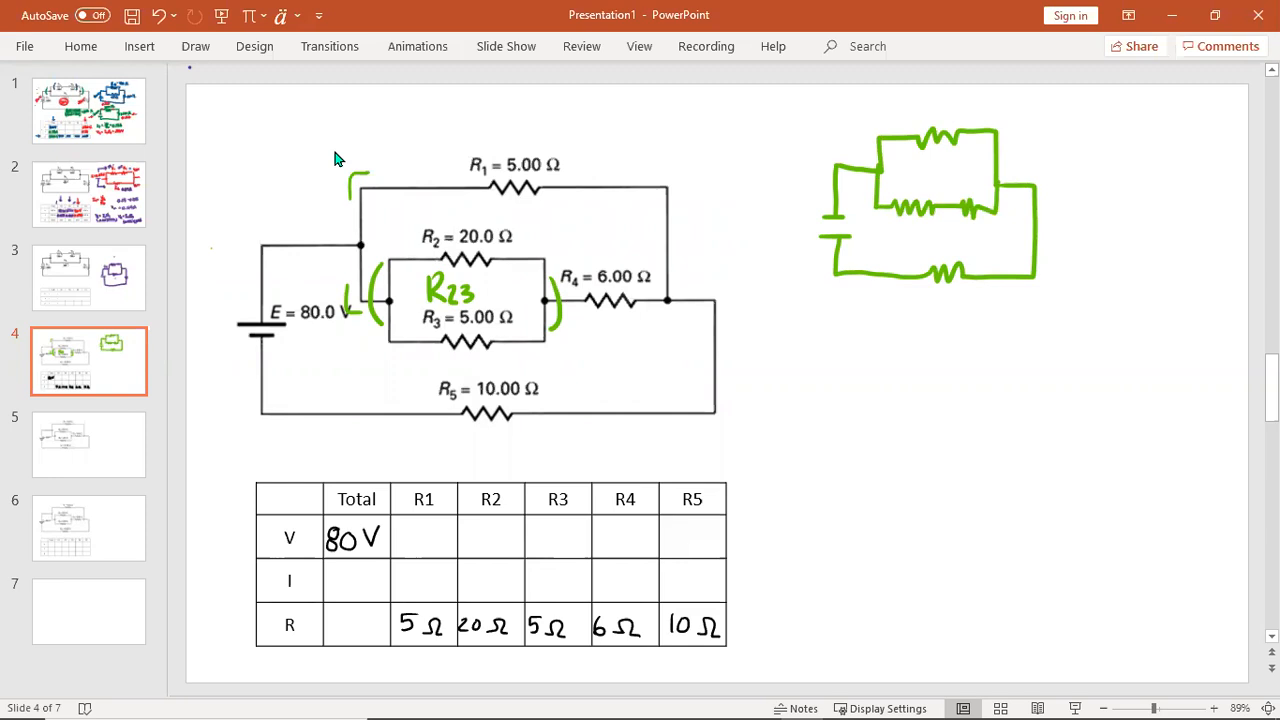
{"action": "left_click", "coordinate": [196, 46]}
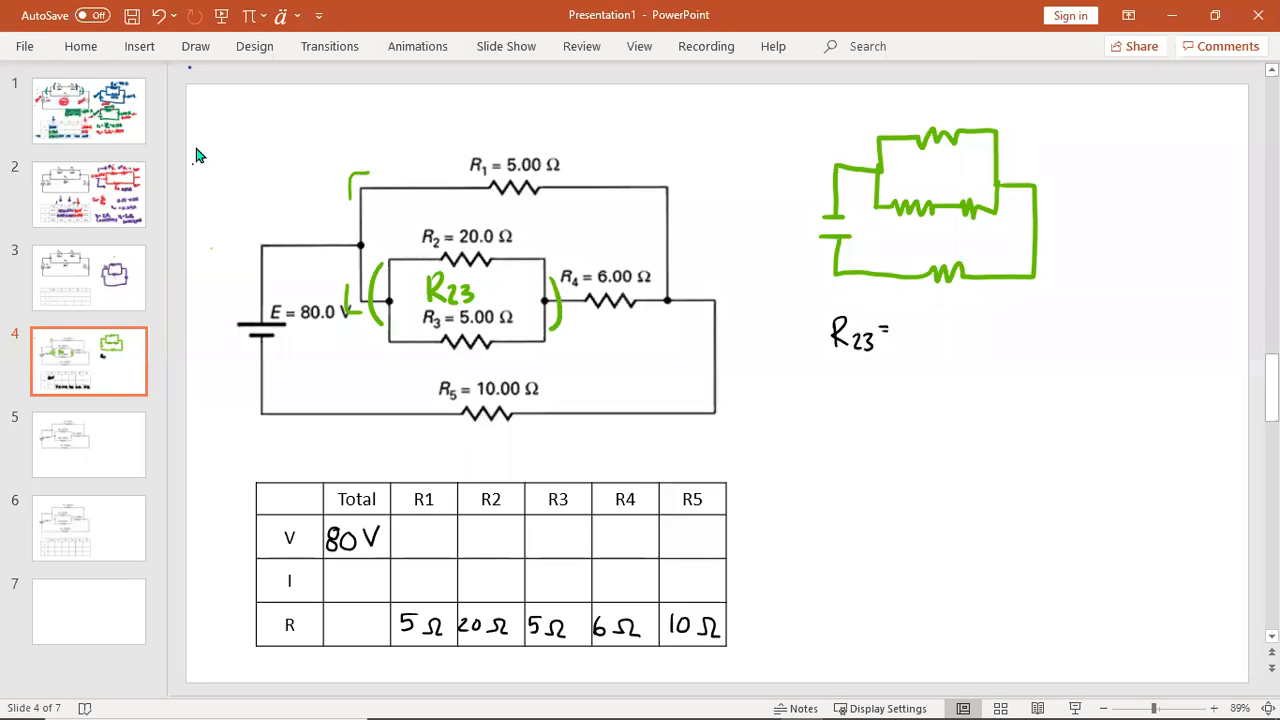
{"action": "type", "text": "20x5"}
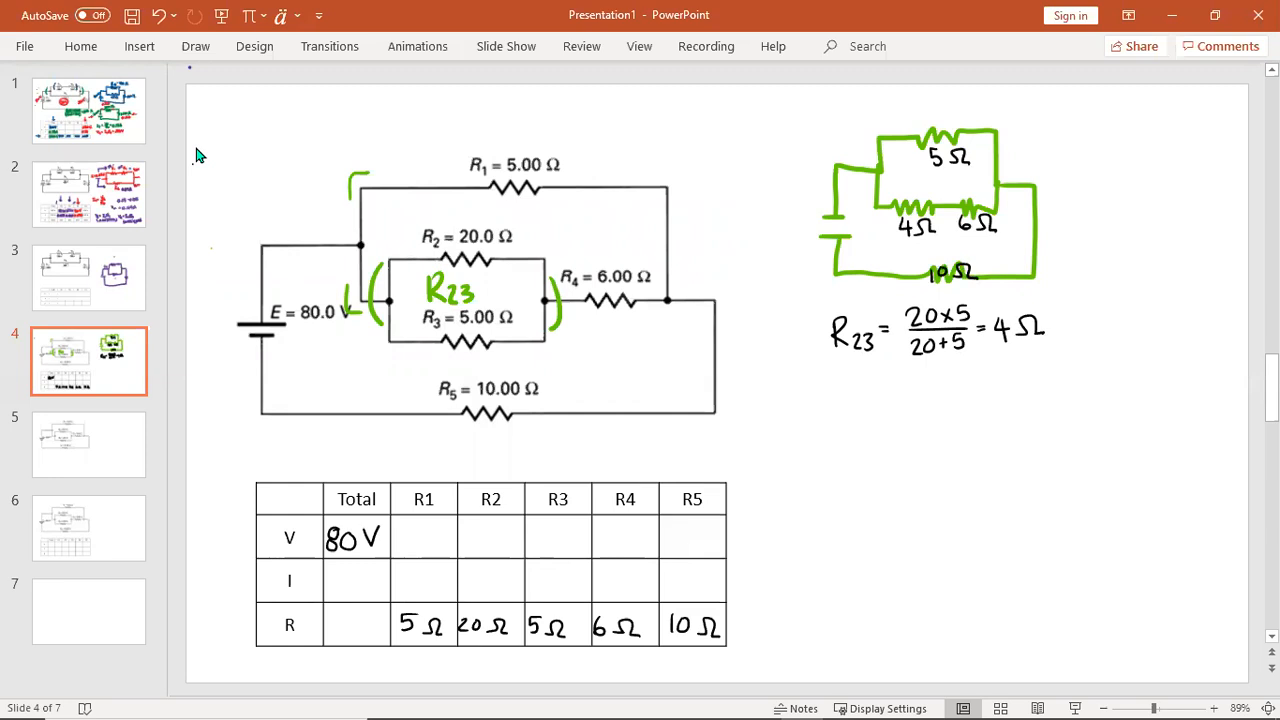
- Bracket R23 together with R4 using the orange pen
{"action": "left_click", "coordinate": [196, 46]}
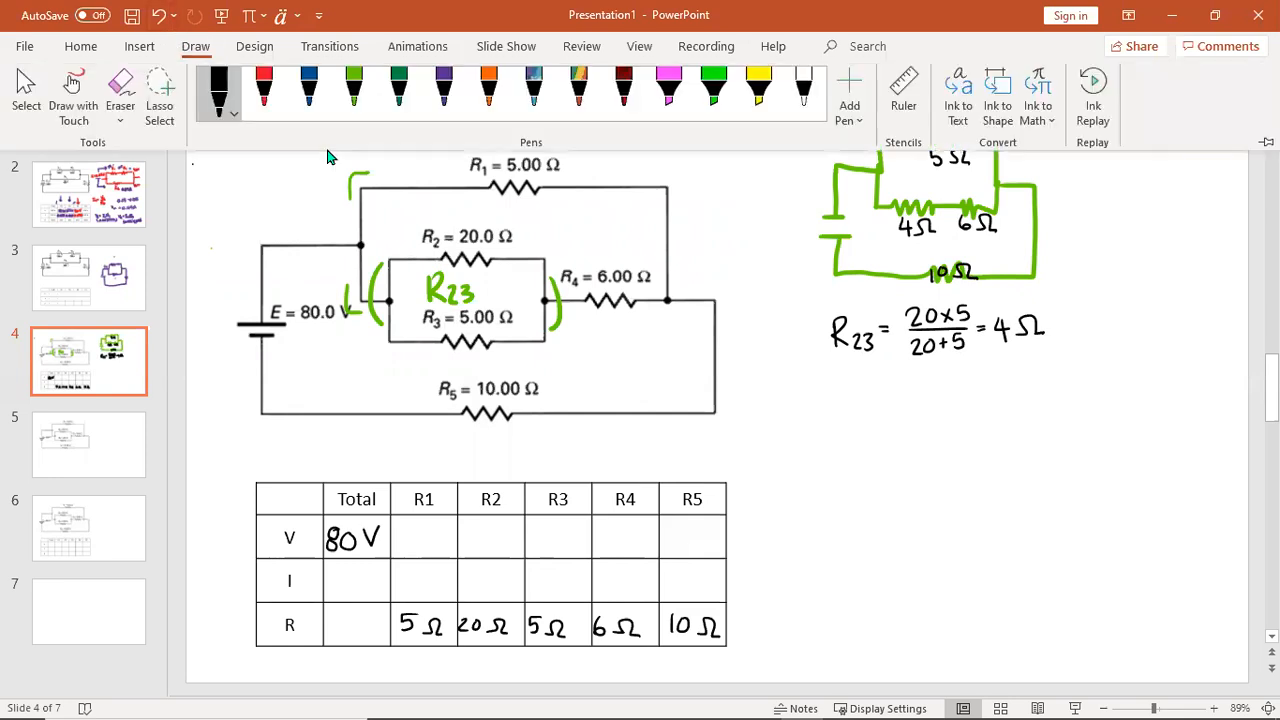
{"action": "left_click", "coordinate": [488, 88]}
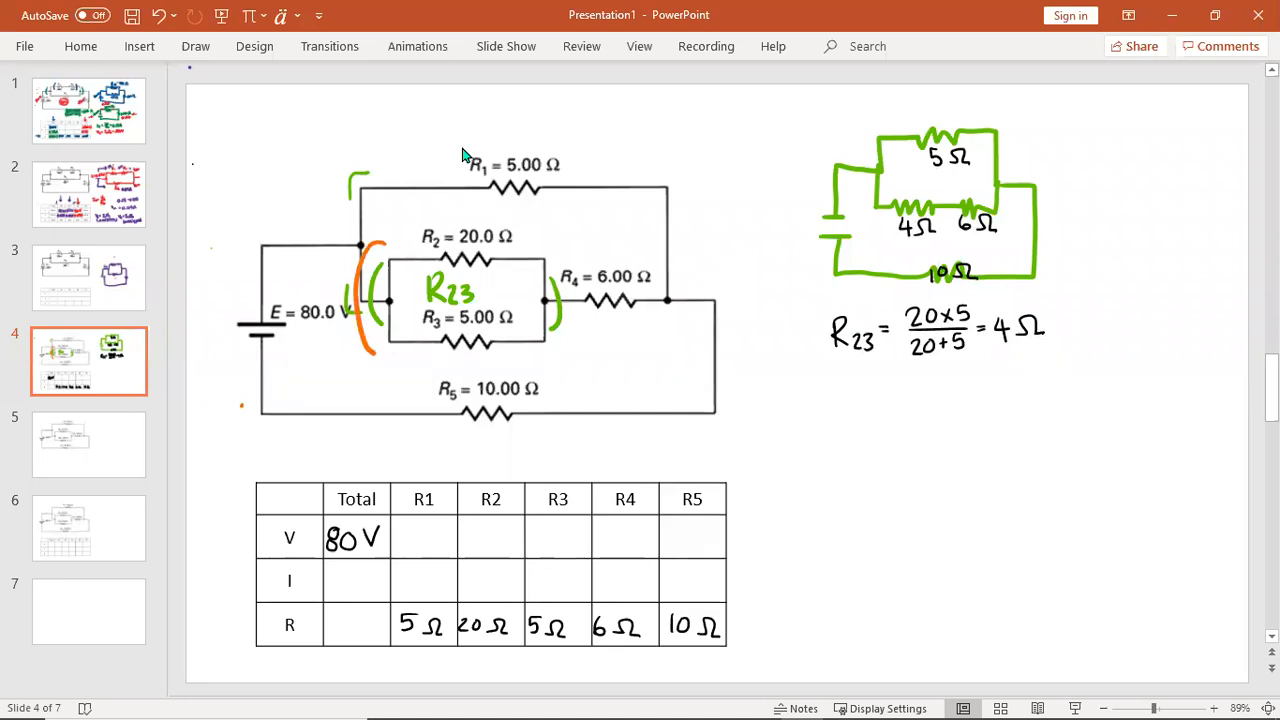
{"action": "left_click_drag", "start_coordinate": [660, 250], "coordinate": [660, 340]}
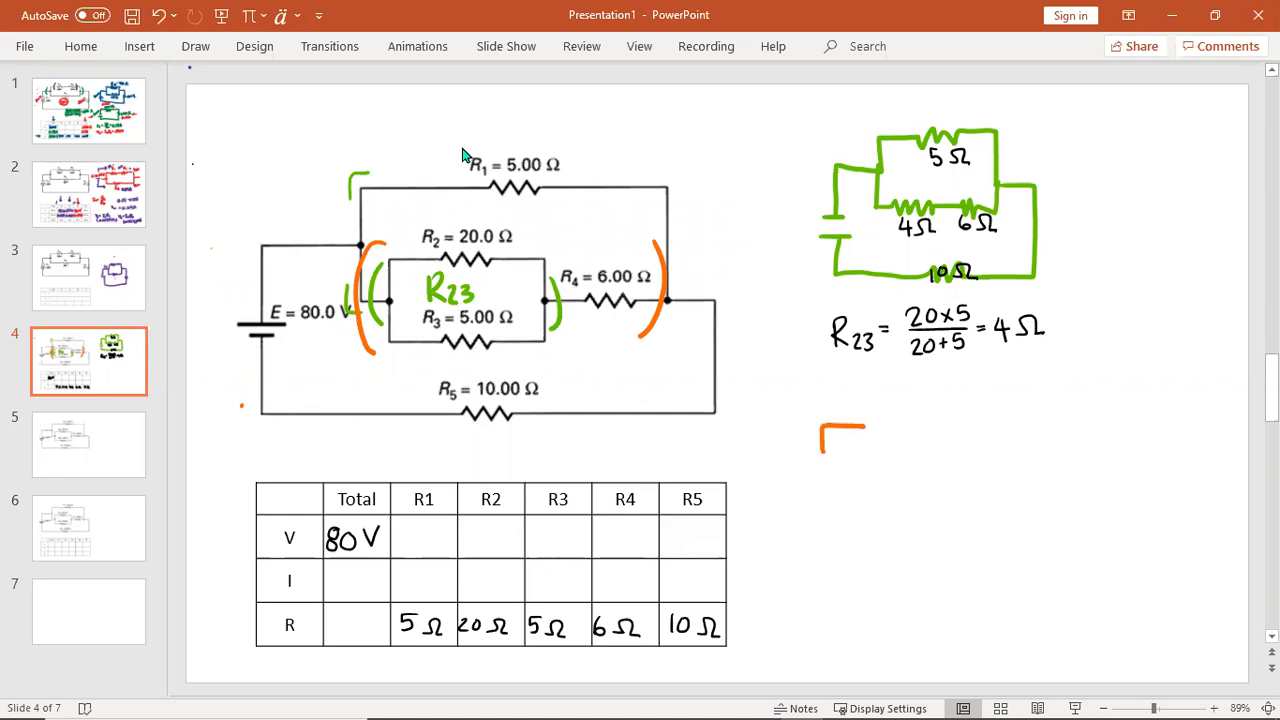
{"action": "left_click_drag", "start_coordinate": [840, 430], "coordinate": [944, 420]}
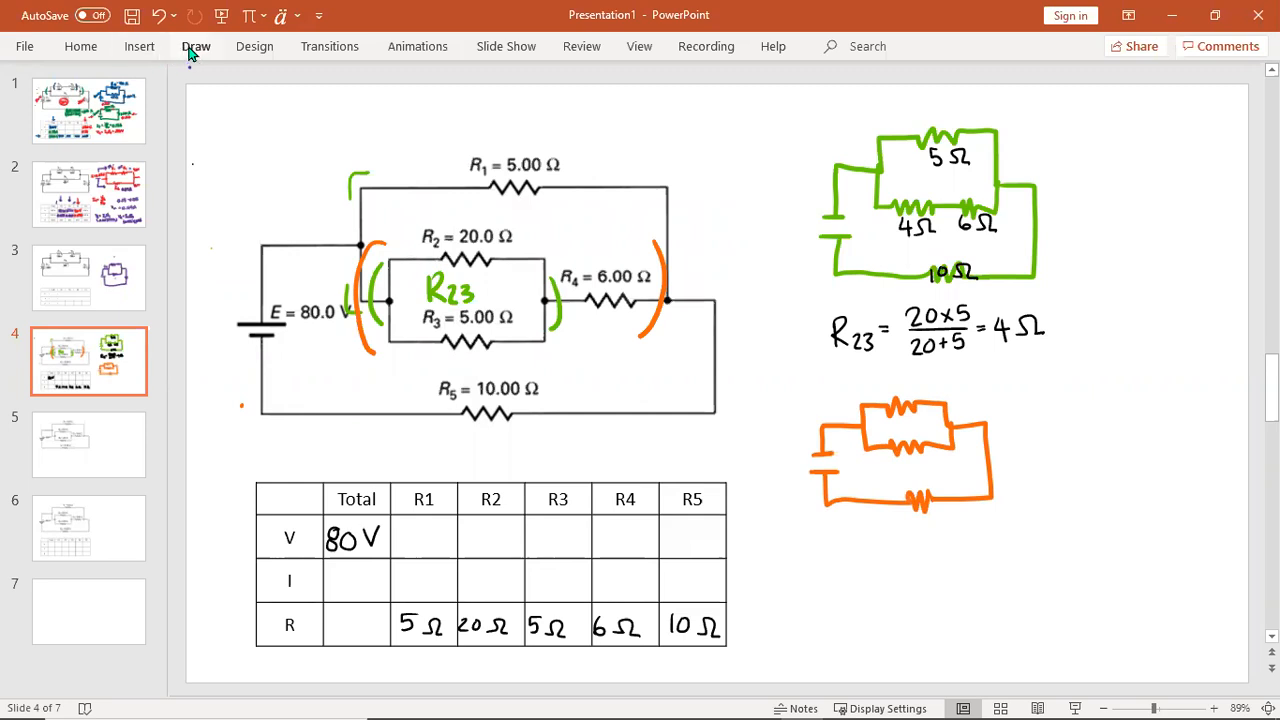
- In black ink, arrow the combined middle resistor and label it R234 = 4 + 6 = 10 Ω
{"action": "left_click", "coordinate": [196, 46]}
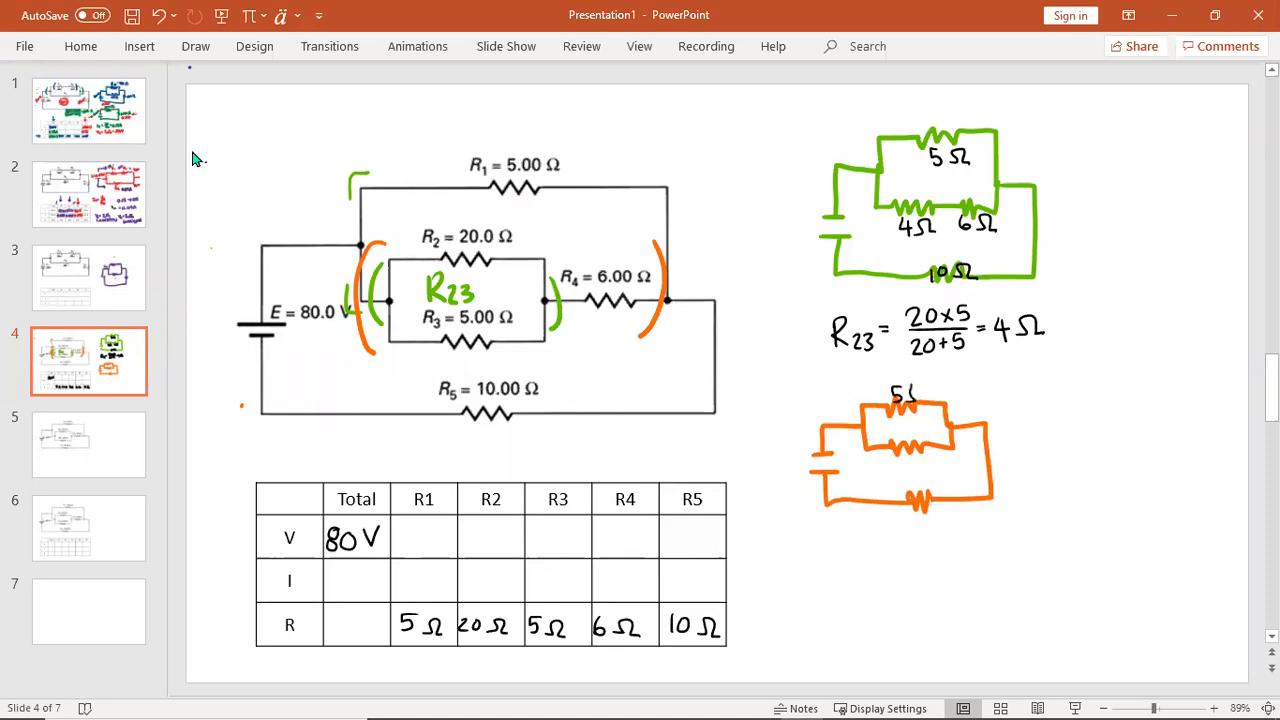
{"action": "mouse_move", "coordinate": [880, 456]}
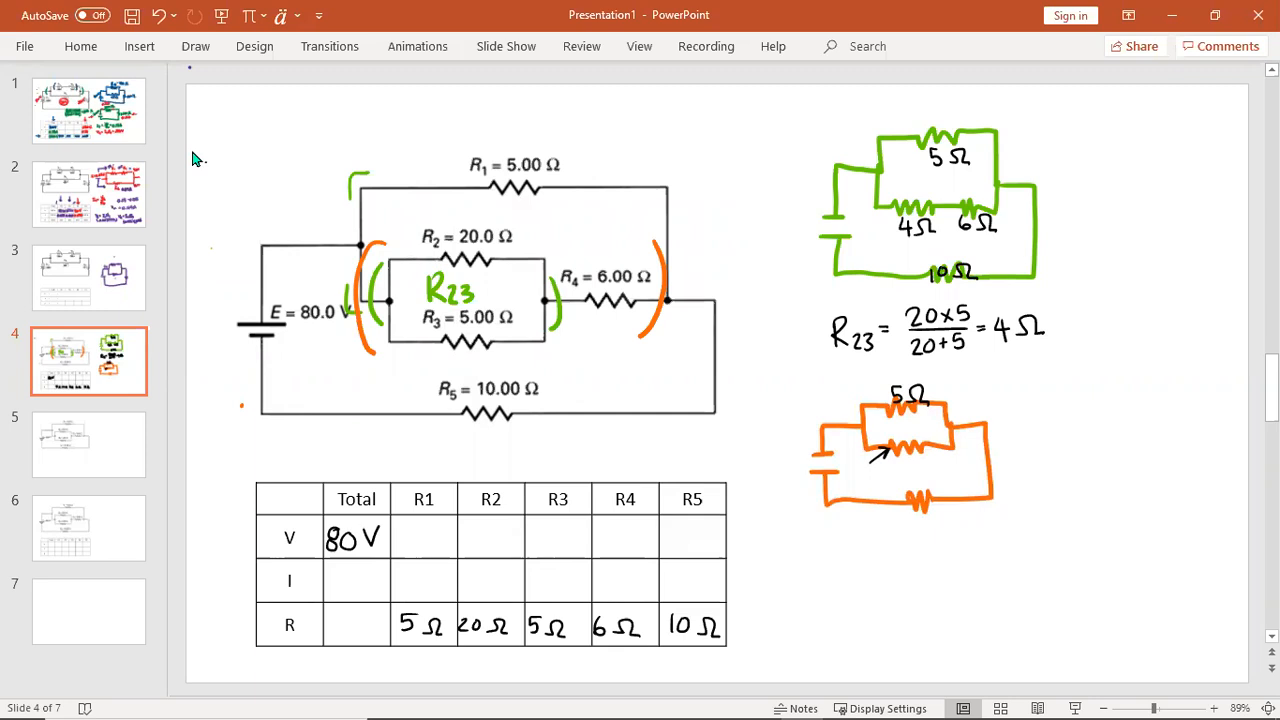
{"action": "left_click_drag", "start_coordinate": [1044, 380], "coordinate": [1048, 404]}
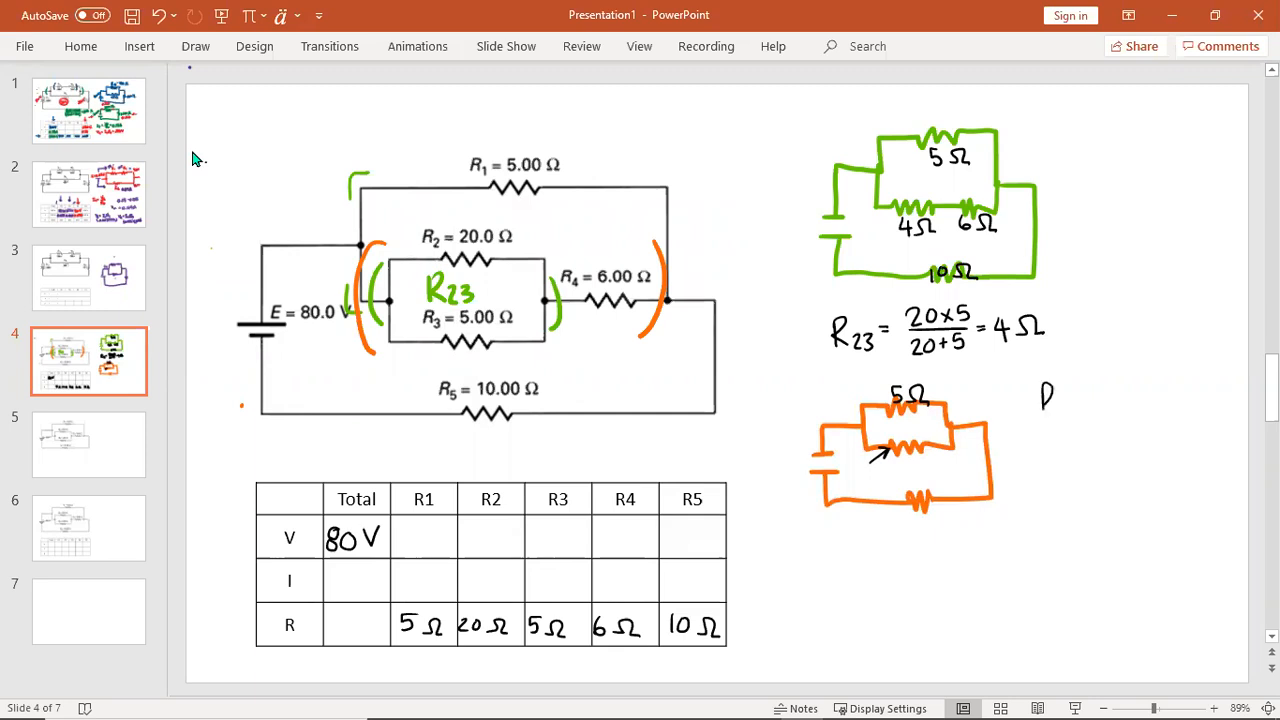
{"action": "type", "text": "R234"}
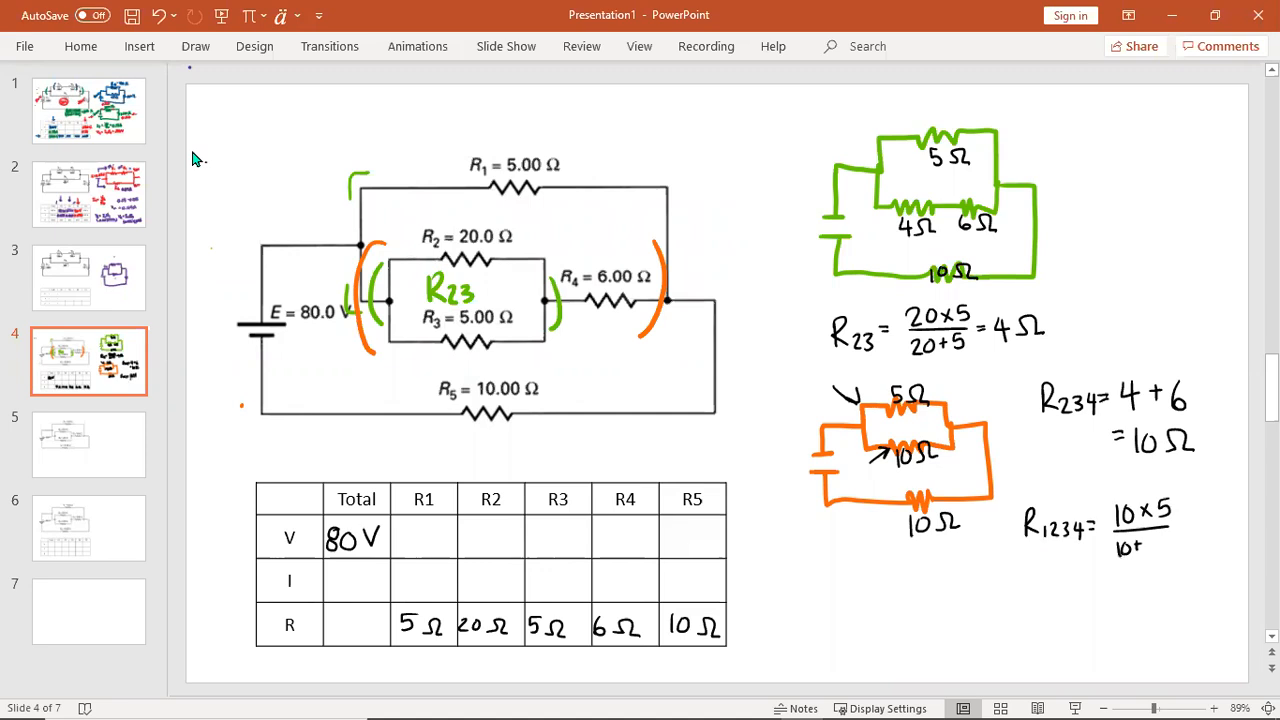
- Finish R1234 = 10×5/(10+15) = 3.33 Ω and sketch the circuit reduced to 3.33 Ω and 10 Ω
{"action": "type", "text": "15"}
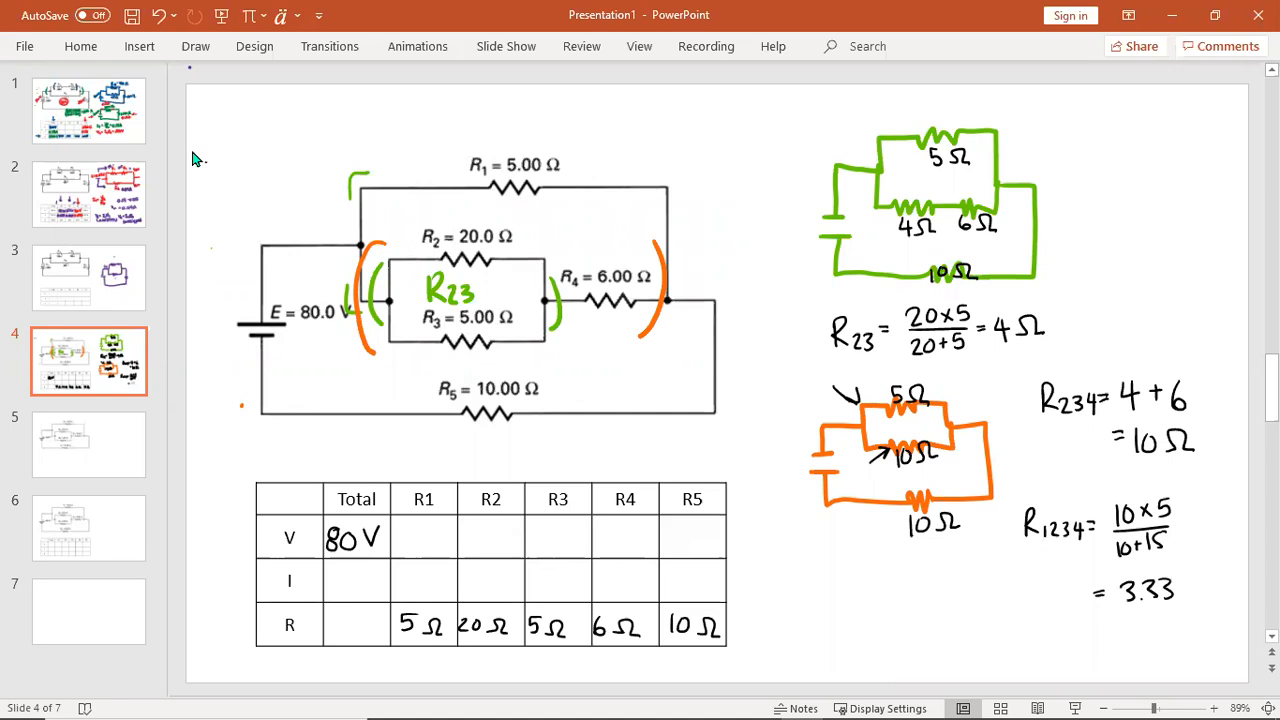
{"action": "type", "text": "Ω"}
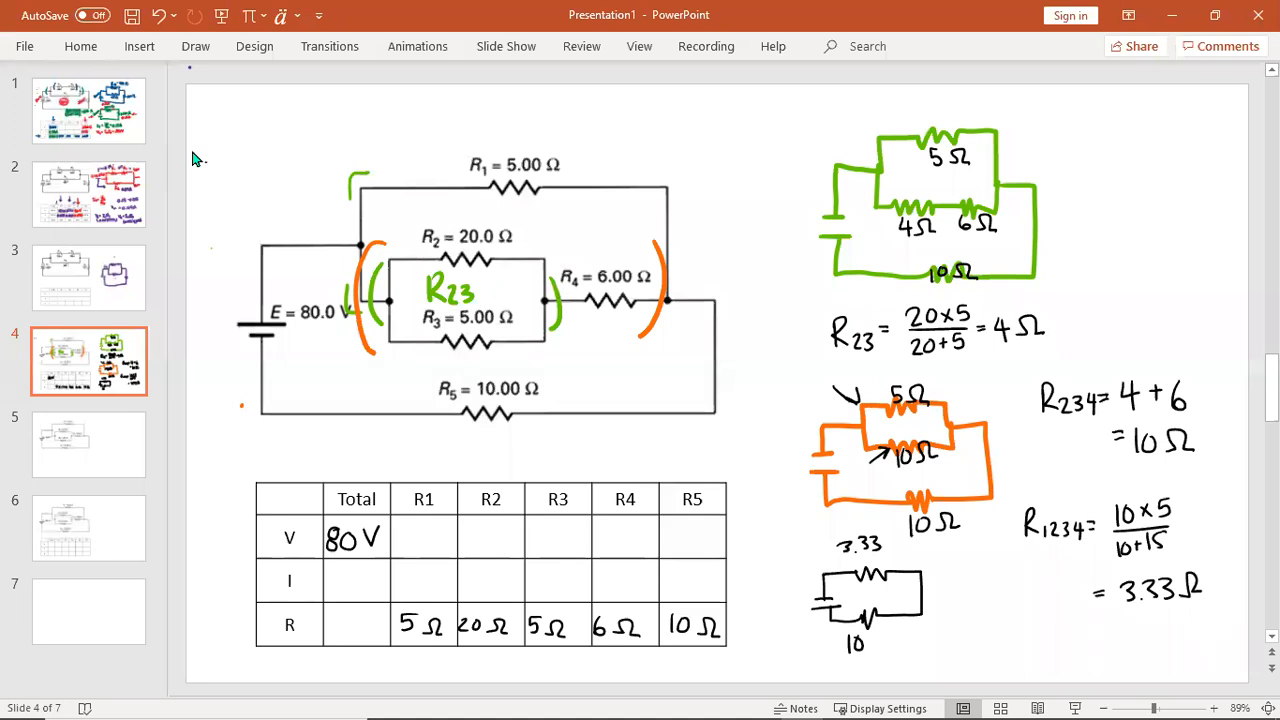
{"action": "left_click_drag", "start_coordinate": [980, 590], "coordinate": [1024, 660]}
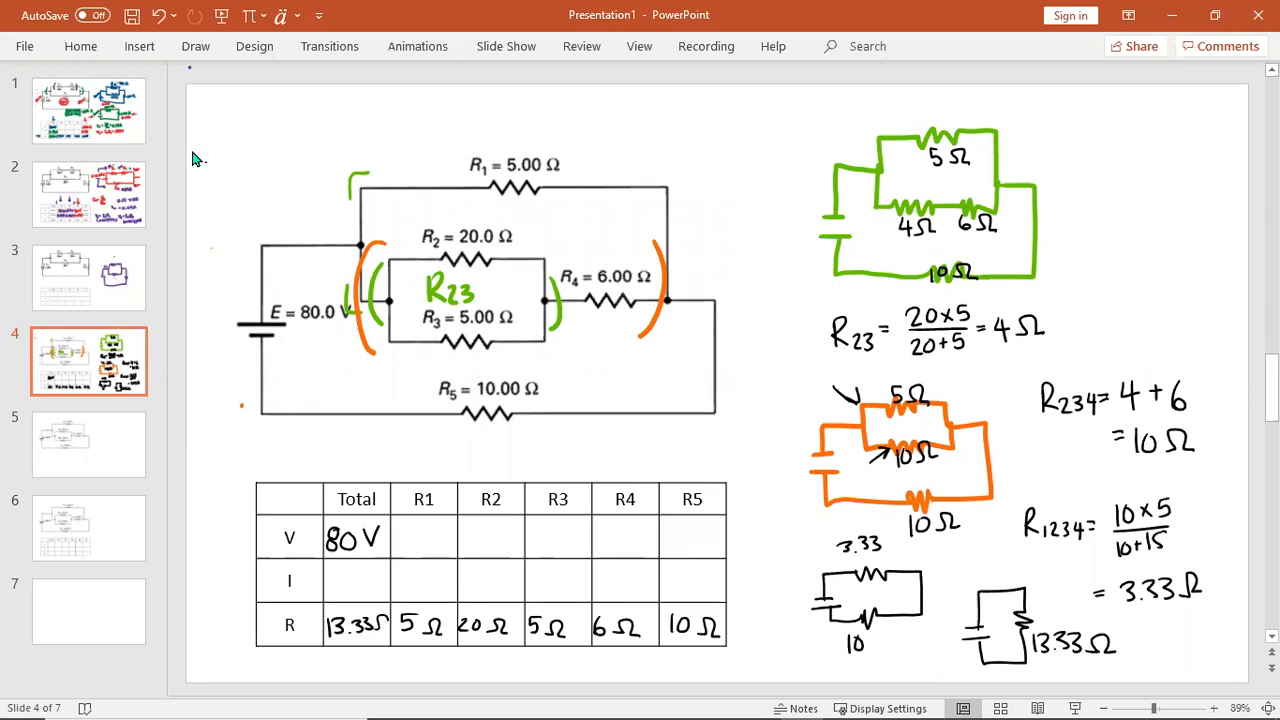
- Draw a down arrow to the Total column and handwrite I_T = V_T/R_T = above the table
{"action": "left_click_drag", "start_coordinate": [350, 436], "coordinate": [350, 476]}
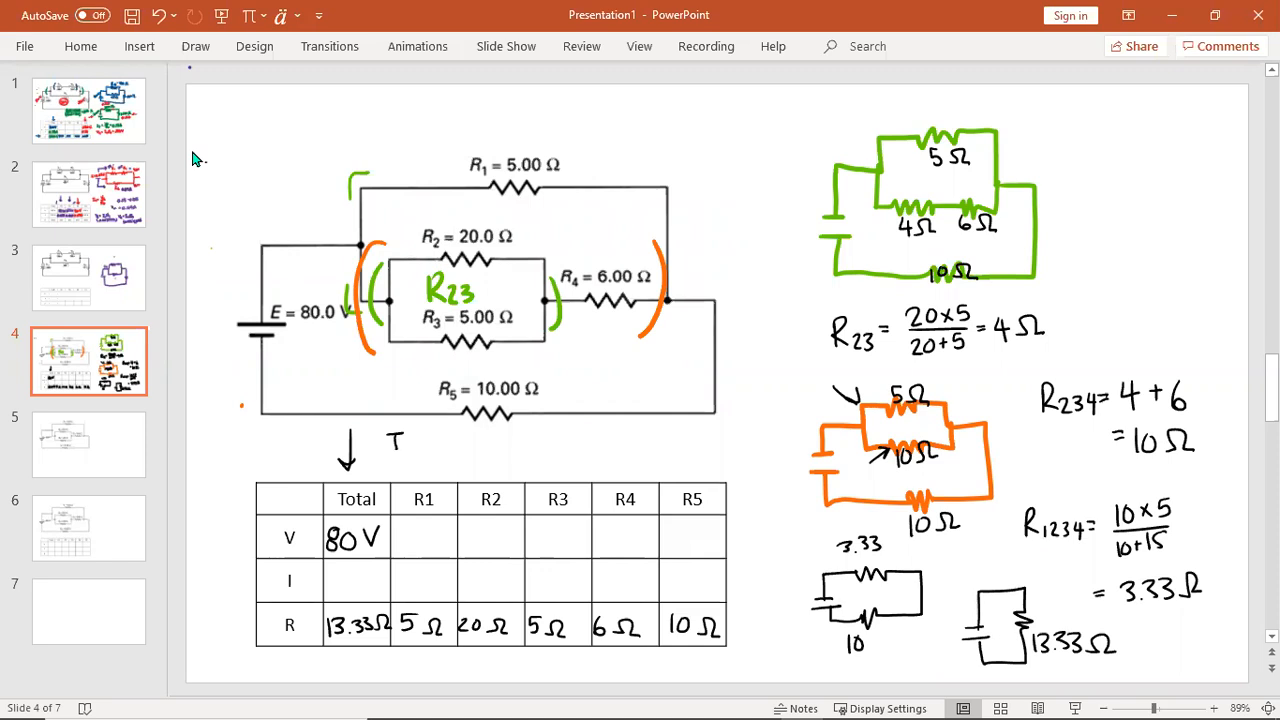
{"action": "type", "text": "I_T = V_T/R_T ="}
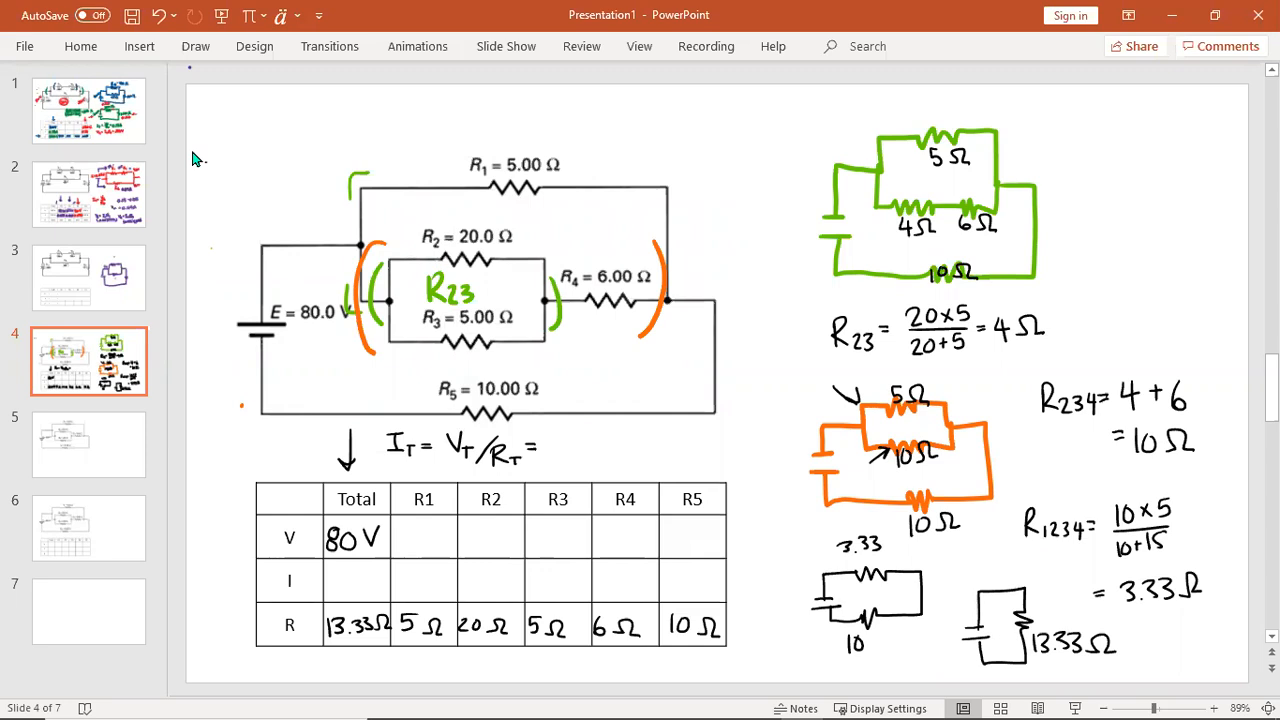
- Handwrite 6A as the total current in the table's I row
{"action": "type", "text": "6"}
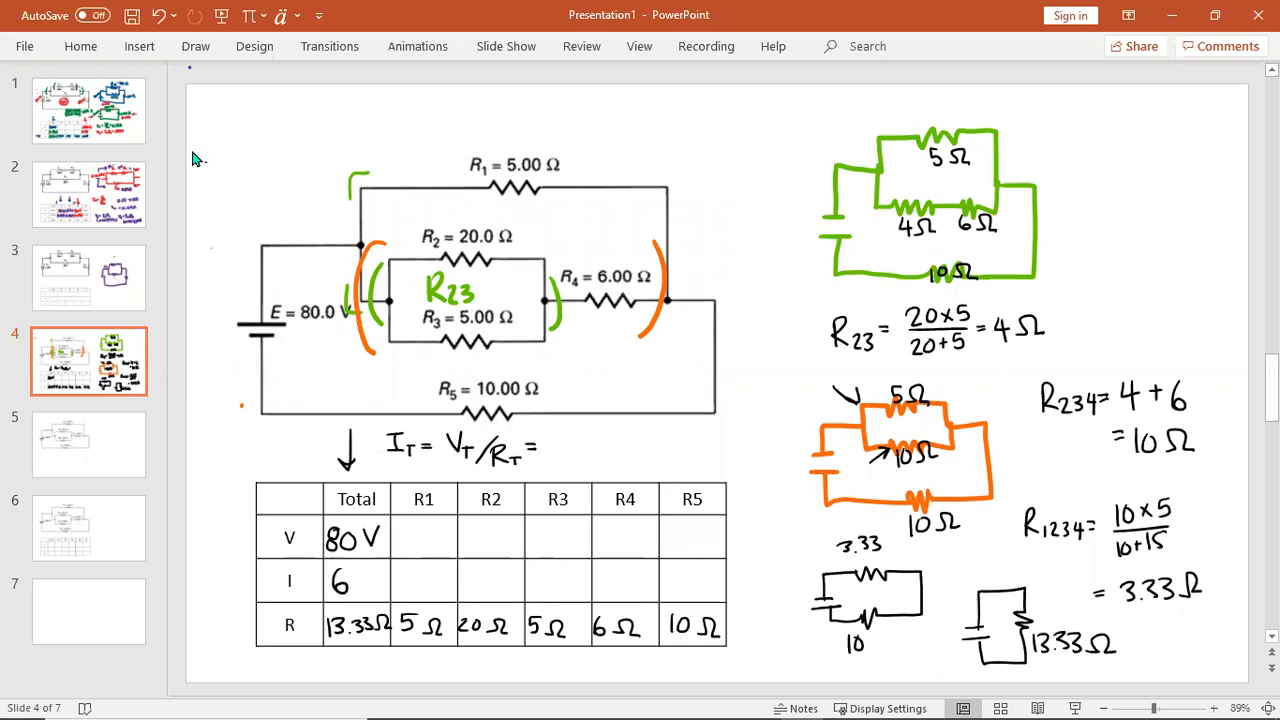
{"action": "type", "text": "A"}
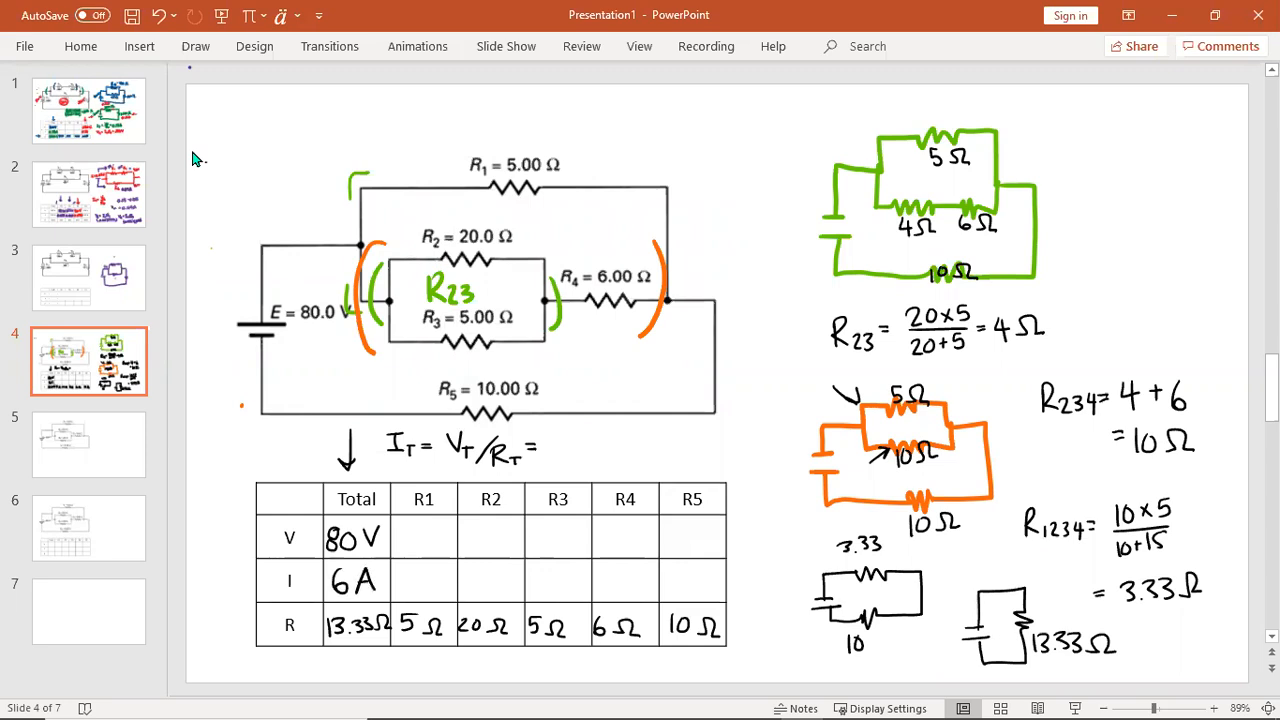
{"action": "mouse_move", "coordinate": [250, 666]}
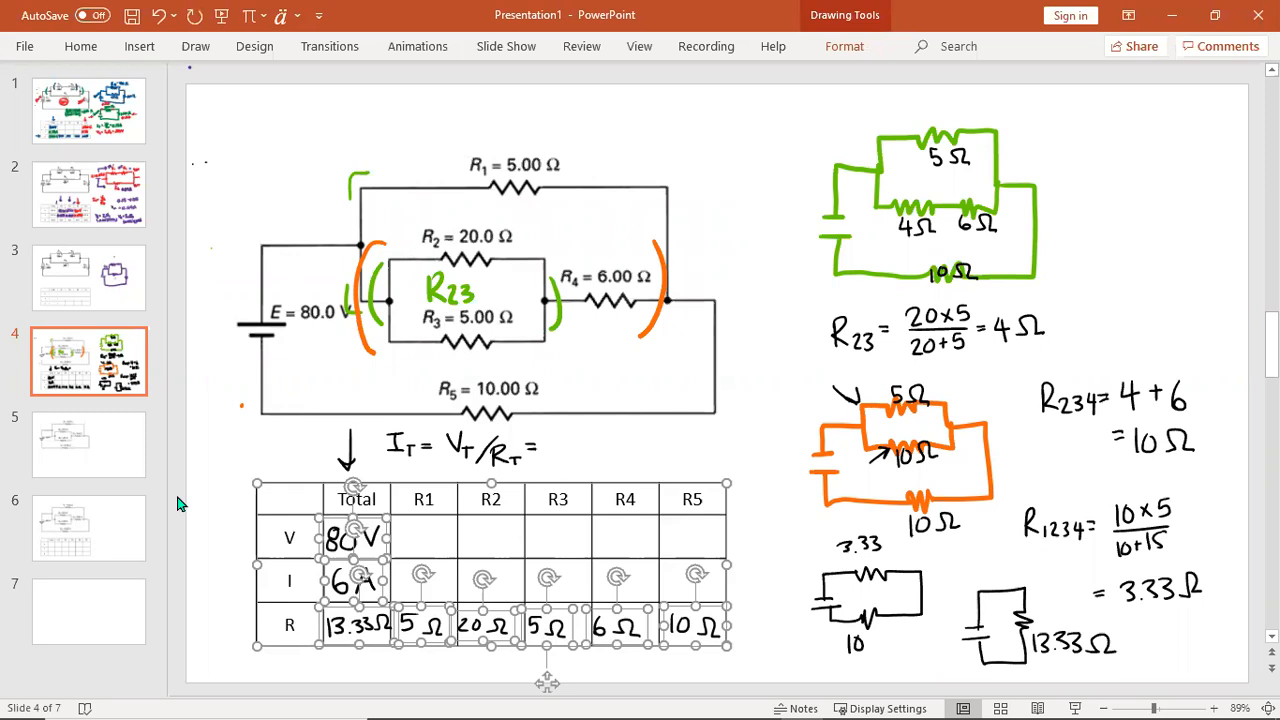
- Go to slide 5 with the clean circuit and table showing 80 V, 6 A and 13.33 Ω
{"action": "left_click", "coordinate": [88, 444]}
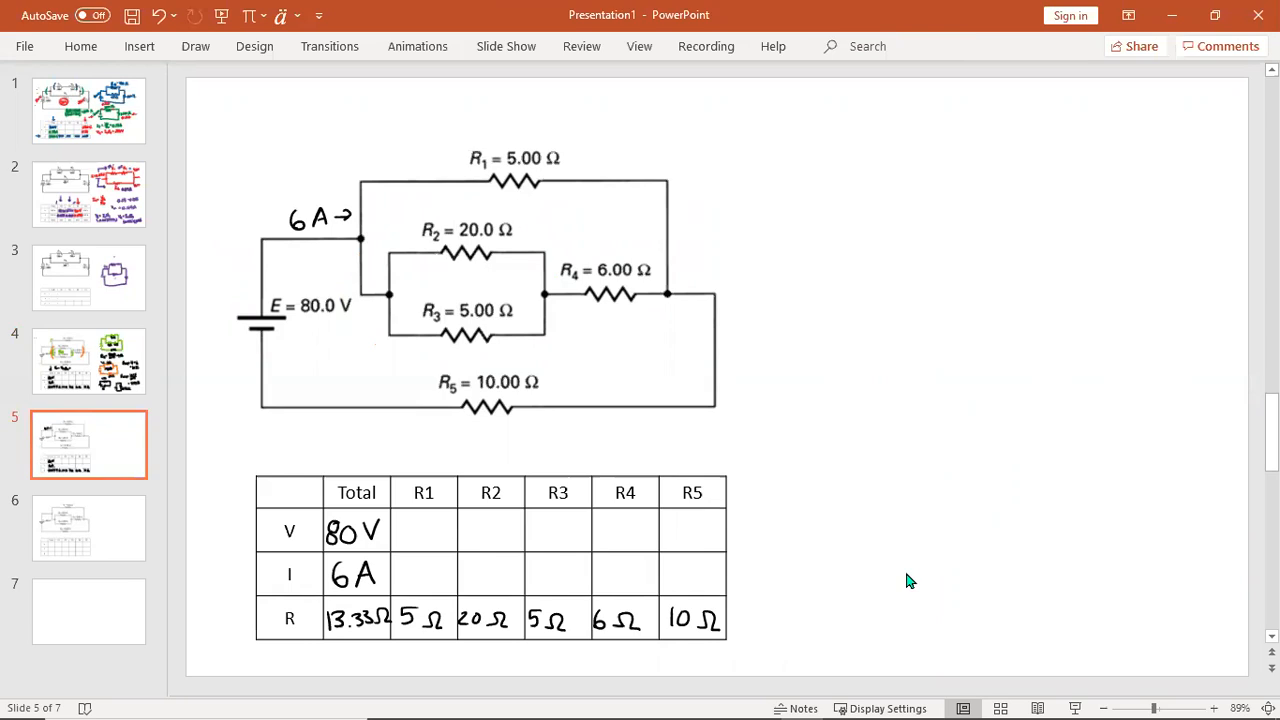
- Trace 6 A through R5, enter 6A and 60V in R5's column, and circle 60V under R5
{"action": "type", "text": "6 A"}
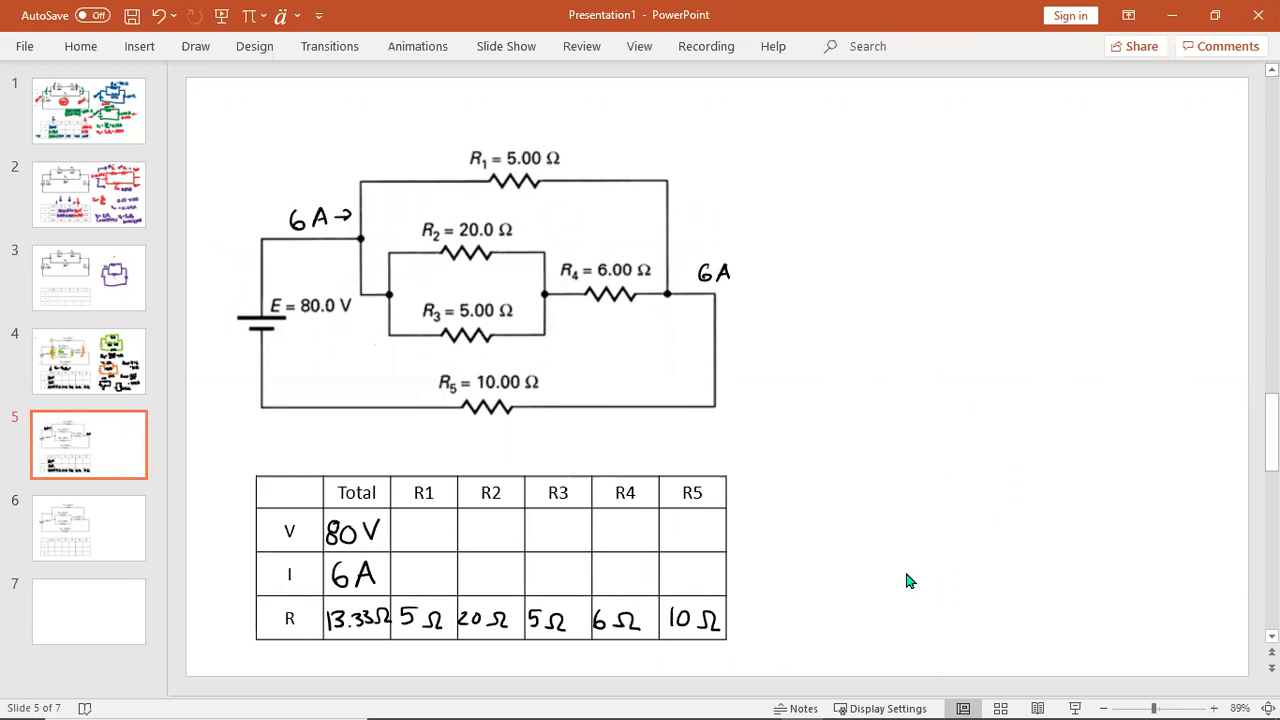
{"action": "left_click_drag", "start_coordinate": [732, 290], "coordinate": [584, 428]}
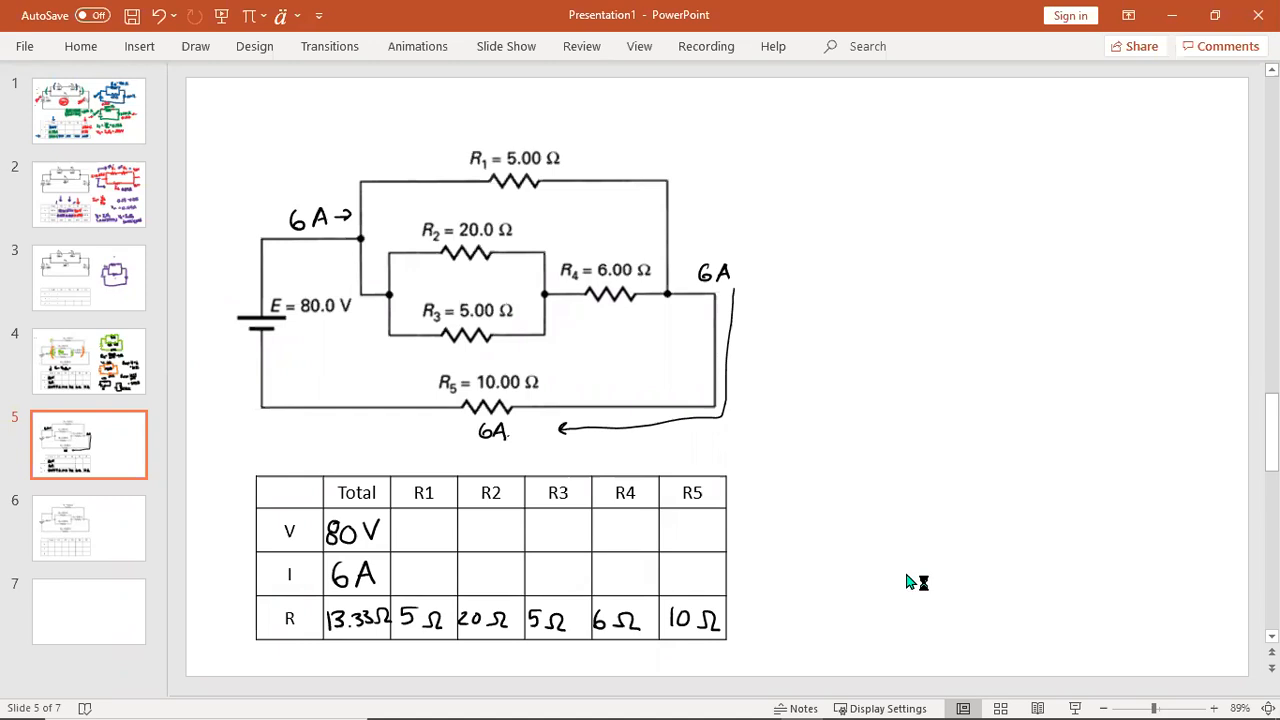
{"action": "mouse_move", "coordinate": [910, 580]}
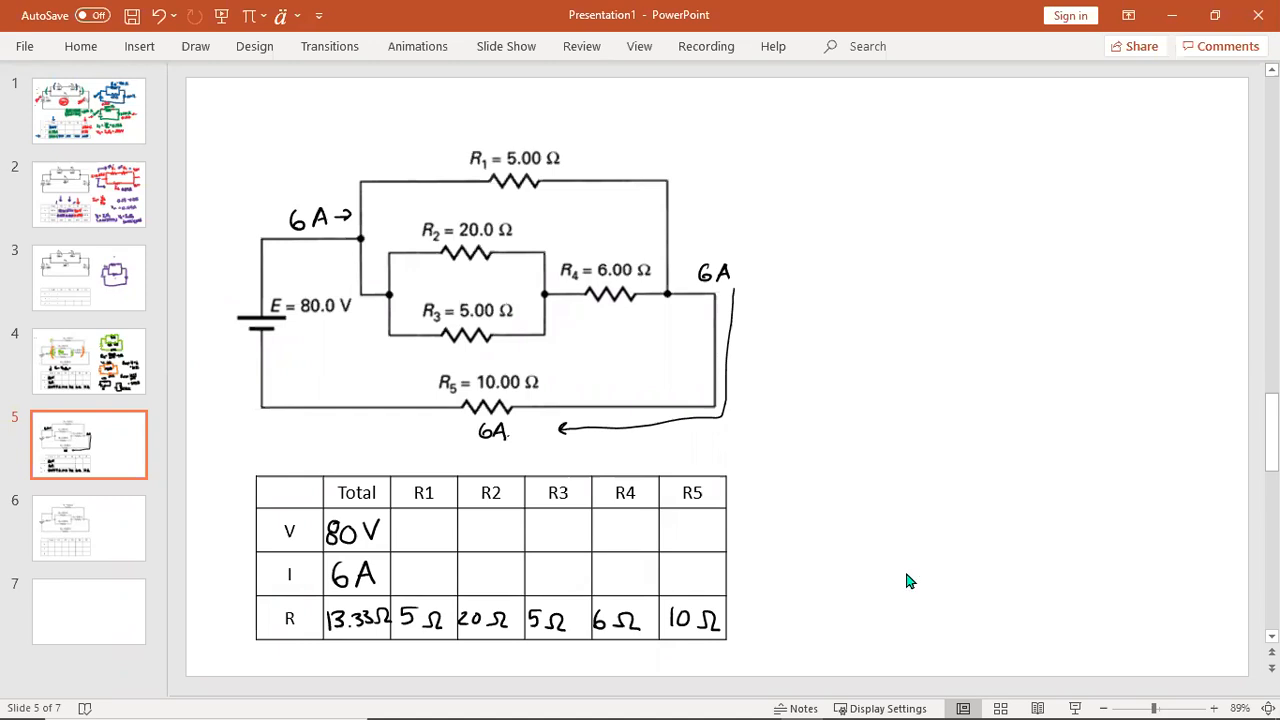
{"action": "type", "text": "6A"}
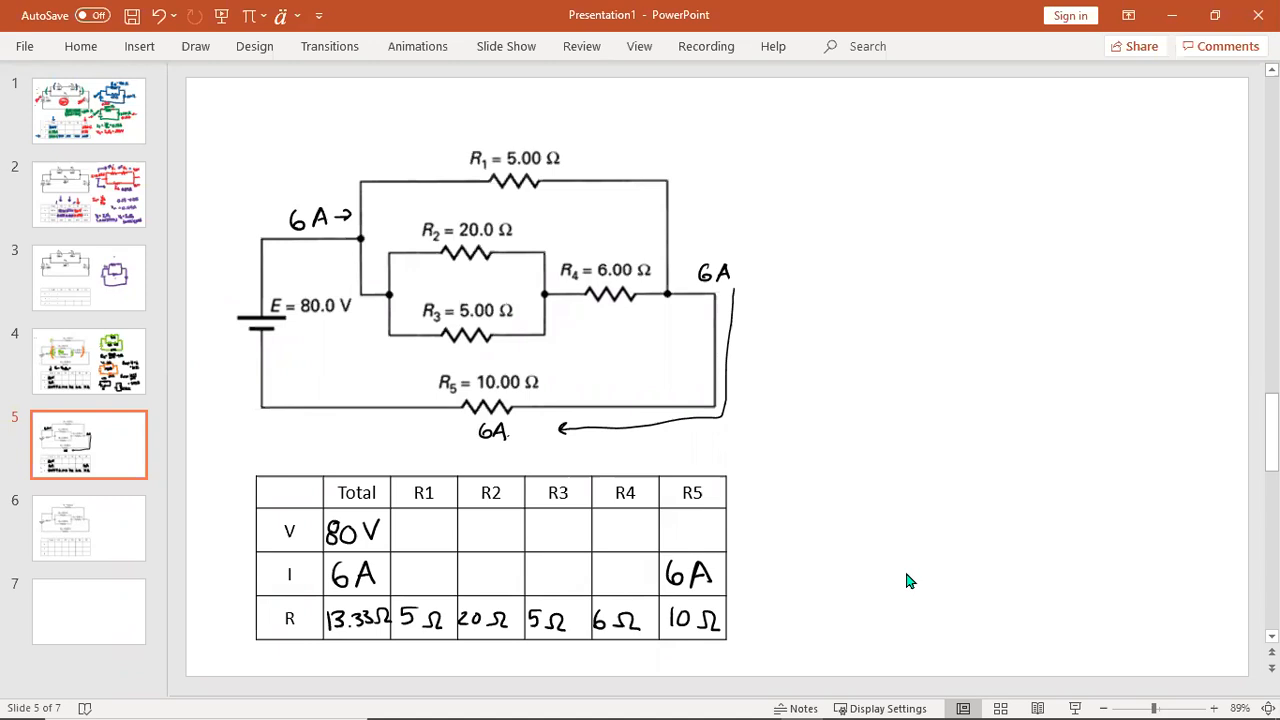
{"action": "type", "text": "60V"}
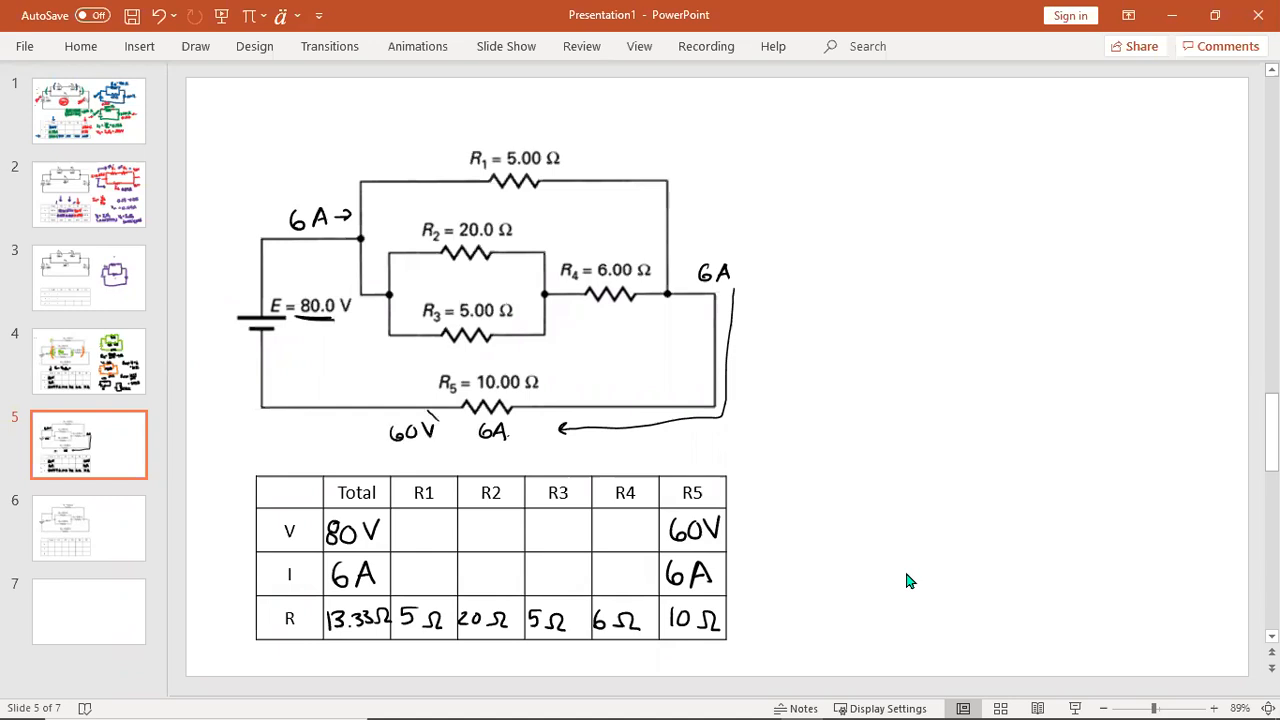
{"action": "left_click_drag", "start_coordinate": [380, 430], "coordinate": [438, 430]}
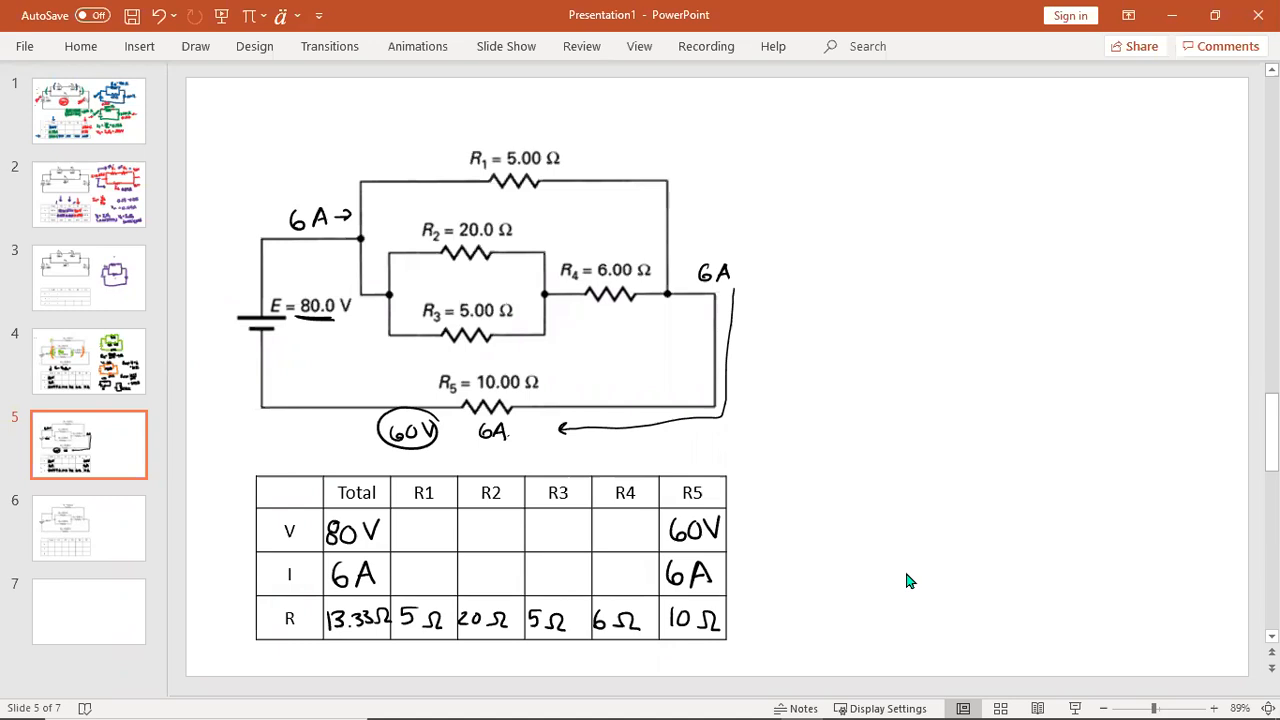
- Scratch the misplaced label, mark 20V across R1, enter 20V as R1's voltage, and start I_1 =
{"action": "type", "text": "20 V"}
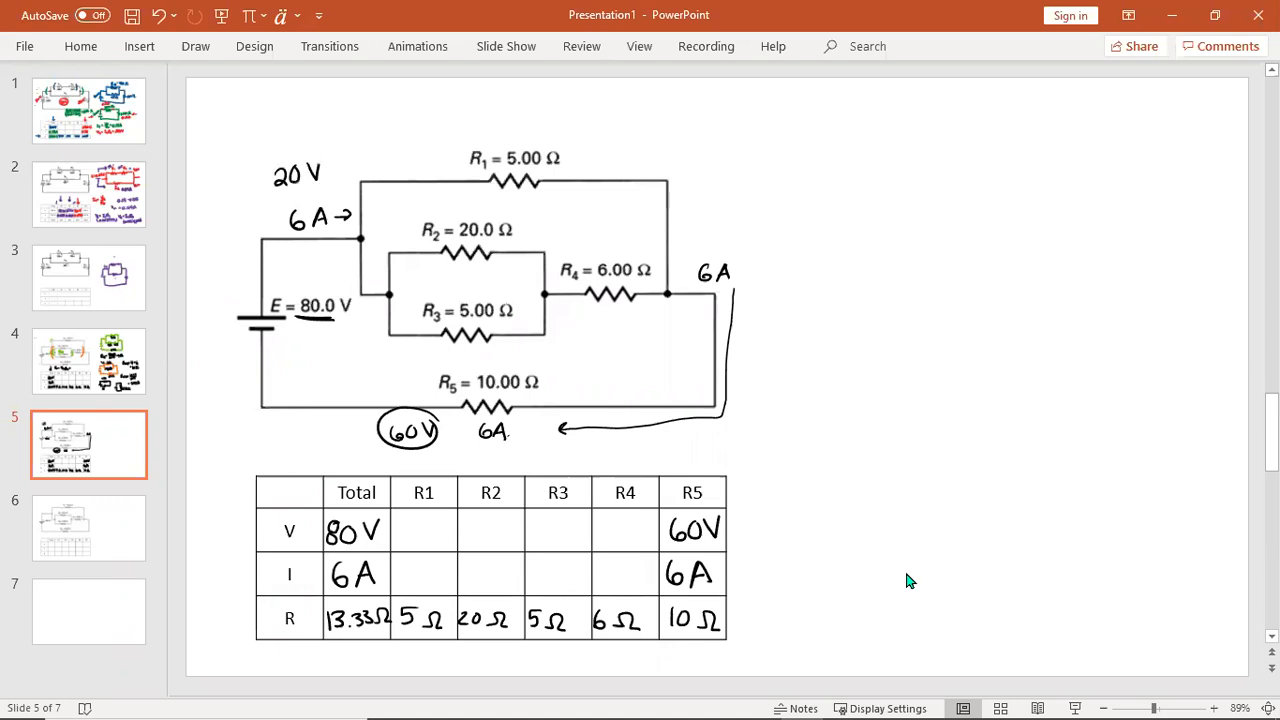
{"action": "left_click_drag", "start_coordinate": [320, 172], "coordinate": [350, 172]}
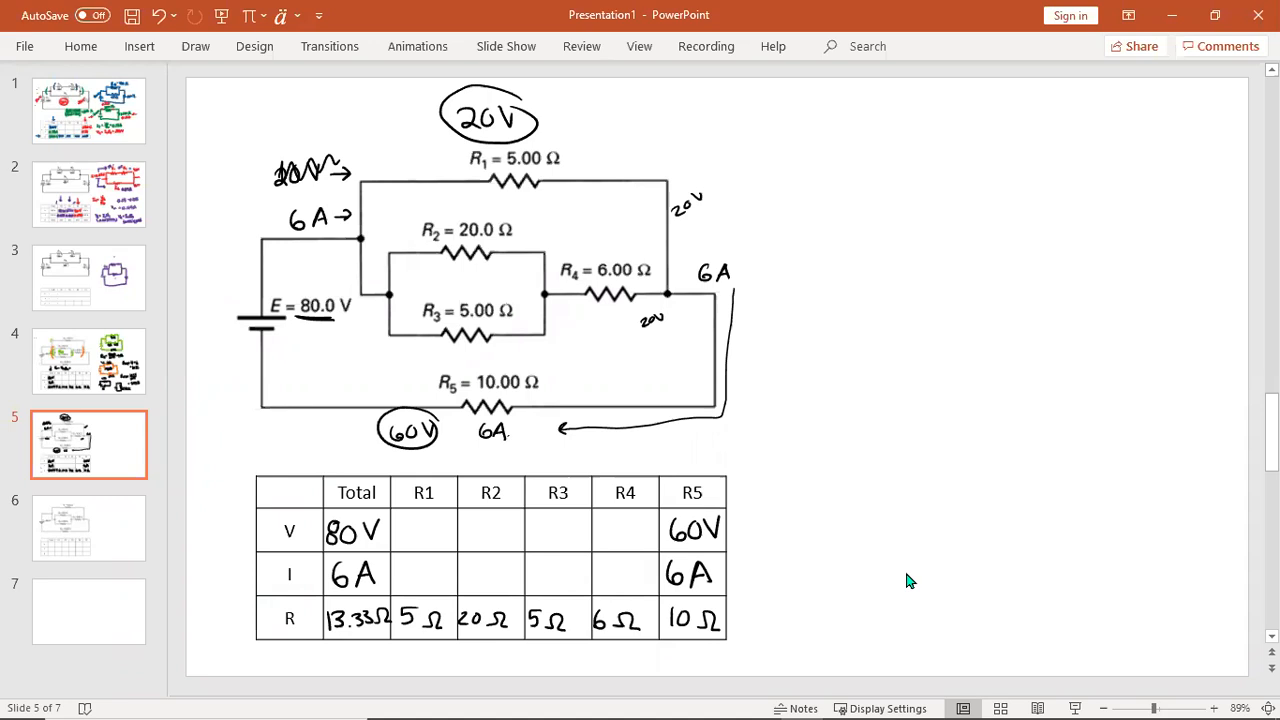
{"action": "type", "text": "Ω"}
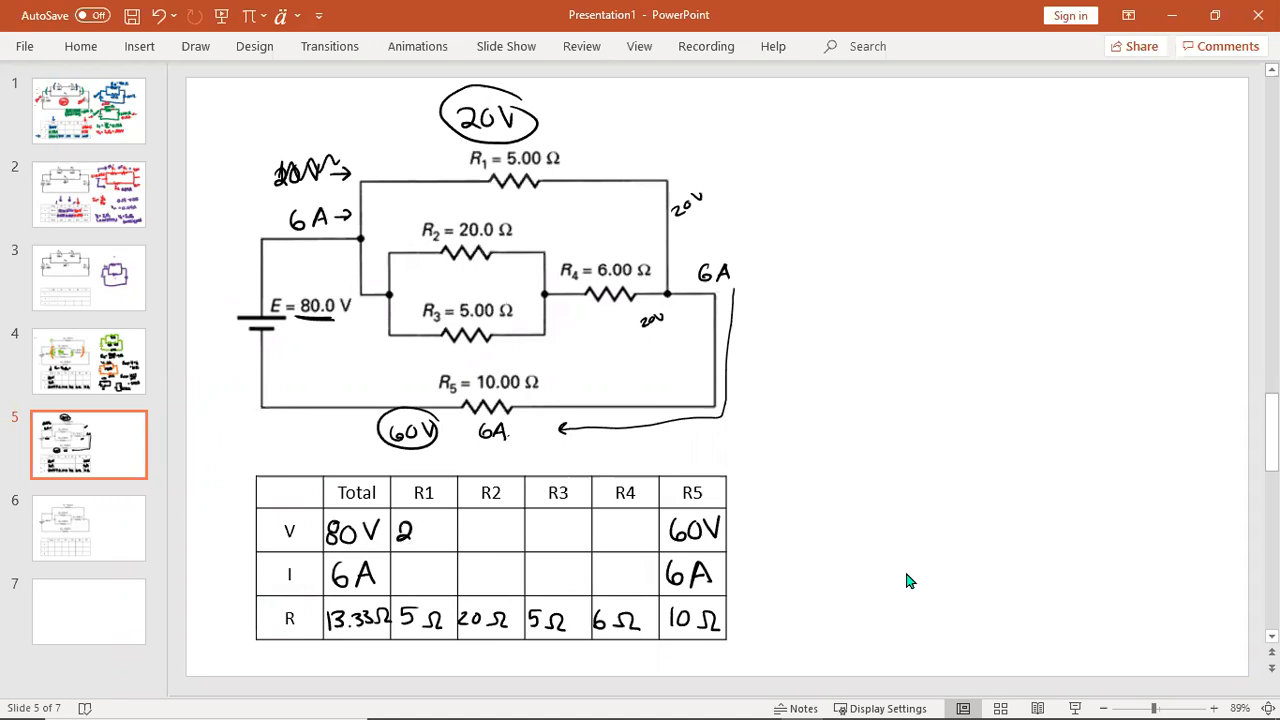
{"action": "type", "text": "20V"}
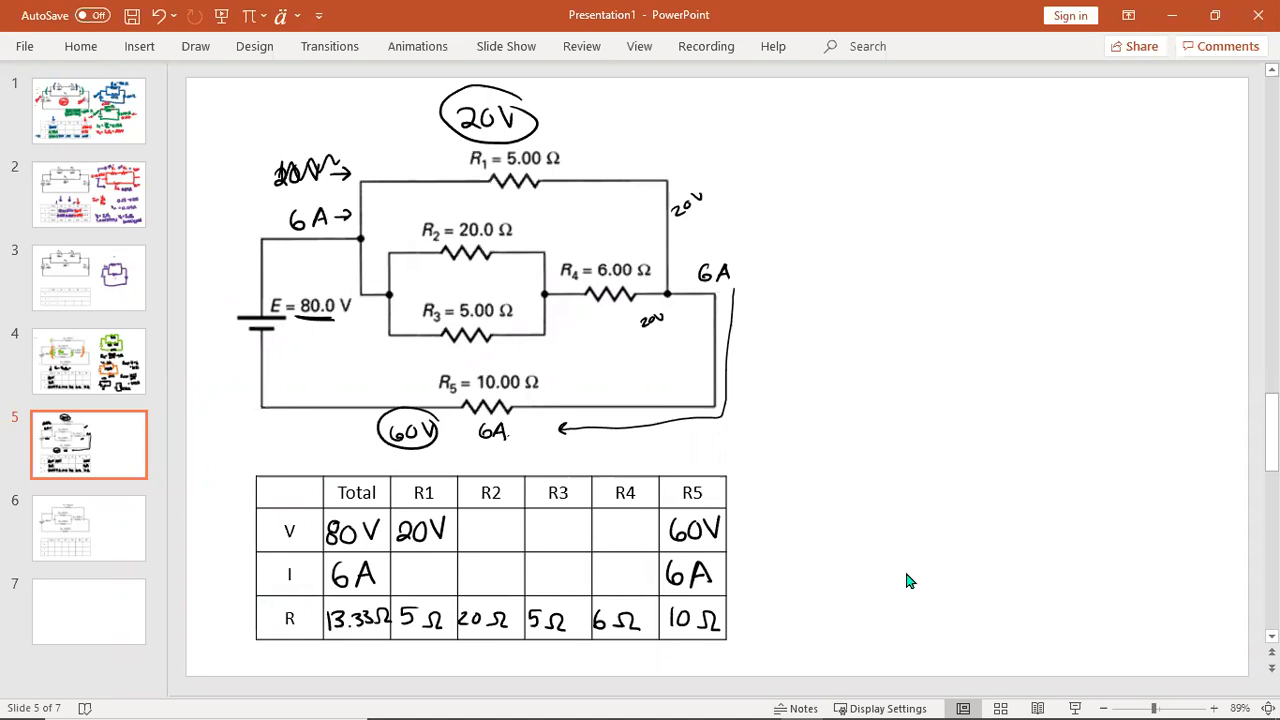
{"action": "type", "text": "I_1 = 20"}
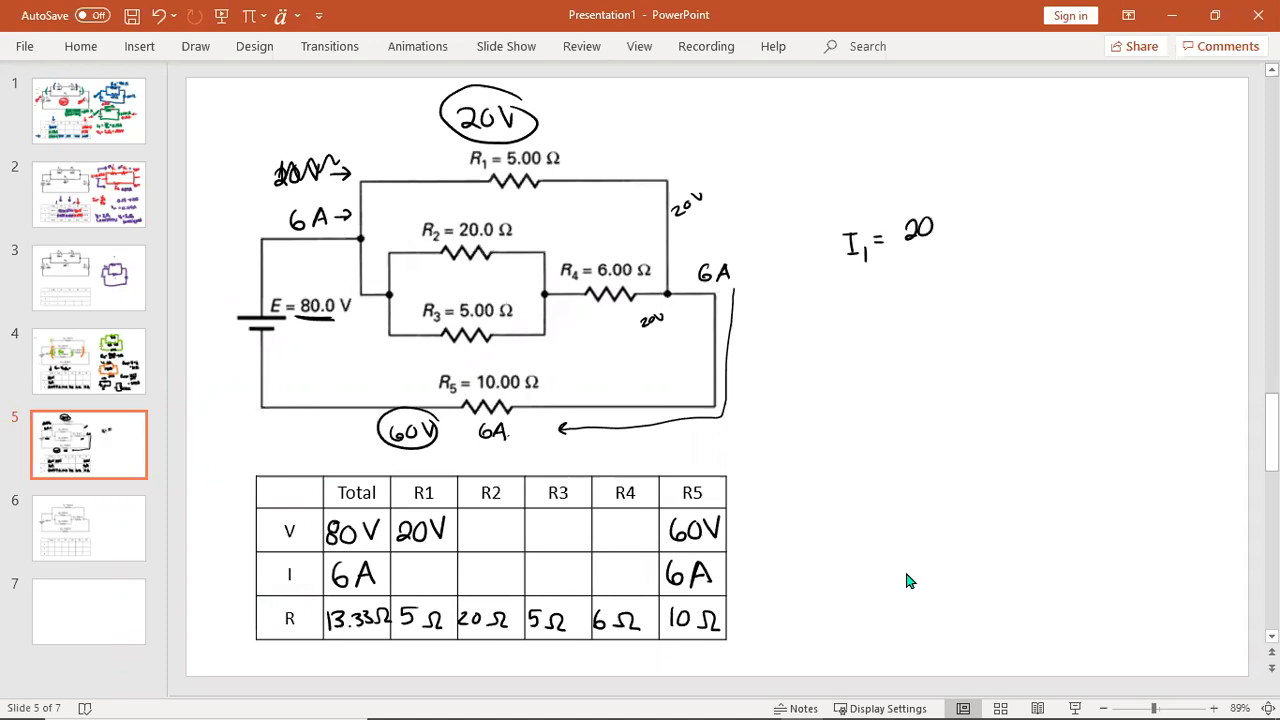
- Complete I1 = 20V/5Ω = 4A, enter 4A as R1's current, and sketch the parallel pair at right
{"action": "type", "text": "V"}
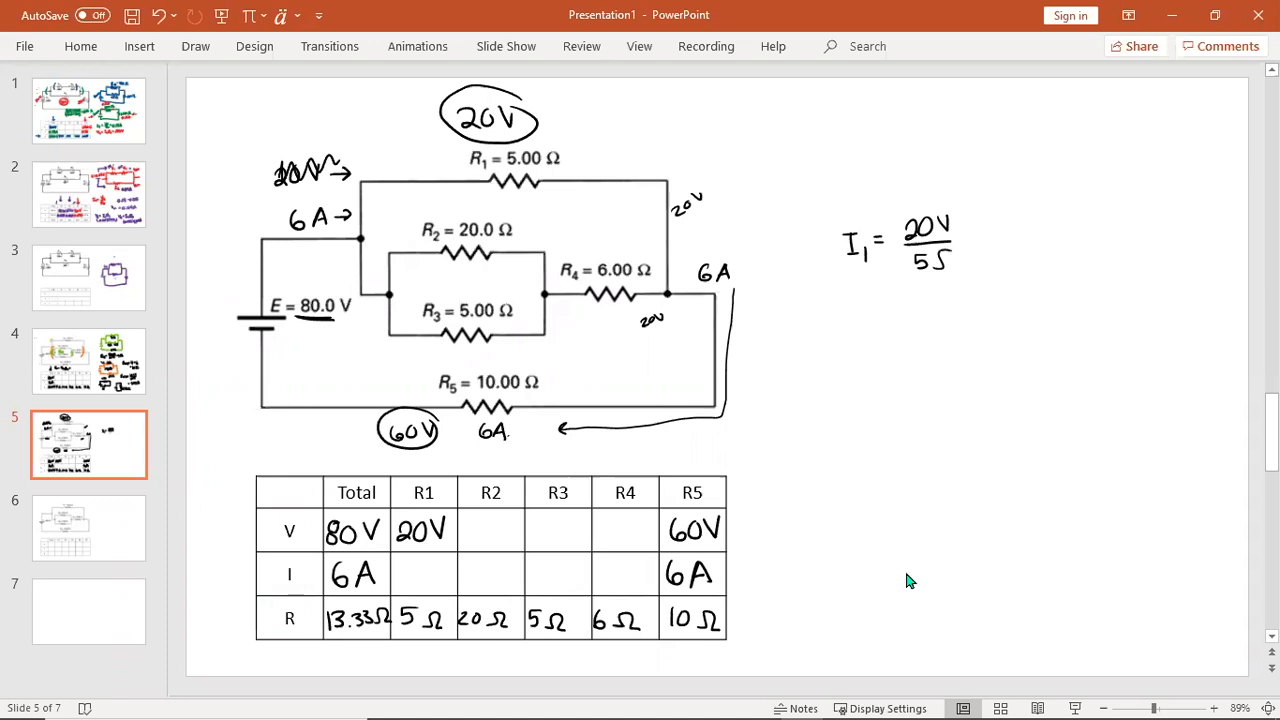
{"action": "left_click_drag", "start_coordinate": [964, 244], "coordinate": [1036, 236]}
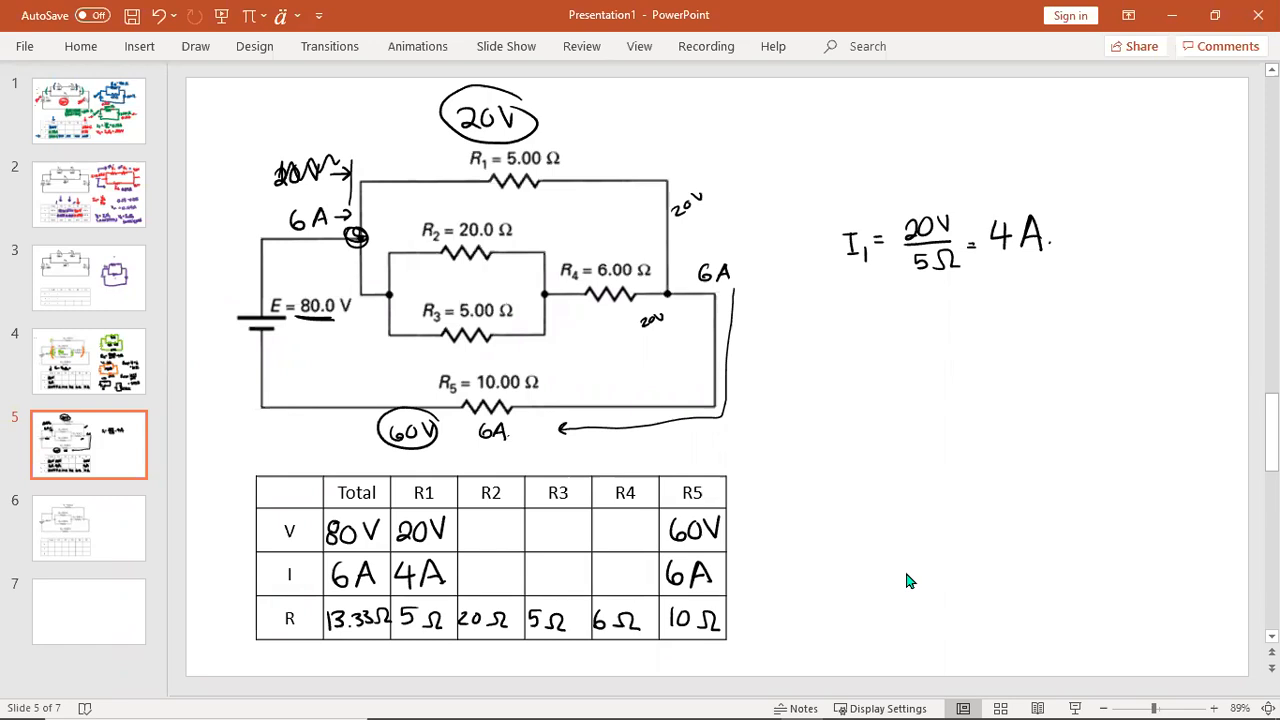
{"action": "type", "text": "4I"}
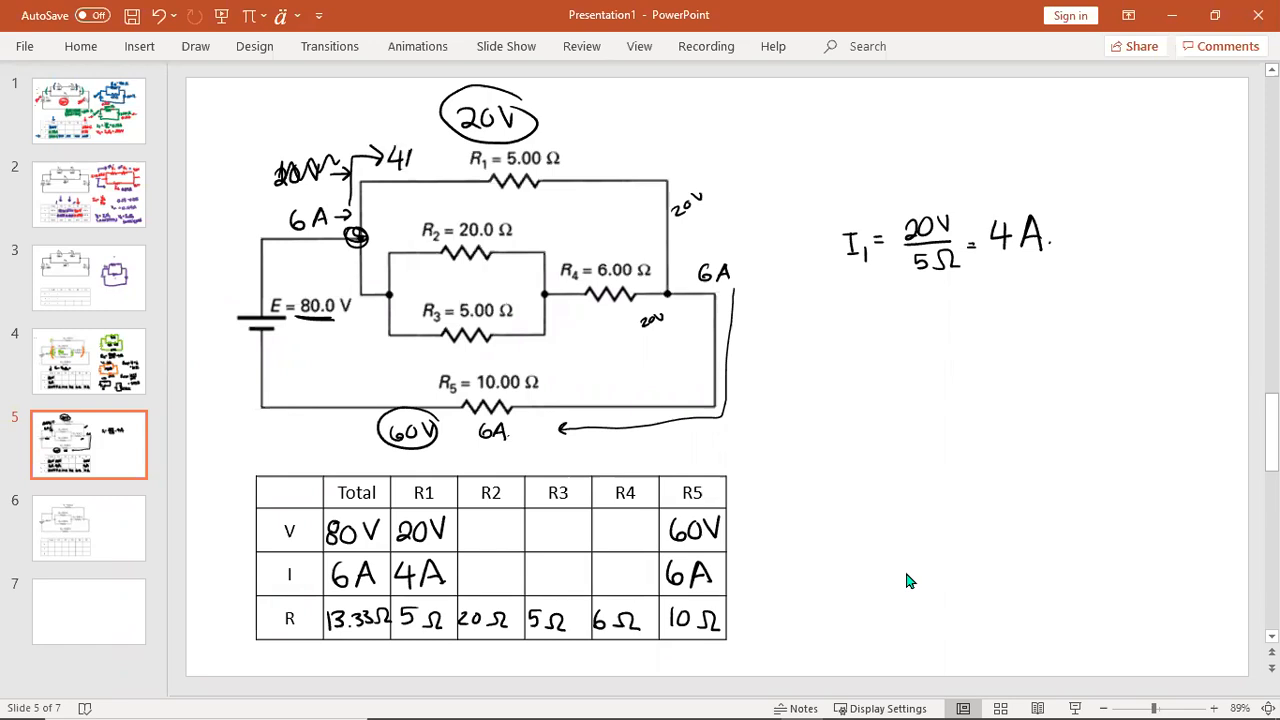
{"action": "type", "text": "A"}
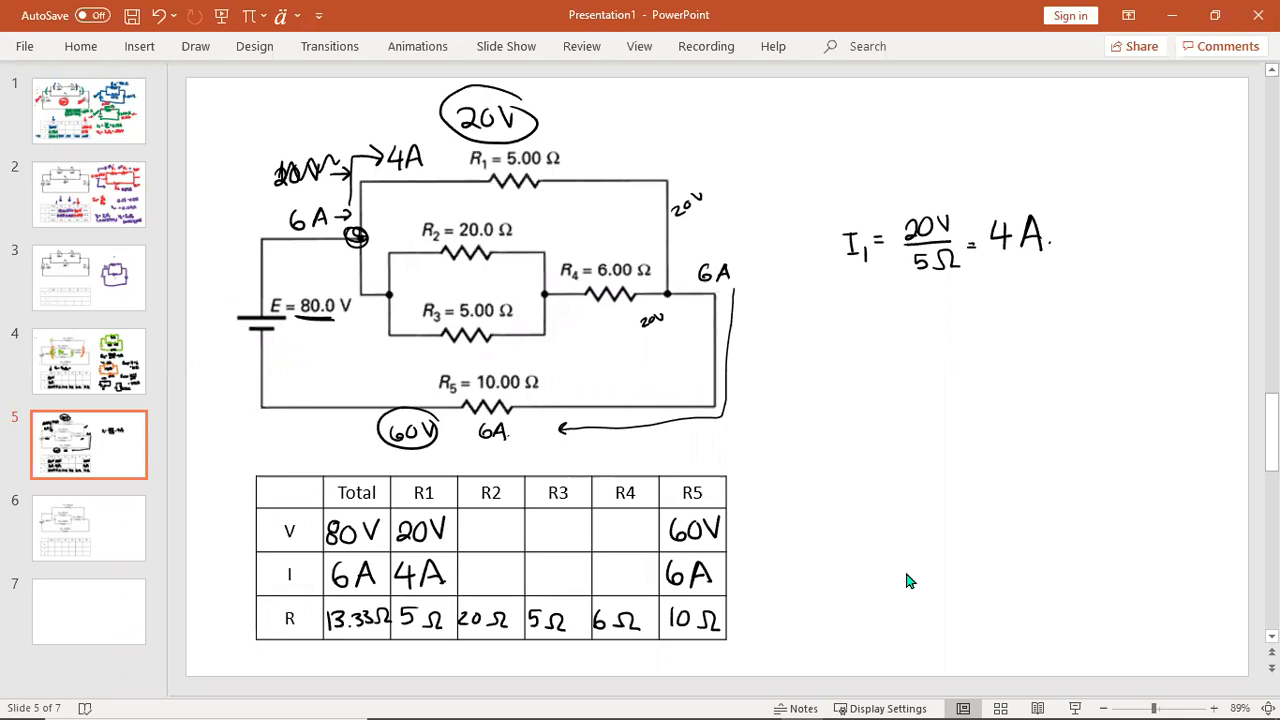
{"action": "left_click_drag", "start_coordinate": [824, 414], "coordinate": [924, 376]}
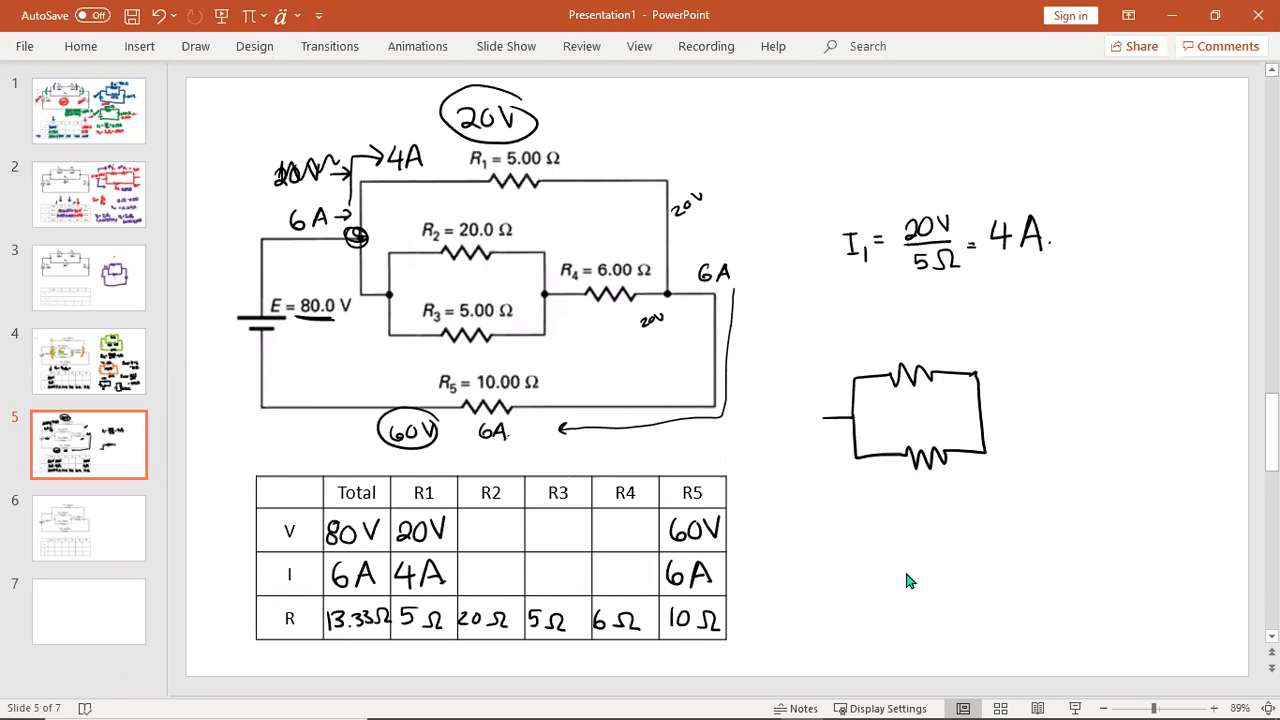
- Sketch the 2Ω/5Ω parallel branch with the 6Ω series resistor and mark the 20 V drop
{"action": "left_click_drag", "start_coordinate": [990, 412], "coordinate": [1050, 412]}
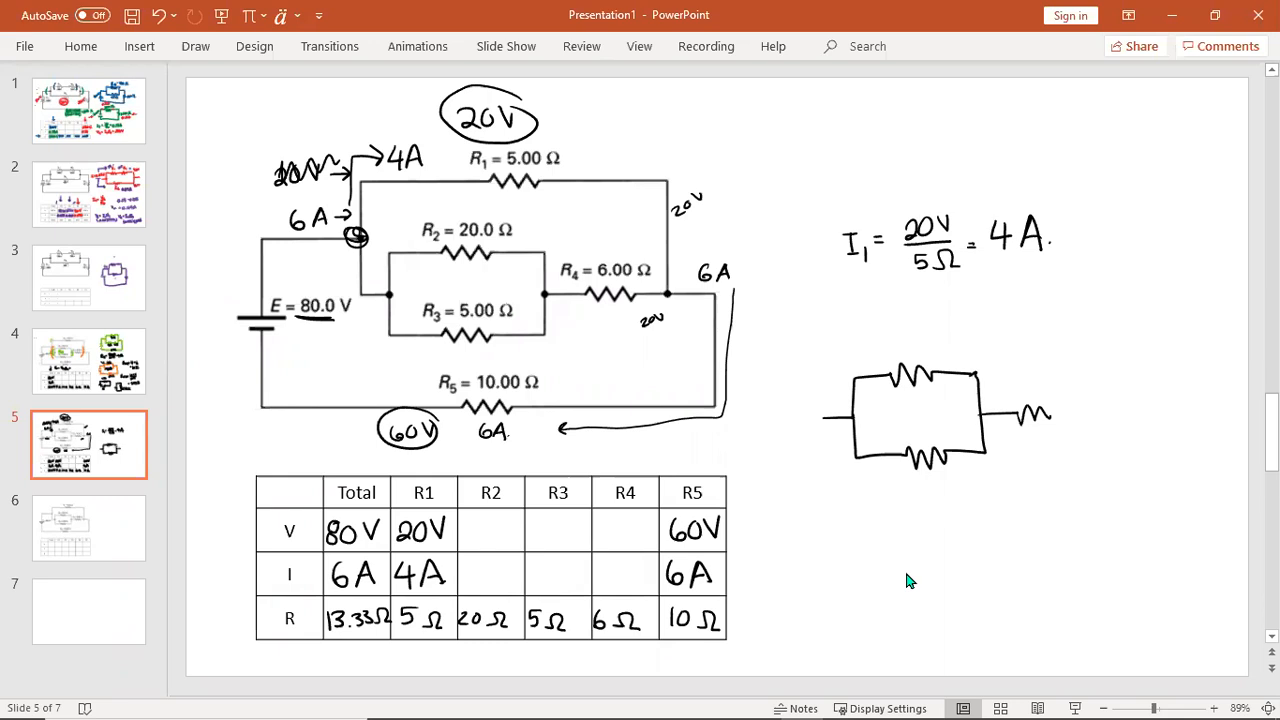
{"action": "left_click_drag", "start_coordinate": [1050, 410], "coordinate": [1124, 404]}
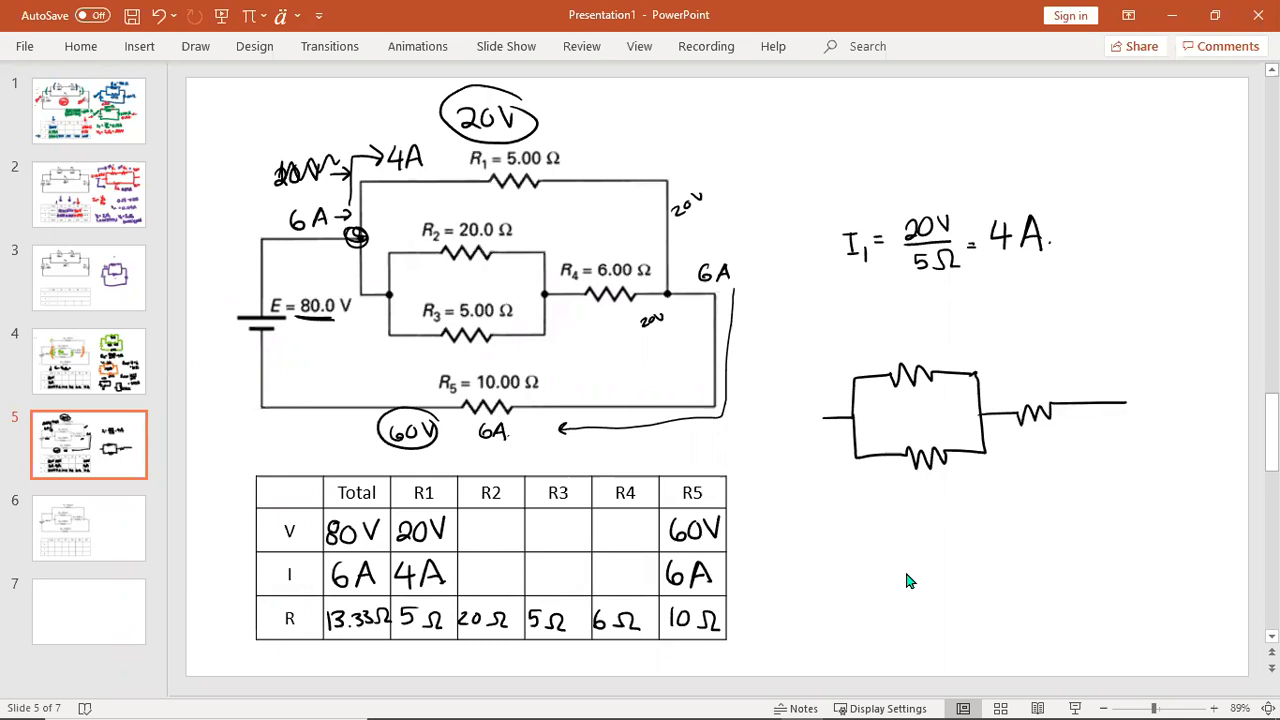
{"action": "type", "text": "2 Ω"}
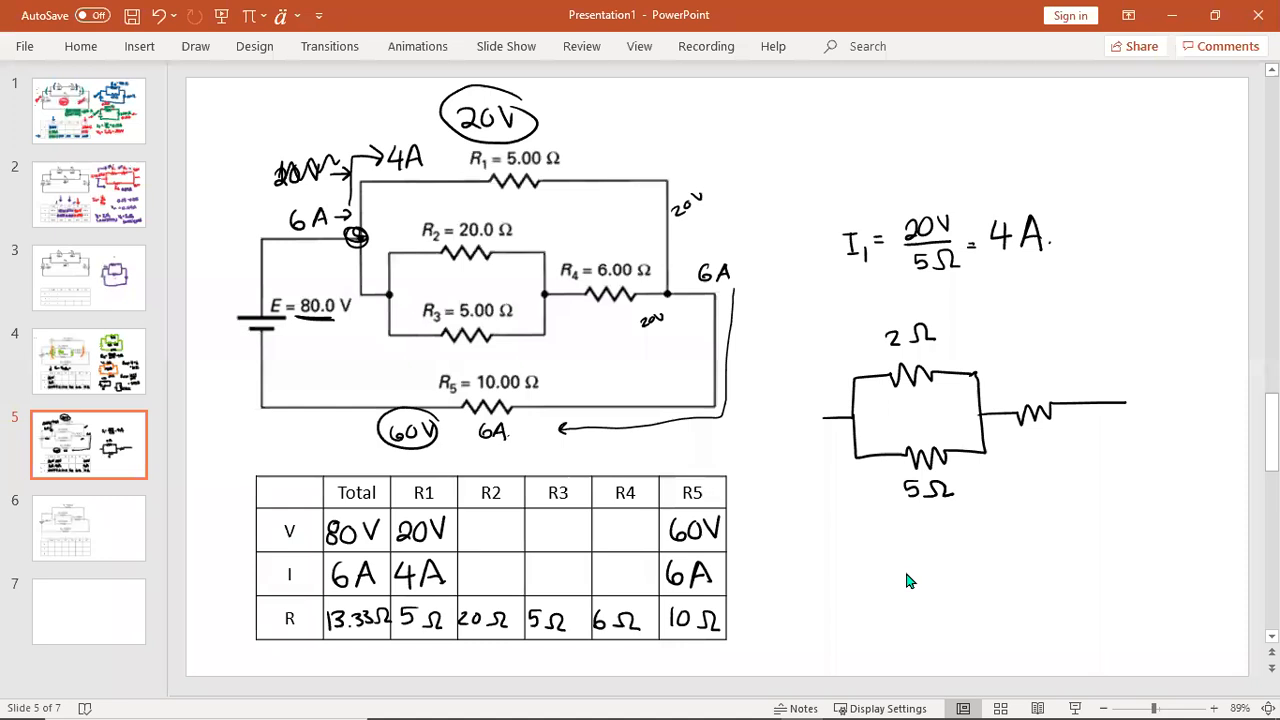
{"action": "type", "text": "6 Ω"}
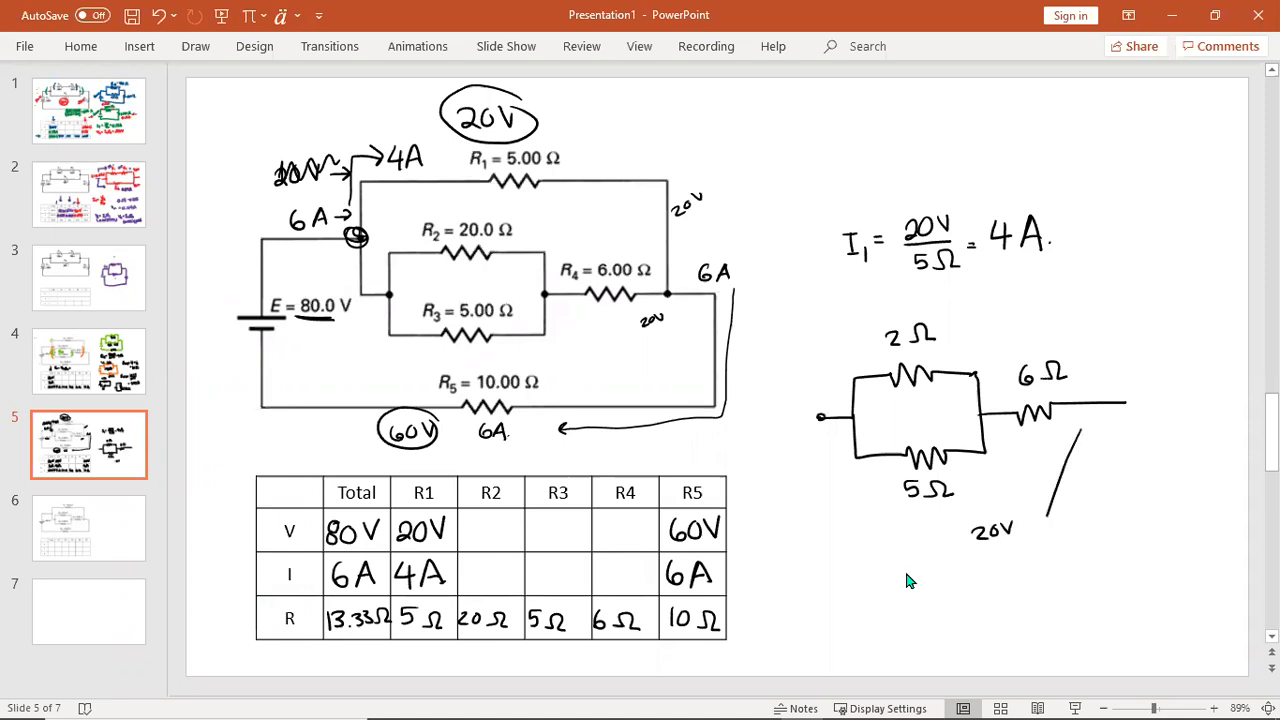
{"action": "left_click_drag", "start_coordinate": [844, 492], "coordinate": [916, 540]}
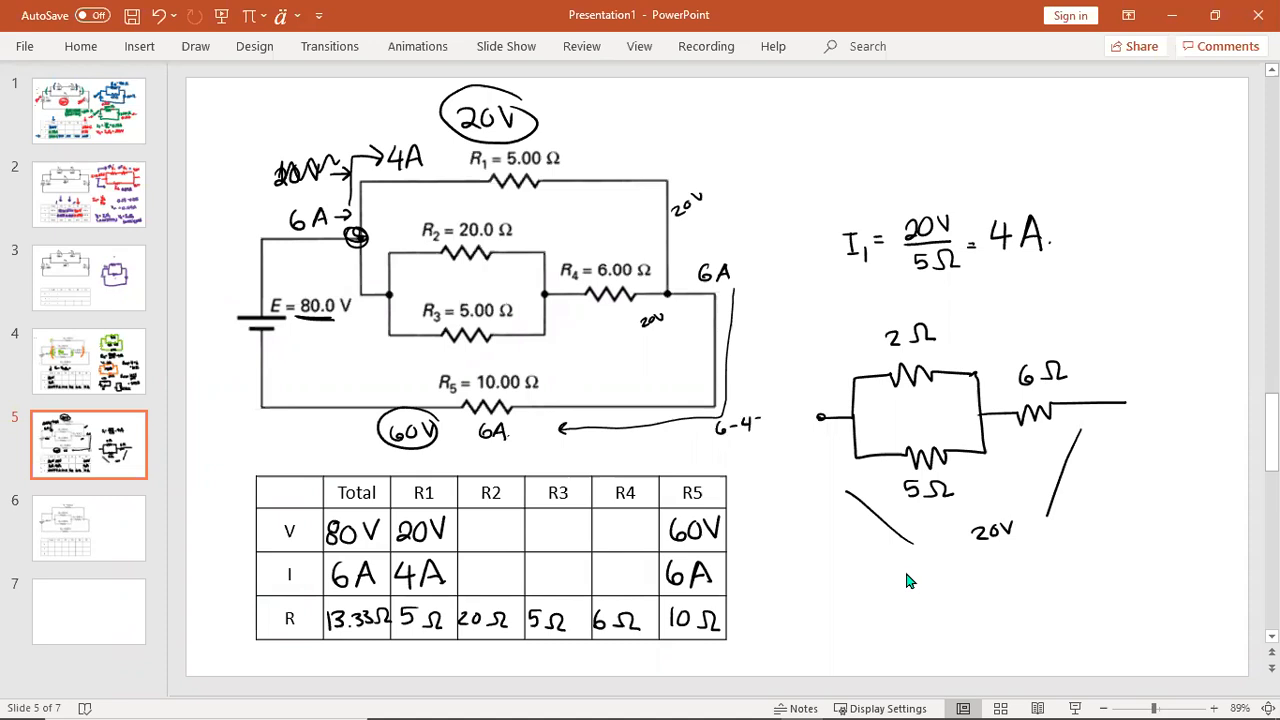
- Write the branch current 6 − 4 = 2A and begin entering R4's current in the table
{"action": "type", "text": "=2A"}
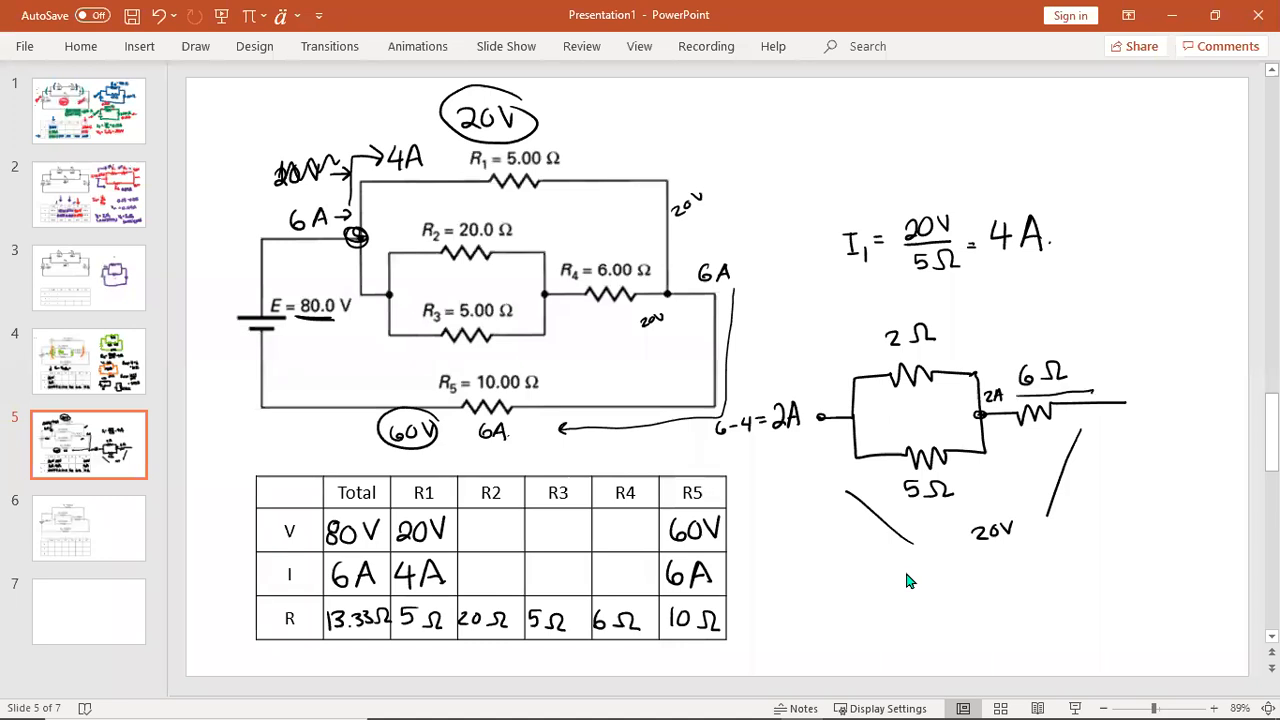
{"action": "left_click_drag", "start_coordinate": [1020, 392], "coordinate": [1096, 390]}
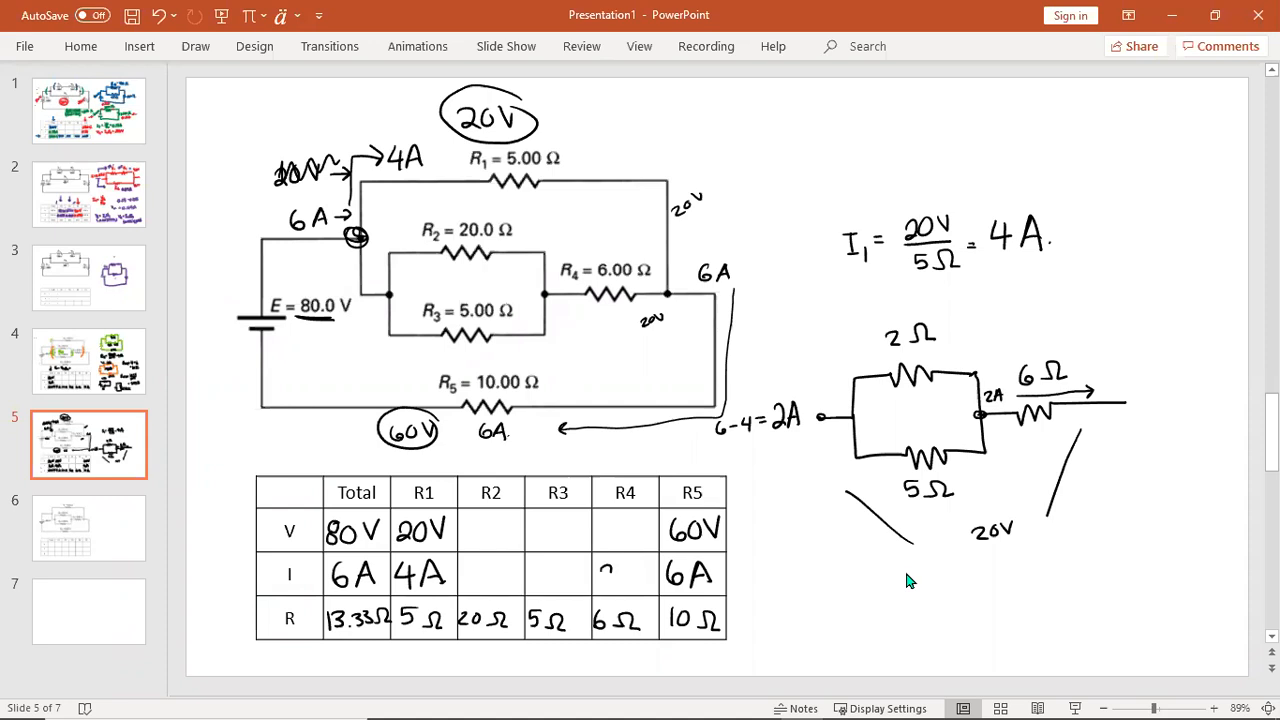
- Enter 2A and 12V for R4, work out 20−12 = 8V for R2 and R3, and 0.4A for R2's current
{"action": "type", "text": "2A"}
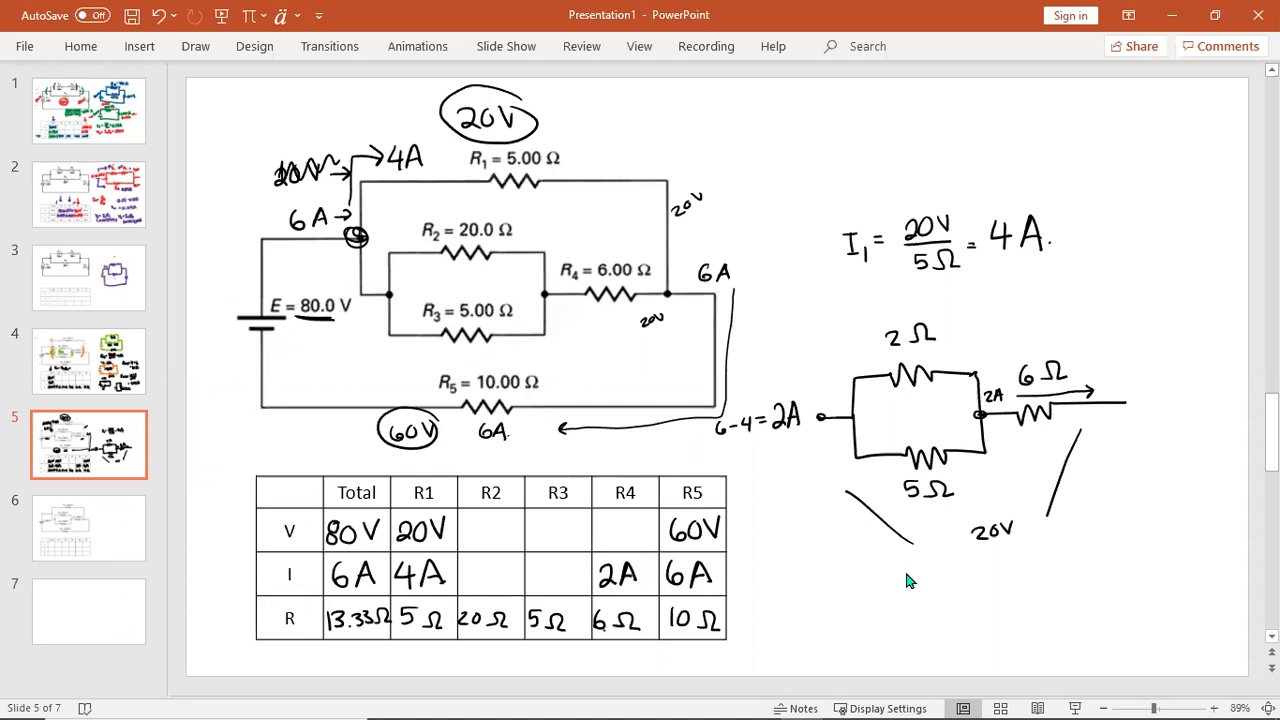
{"action": "type", "text": "12V"}
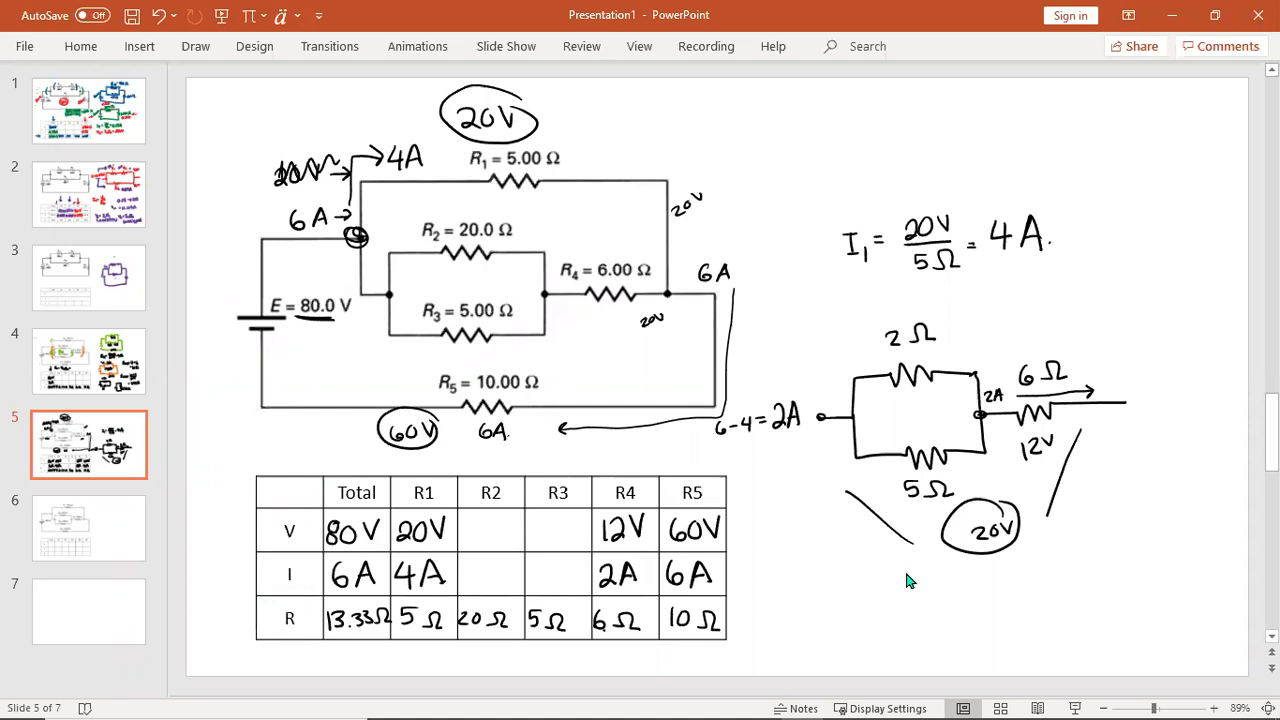
{"action": "left_click_drag", "start_coordinate": [864, 596], "coordinate": [900, 616]}
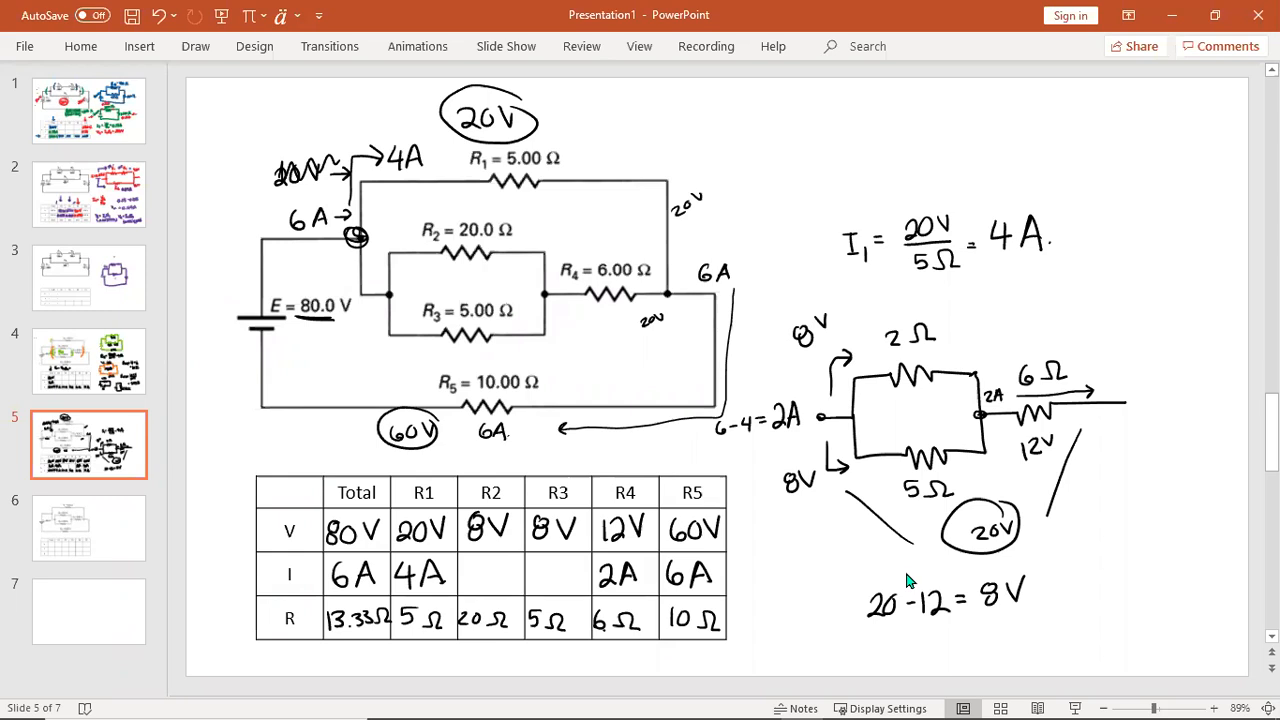
{"action": "type", "text": "0"}
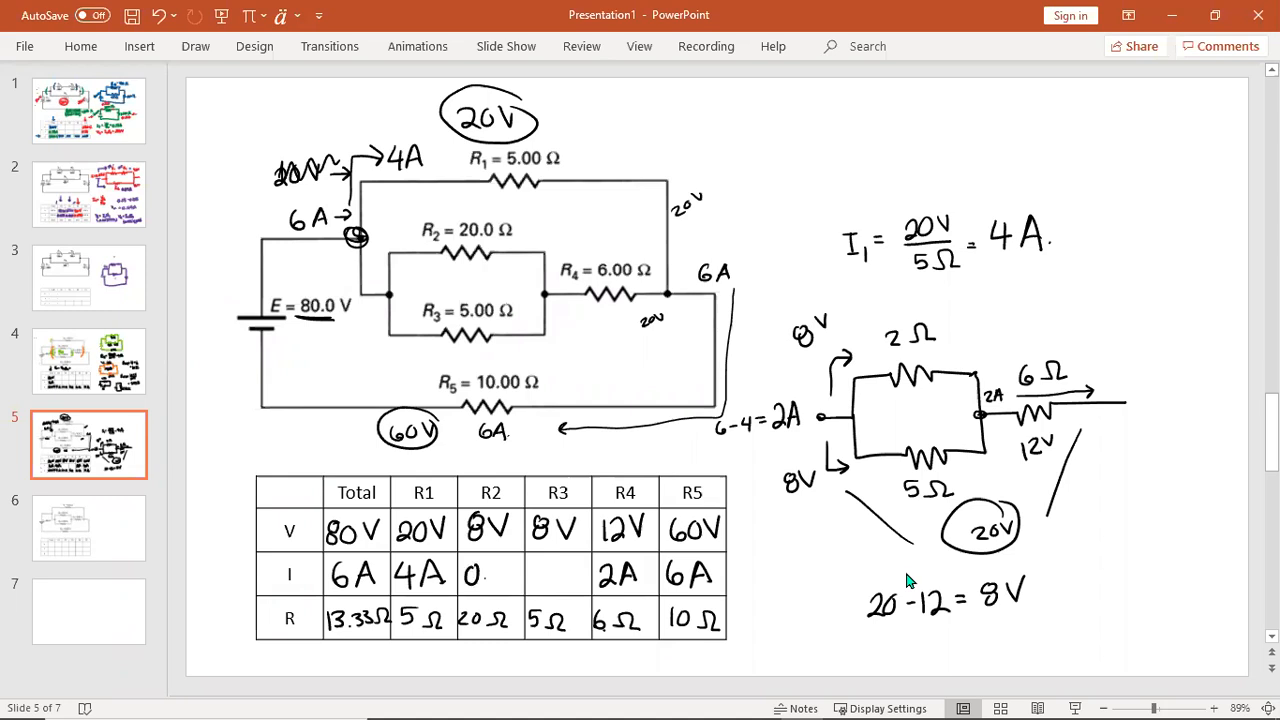
{"action": "type", "text": ".4A"}
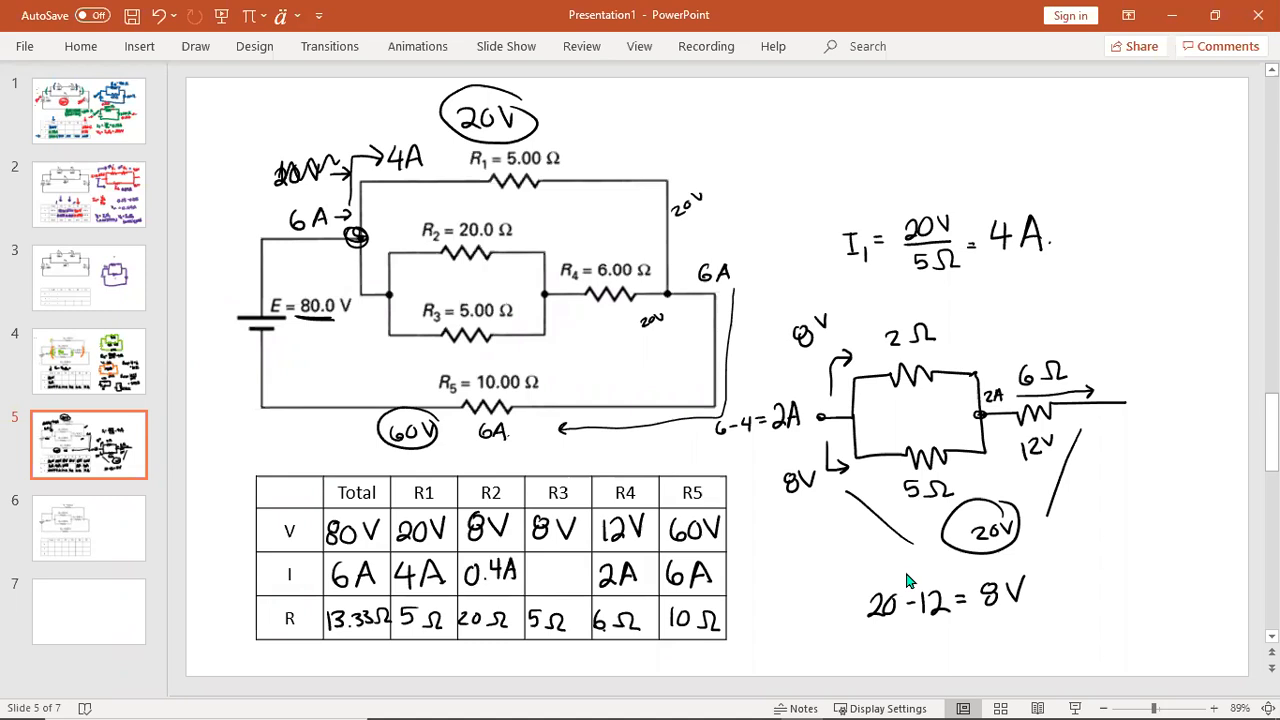